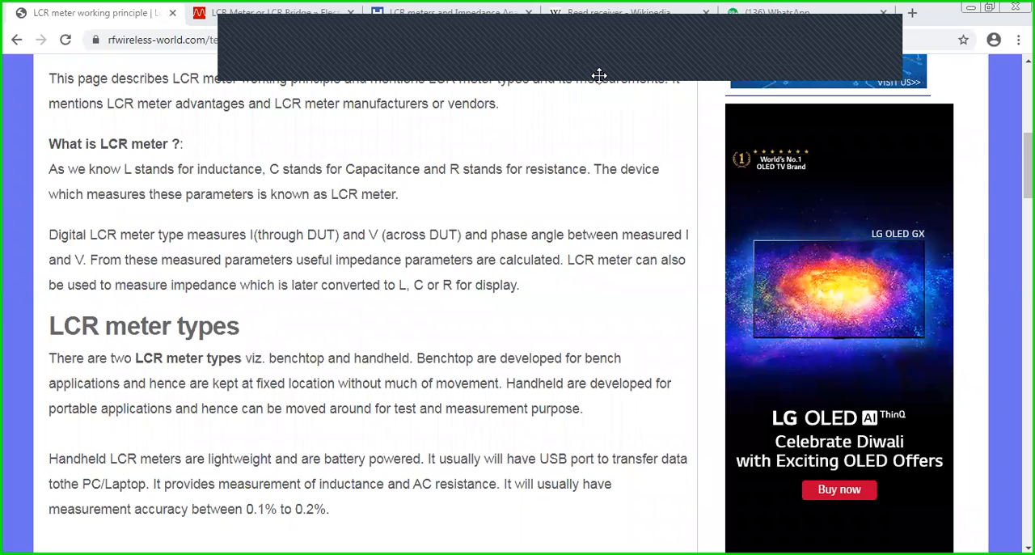
mouse_move(728, 50)
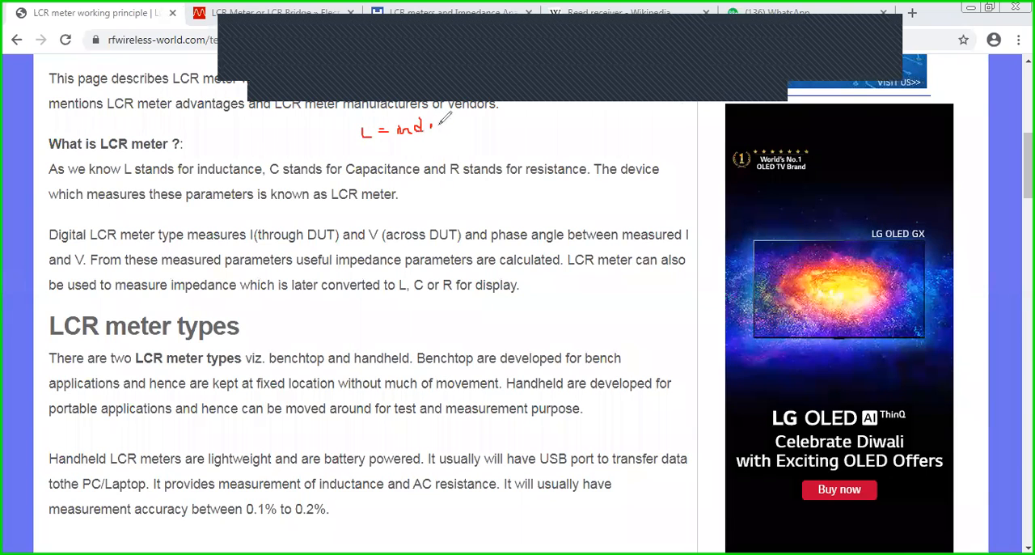
Step: Write 'L' for inductance and 'Digital' in pen above the LCR meter types heading
left_click_drag(437, 126, 486, 127)
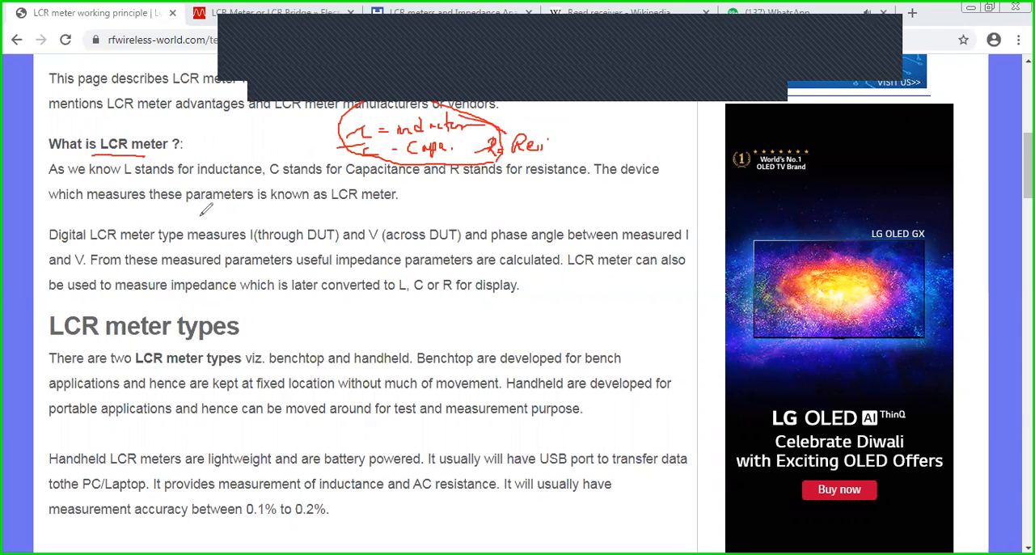
mouse_move(293, 337)
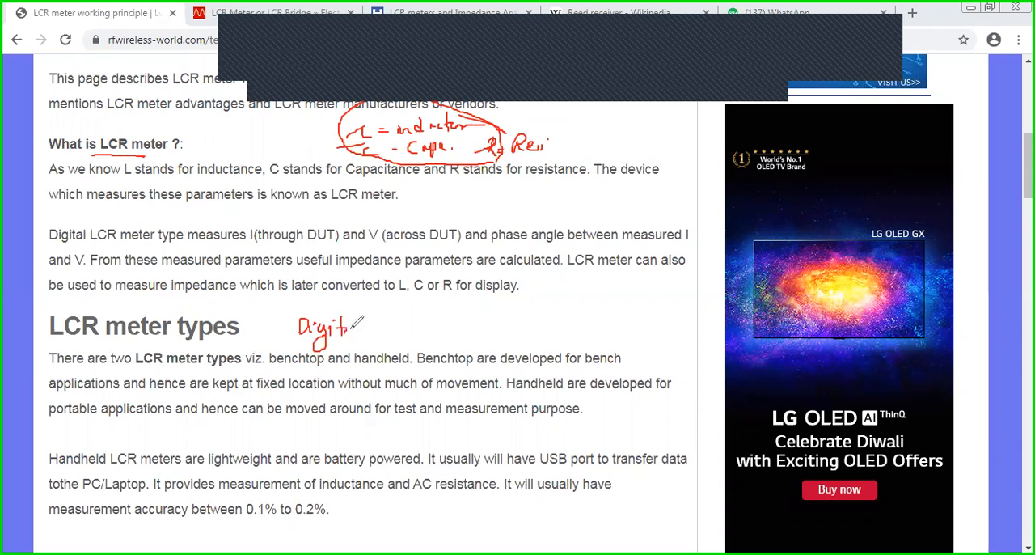
left_click_drag(372, 326, 437, 323)
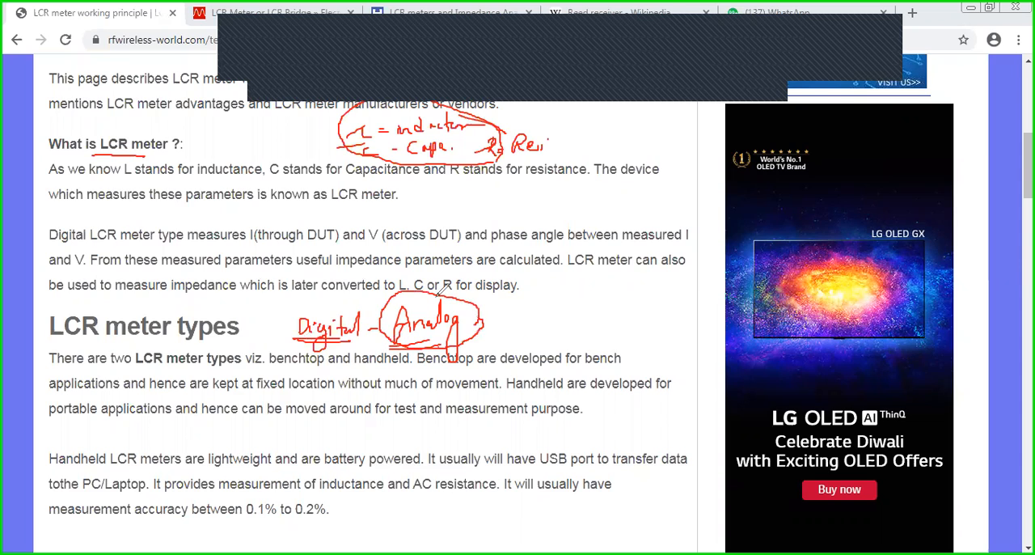
mouse_move(518, 315)
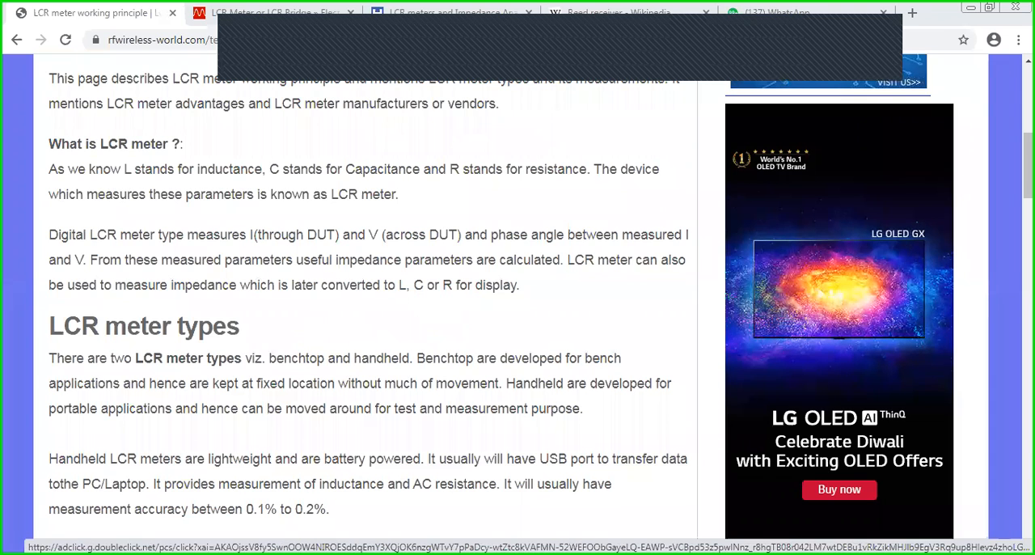
Step: Scroll down to the handheld versus benchtop LCR meter comparison text
scroll("down", 3)
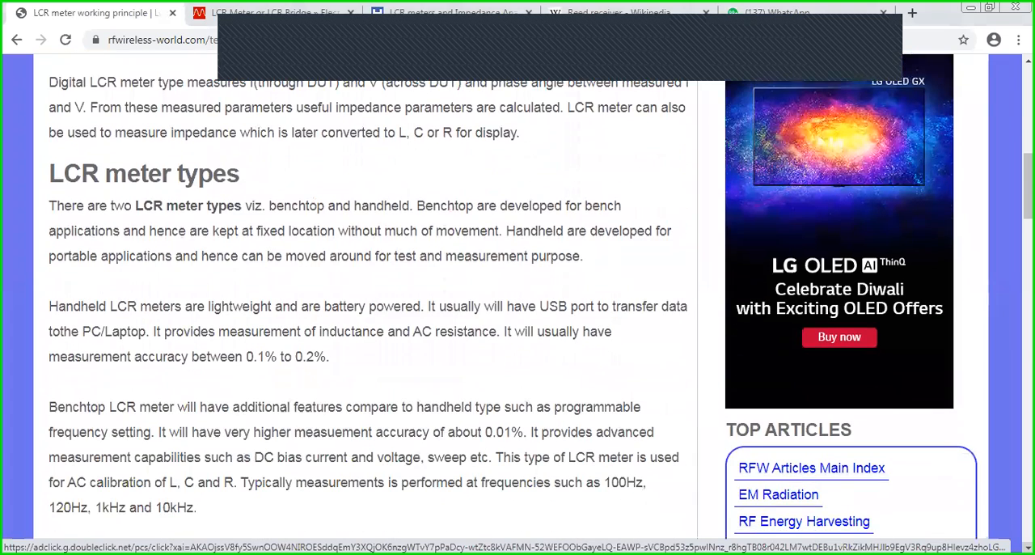
scroll("down", 3)
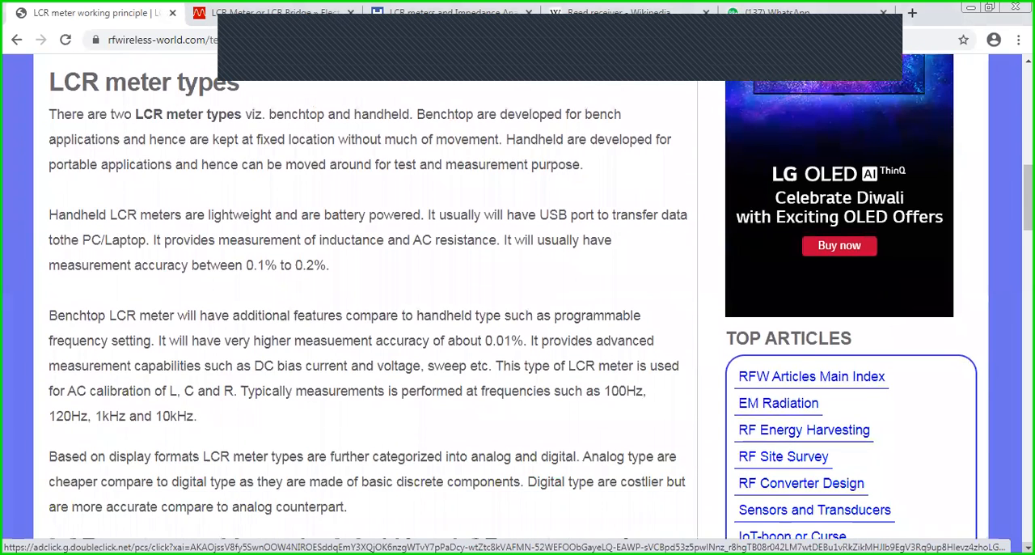
scroll("down", 3)
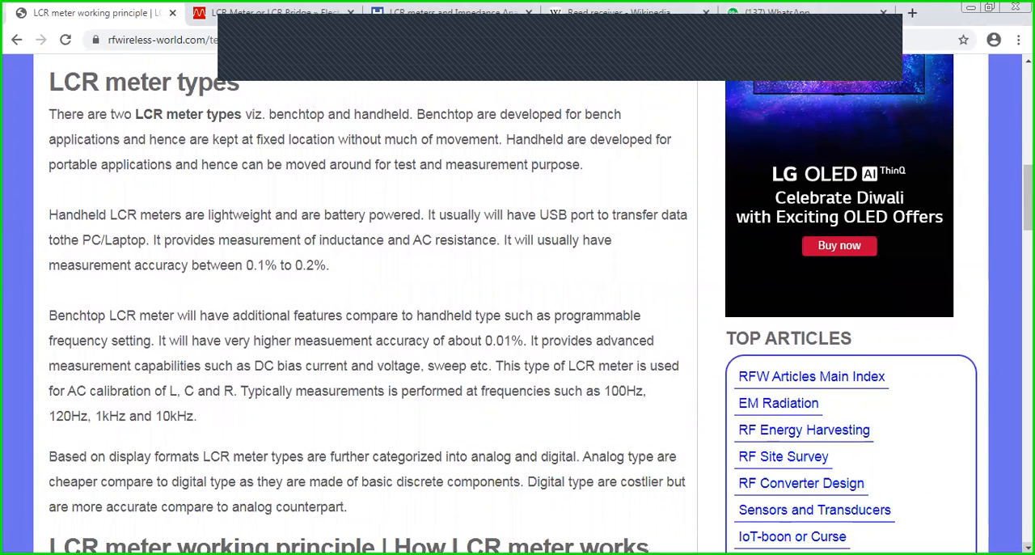
scroll("down", 3)
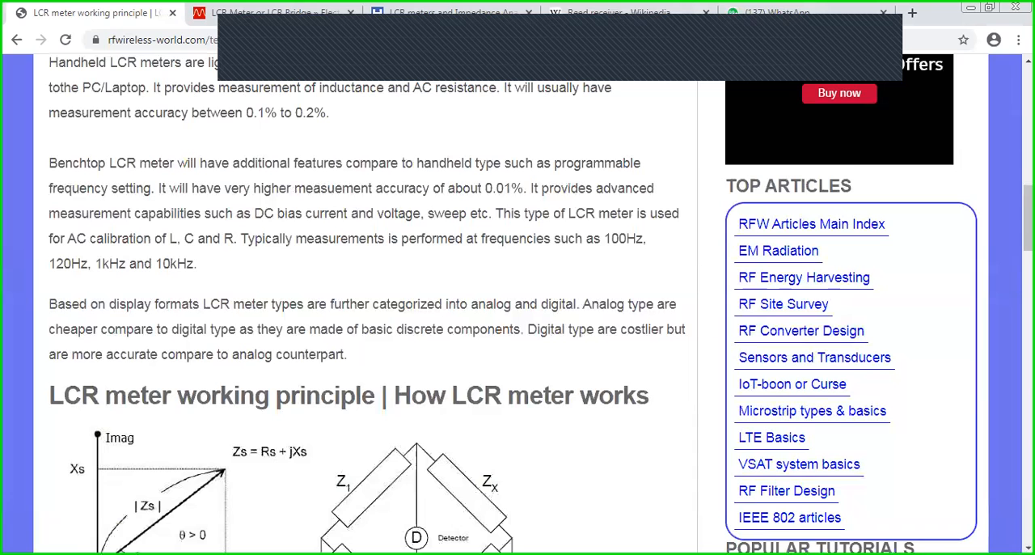
scroll("down", 3)
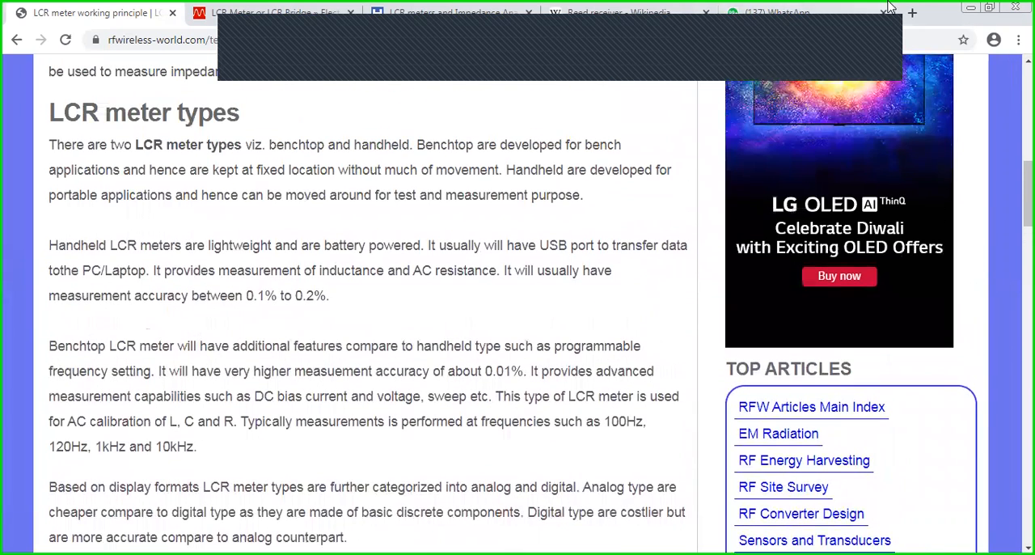
mouse_move(518, 128)
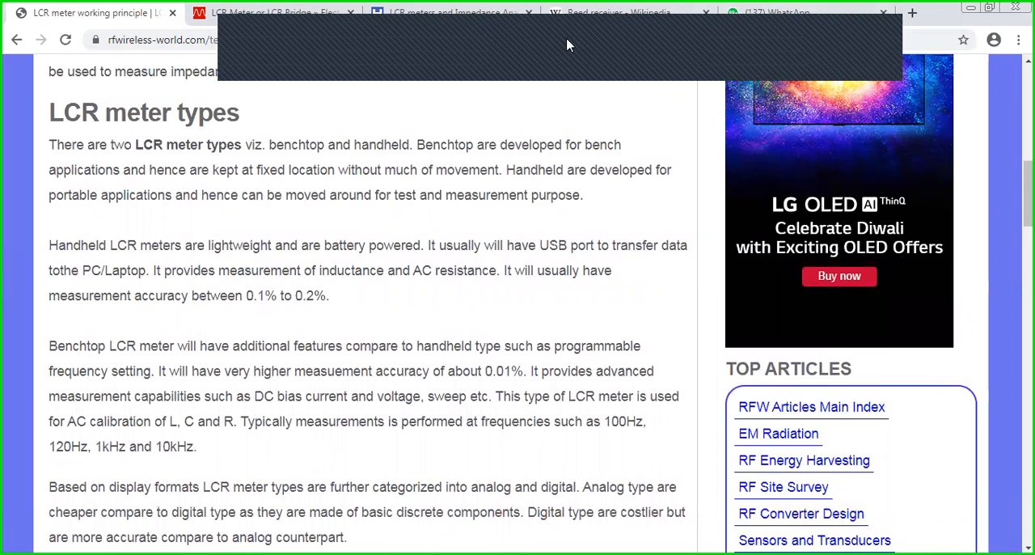
mouse_move(524, 52)
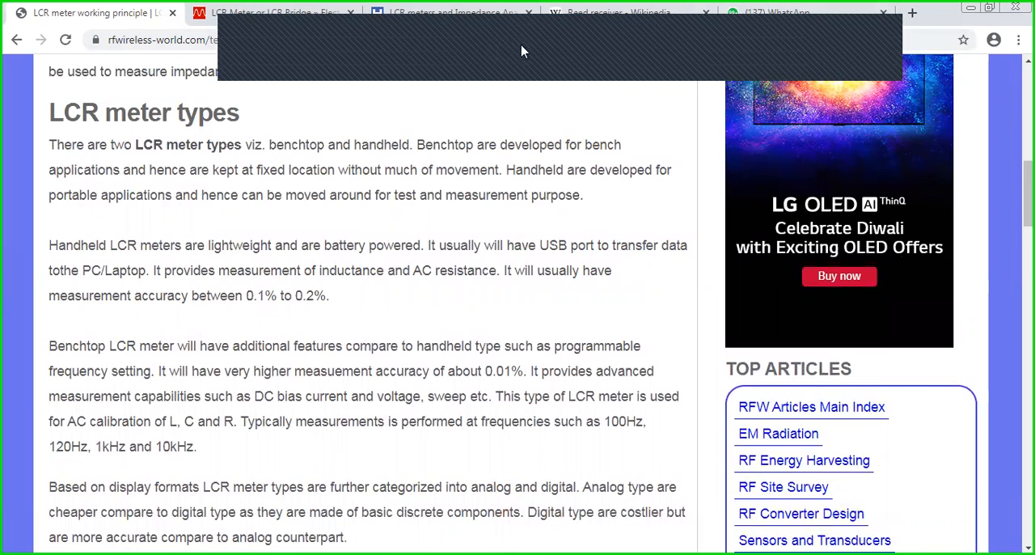
mouse_move(595, 78)
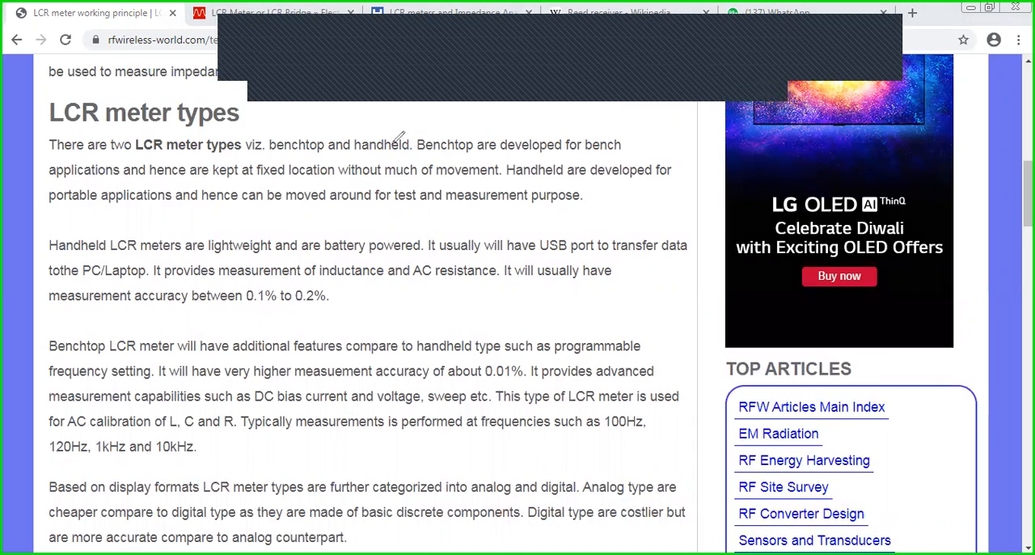
mouse_move(547, 169)
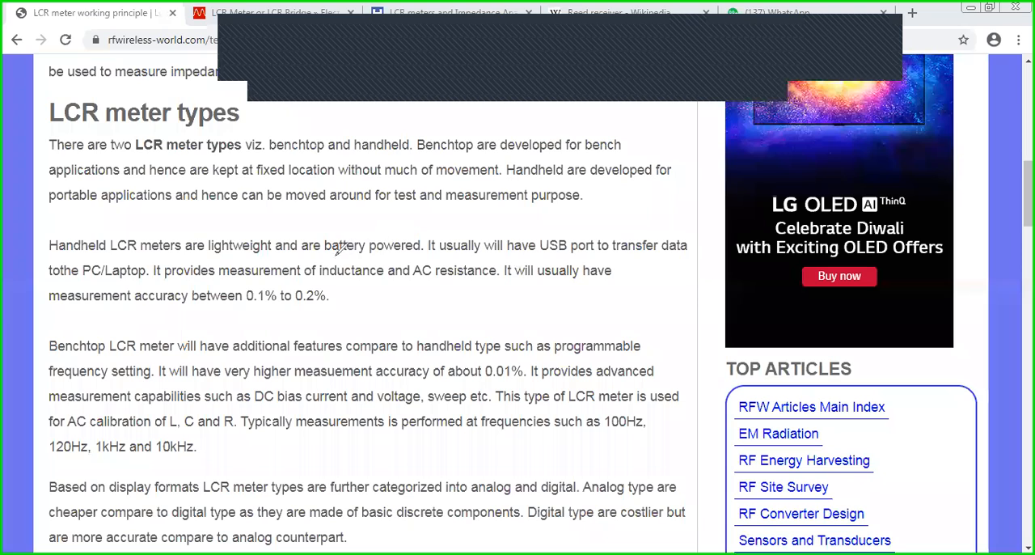
mouse_move(366, 258)
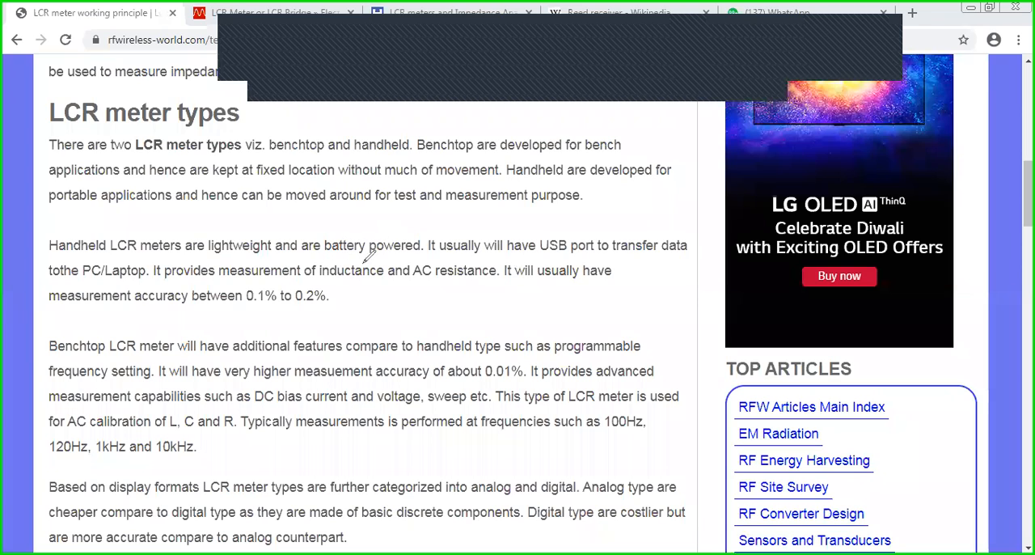
mouse_move(343, 340)
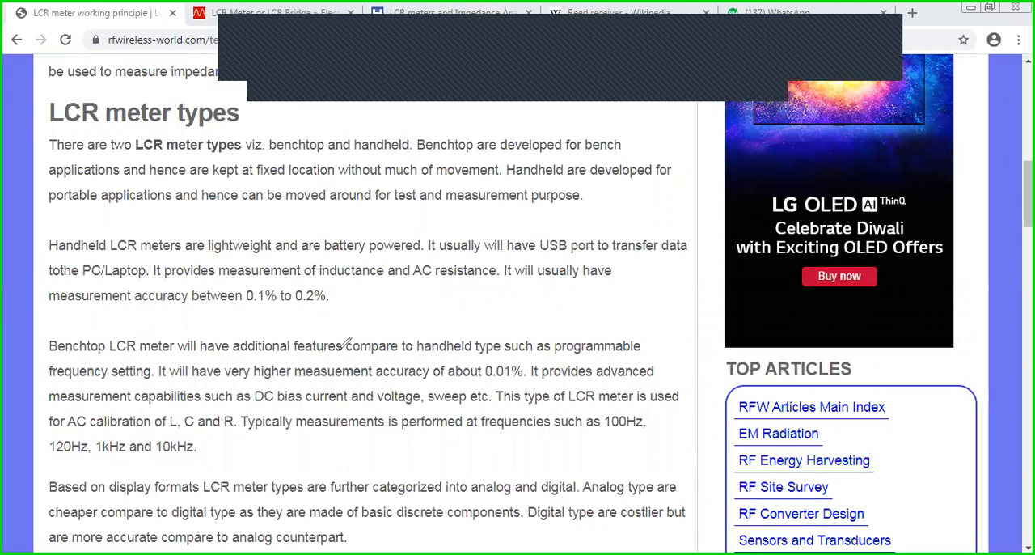
mouse_move(283, 391)
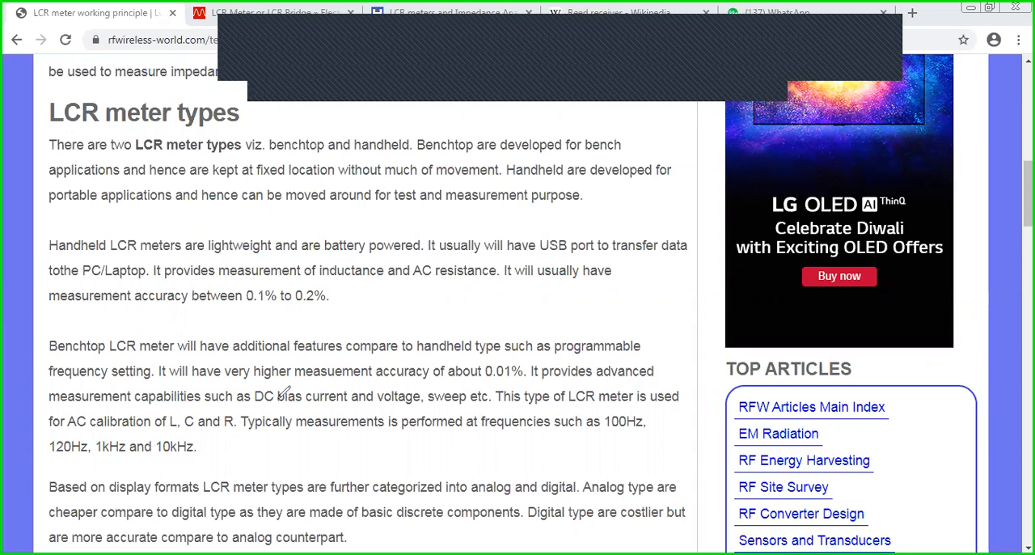
mouse_move(271, 397)
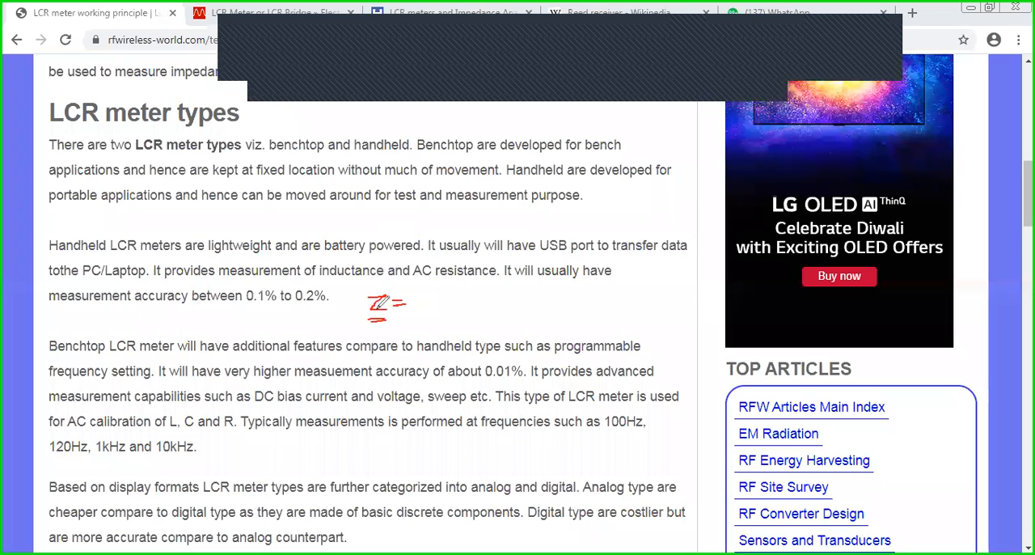
mouse_move(424, 288)
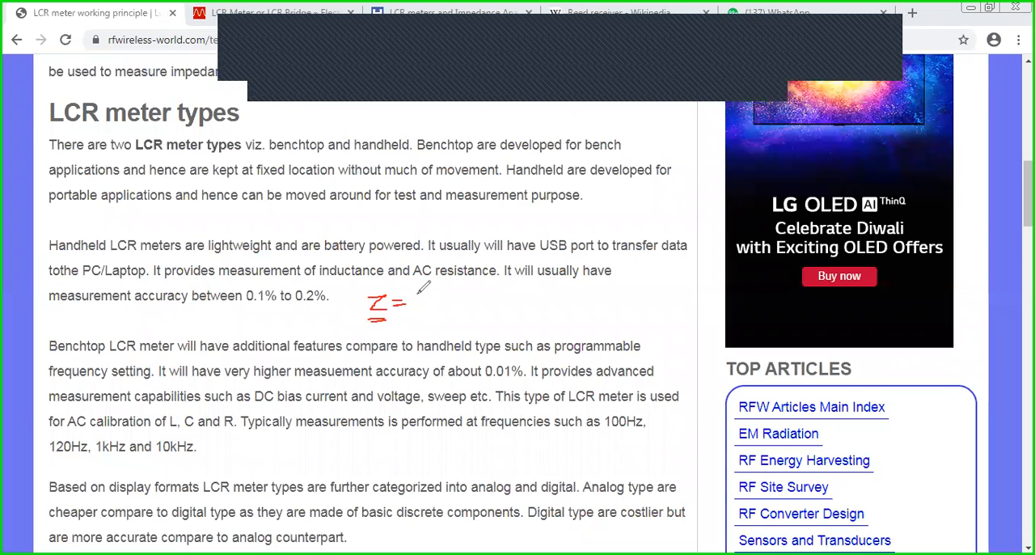
Step: Write Z = R + jX and sketch a DC measuring circuit with ammeter and voltmeter beside it
left_click_drag(413, 294, 429, 310)
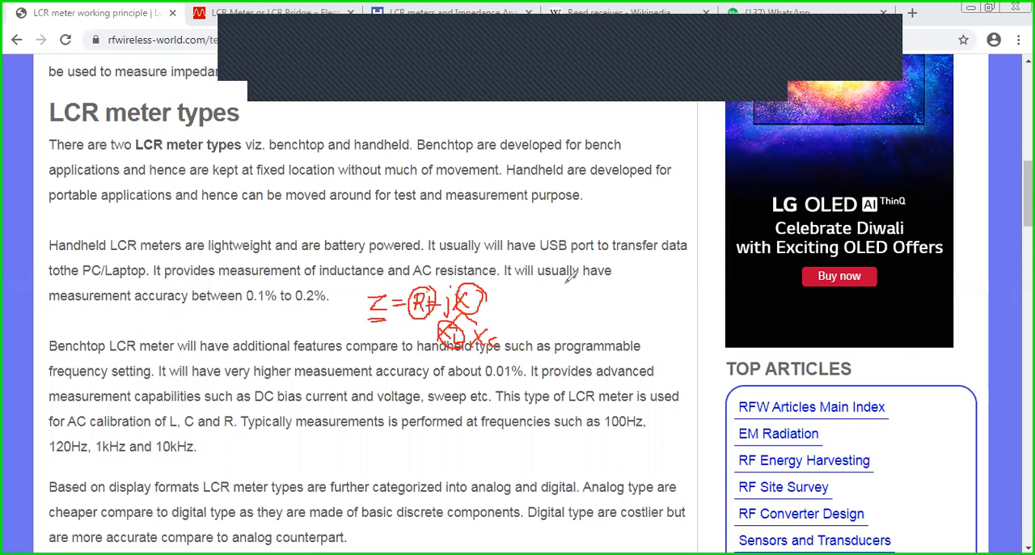
left_click_drag(550, 291, 569, 292)
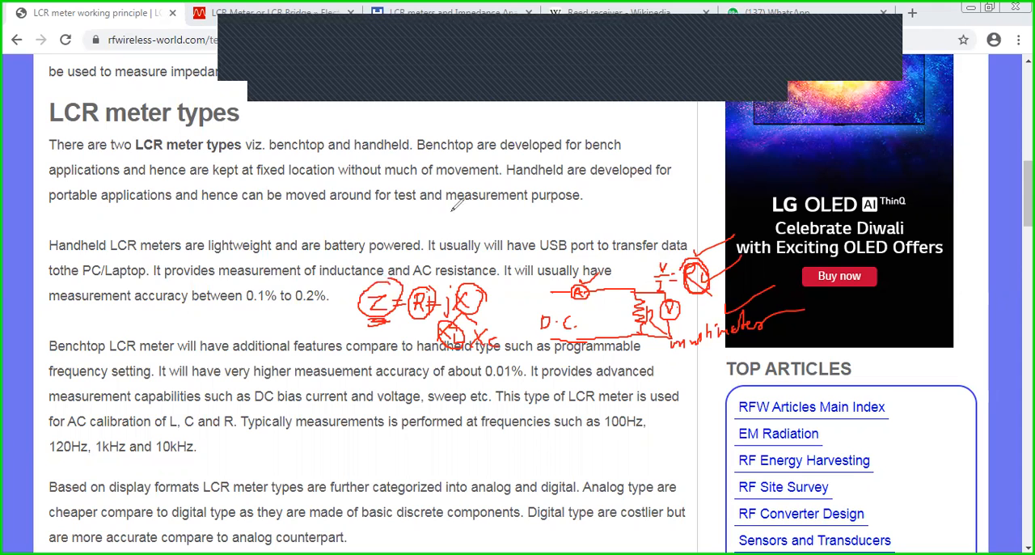
Step: Add RC, RL, RLC, LC notes with an AC coil and mark the handheld LCR meter sentence
left_click_drag(437, 212, 486, 198)
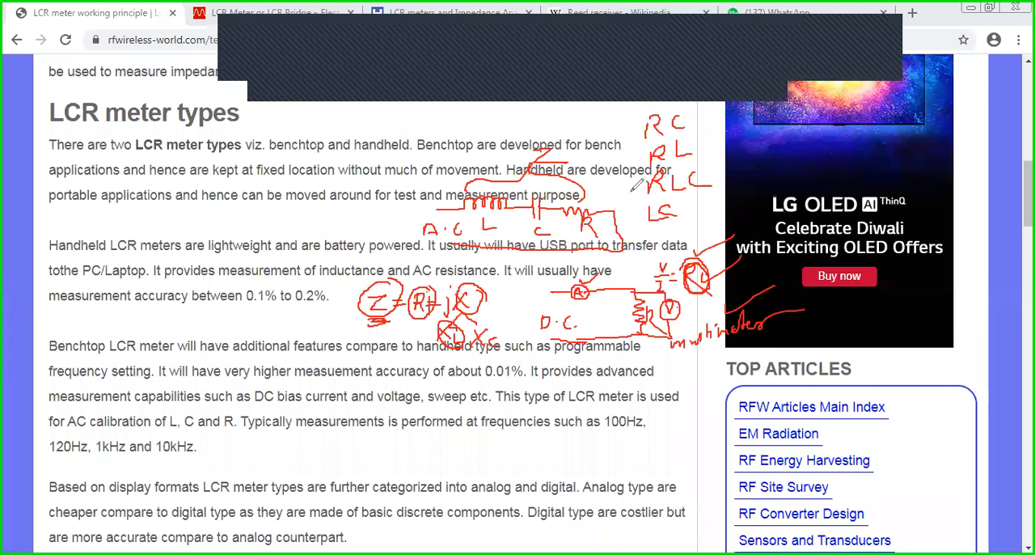
mouse_move(348, 320)
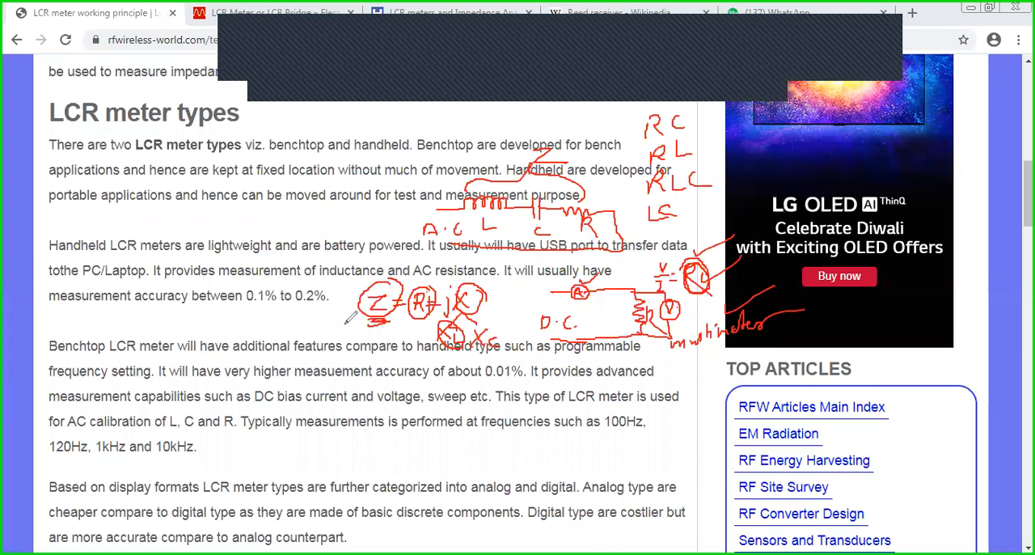
mouse_move(299, 218)
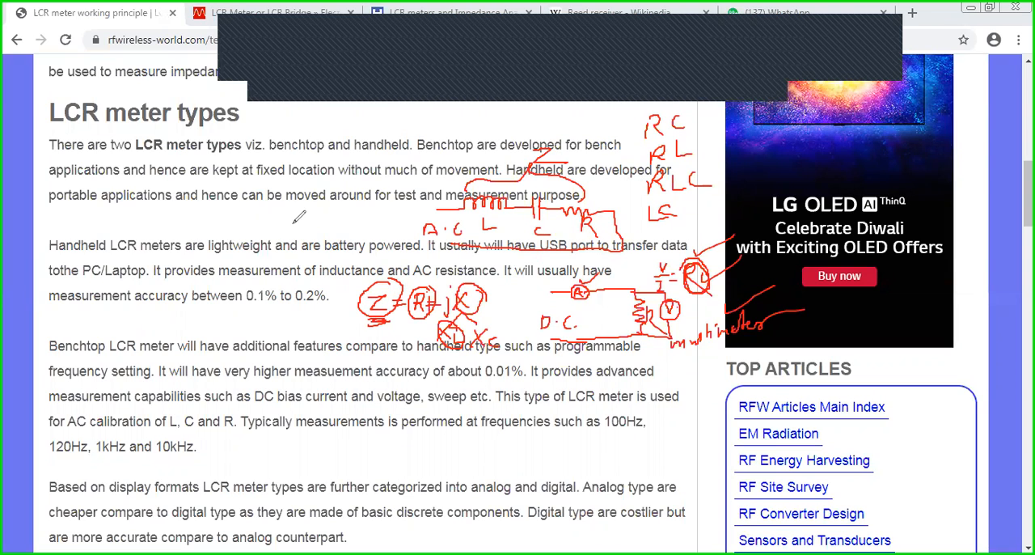
left_click_drag(267, 223, 291, 223)
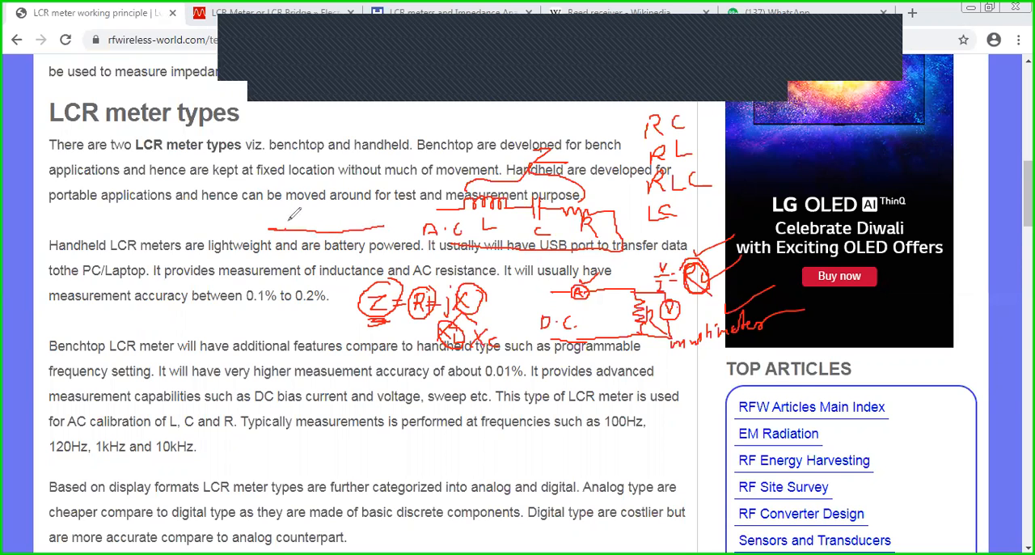
left_click_drag(288, 228, 389, 219)
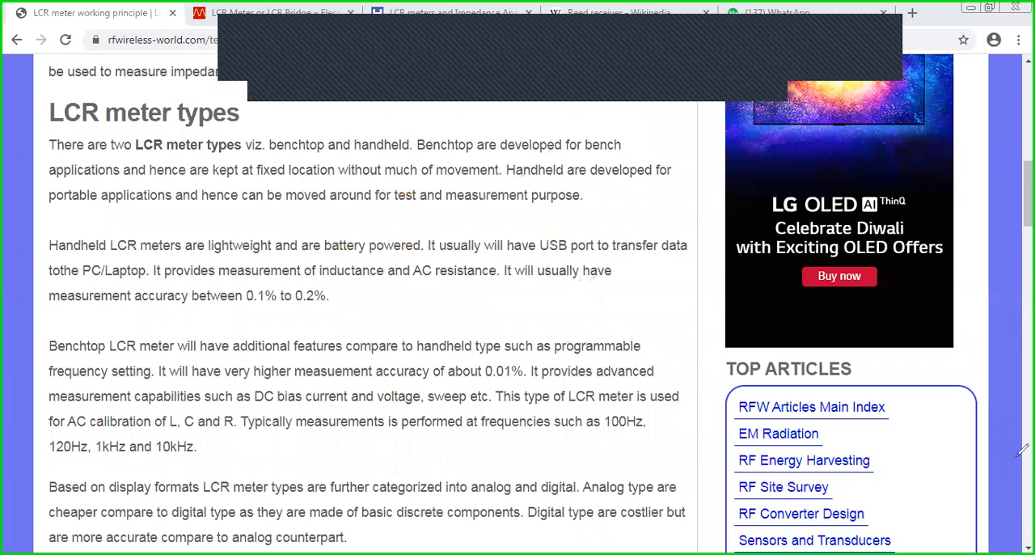
mouse_move(776, 89)
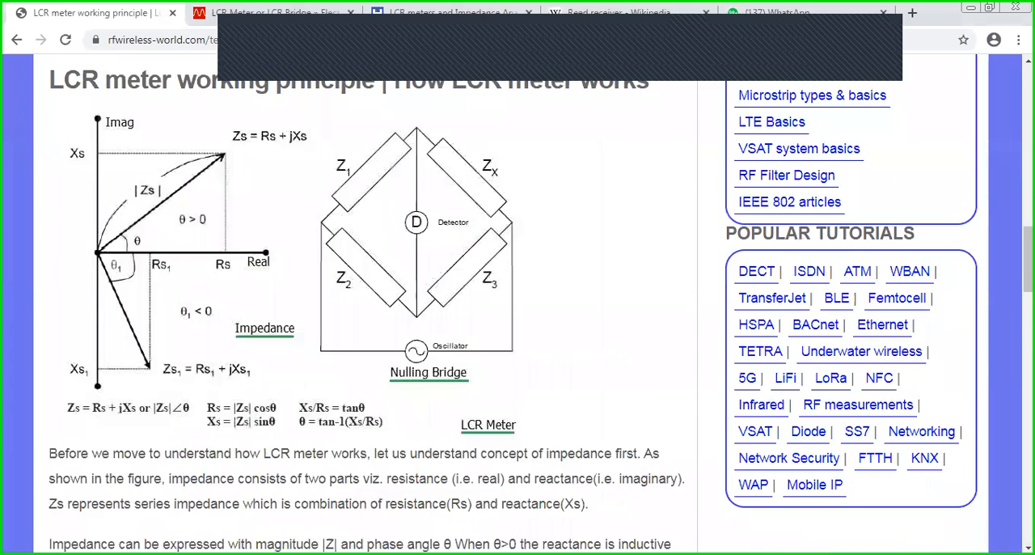
scroll("down", 3)
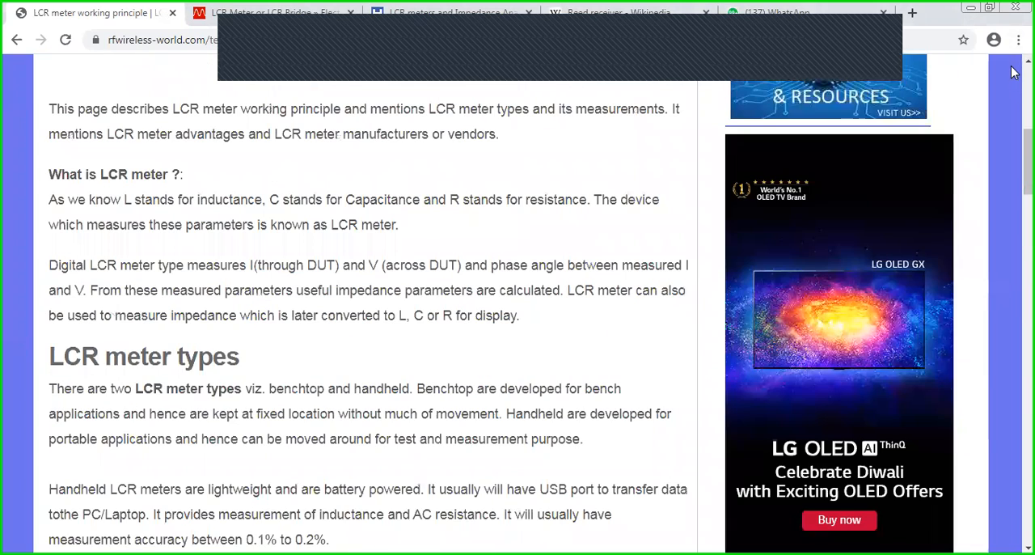
mouse_move(1016, 504)
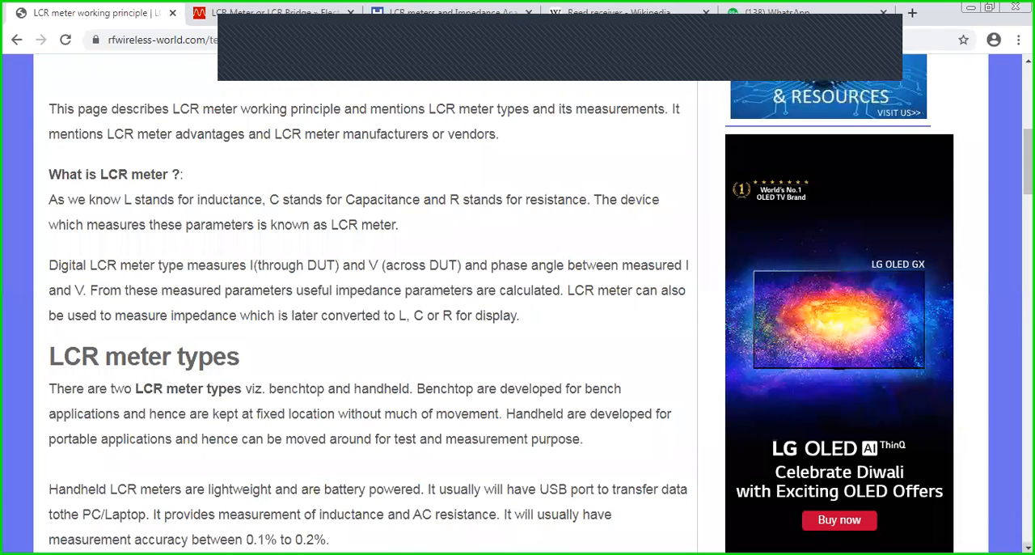
scroll("down", 3)
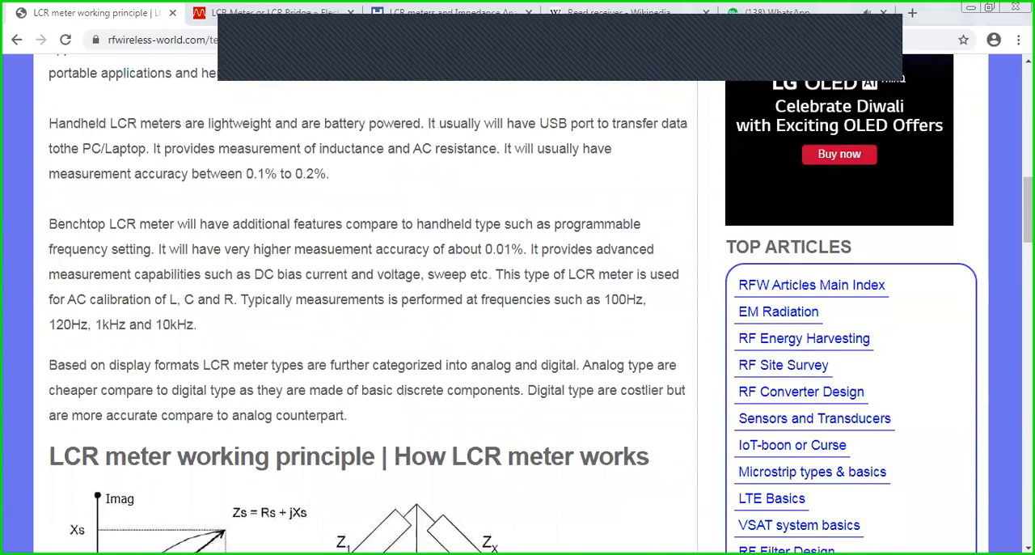
scroll("down", 3)
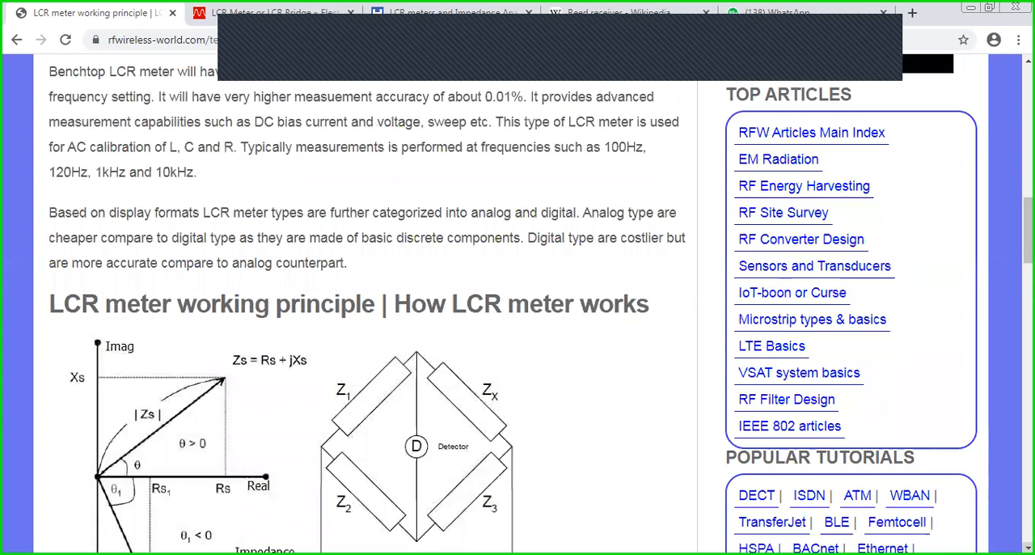
scroll("down", 3)
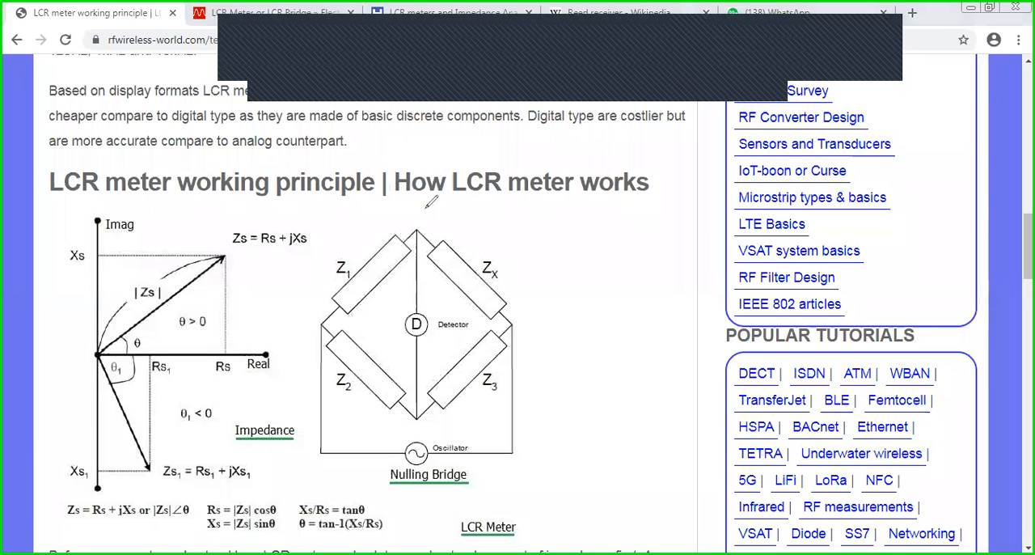
mouse_move(499, 246)
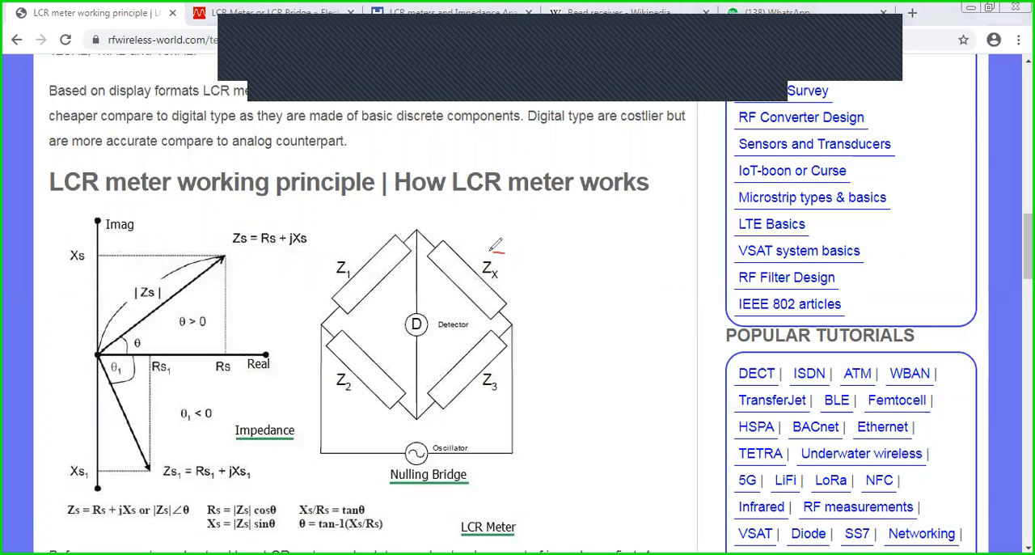
left_click_drag(498, 246, 493, 283)
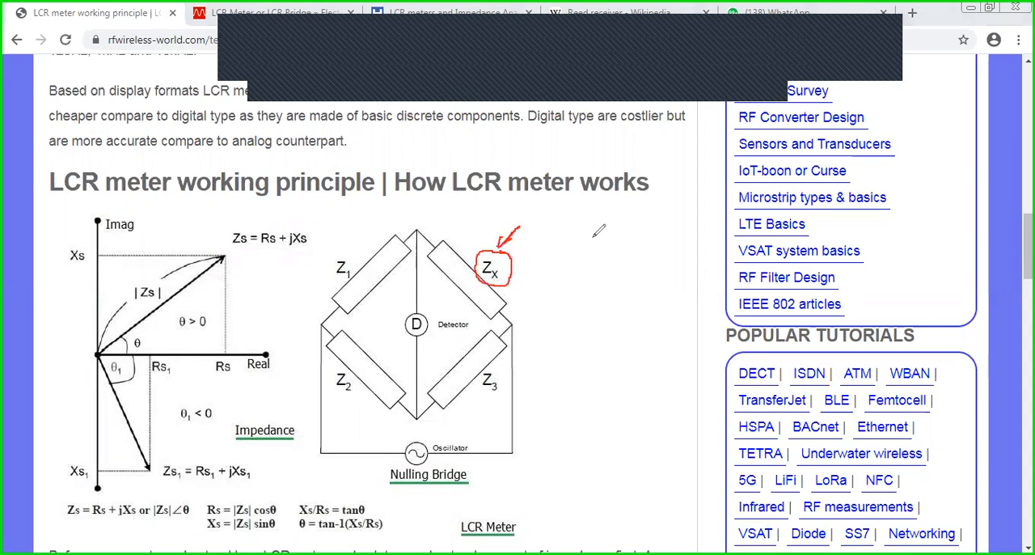
mouse_move(417, 472)
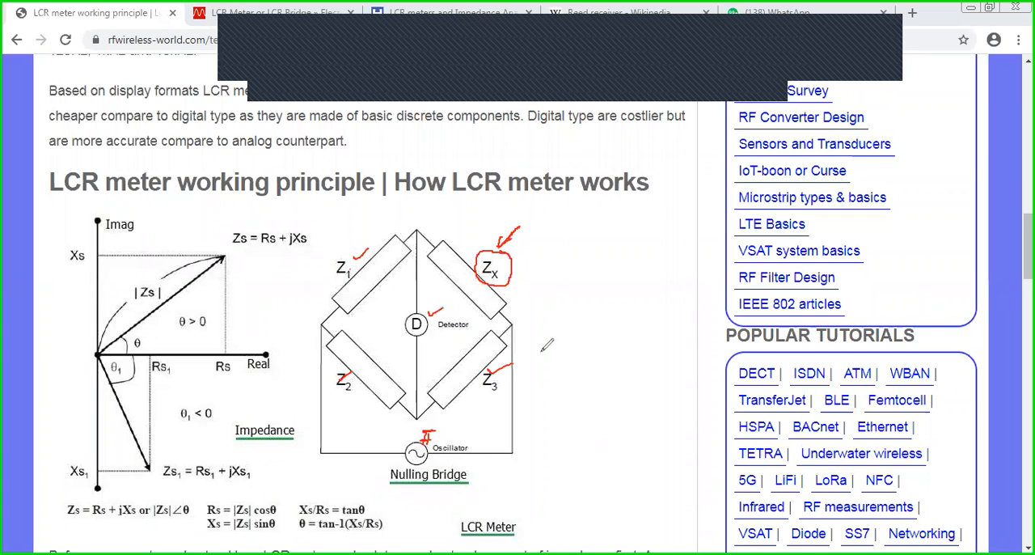
mouse_move(484, 411)
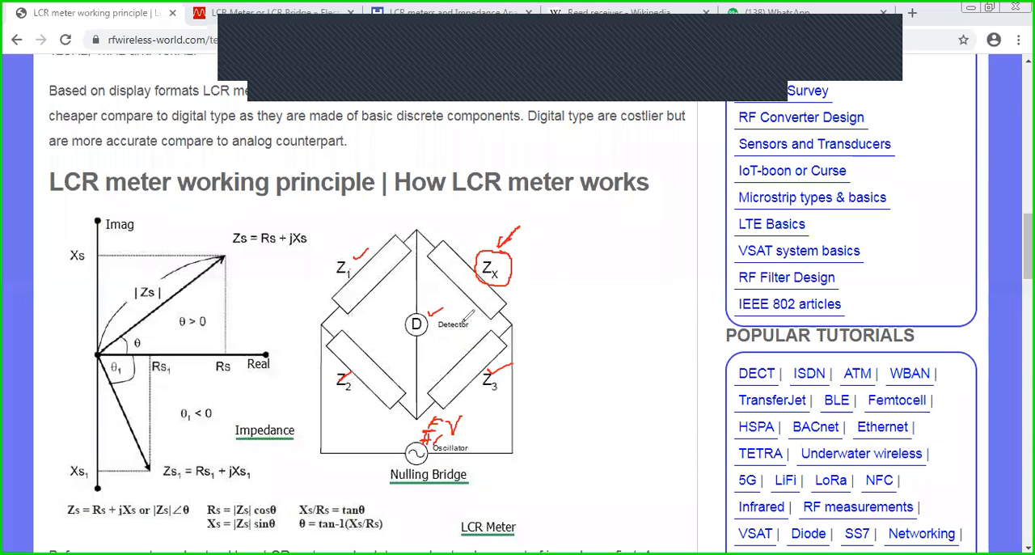
left_click_drag(433, 316, 473, 339)
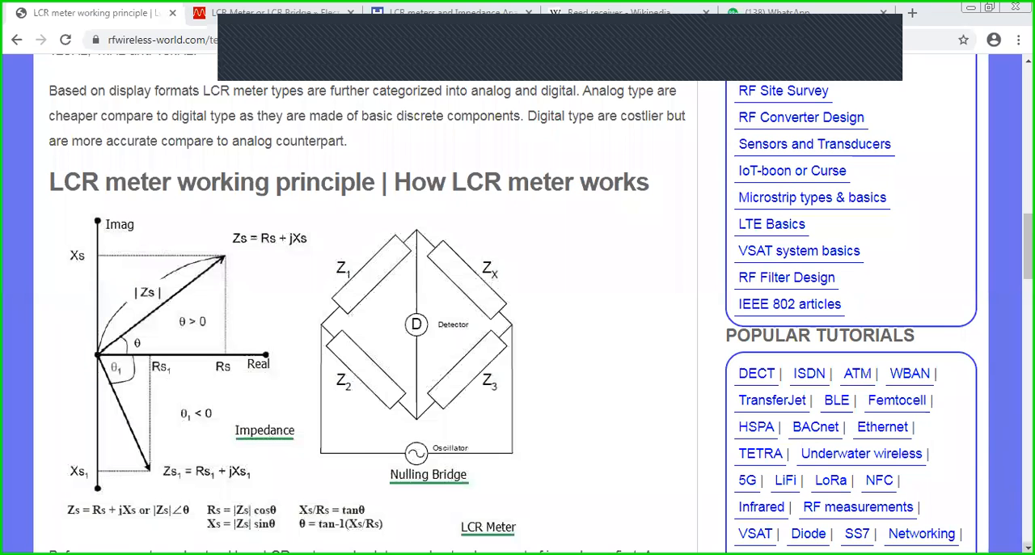
scroll("down", 3)
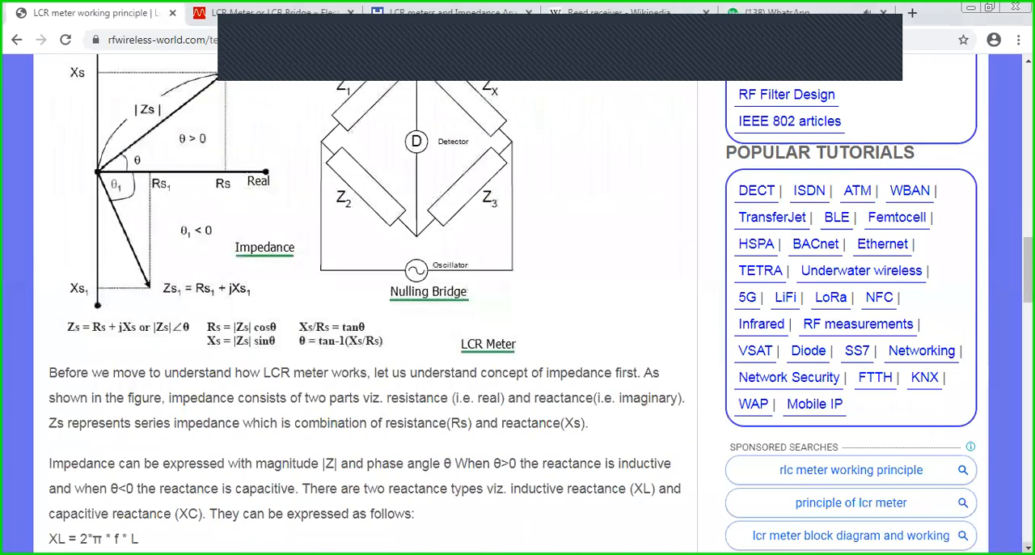
scroll("down", 3)
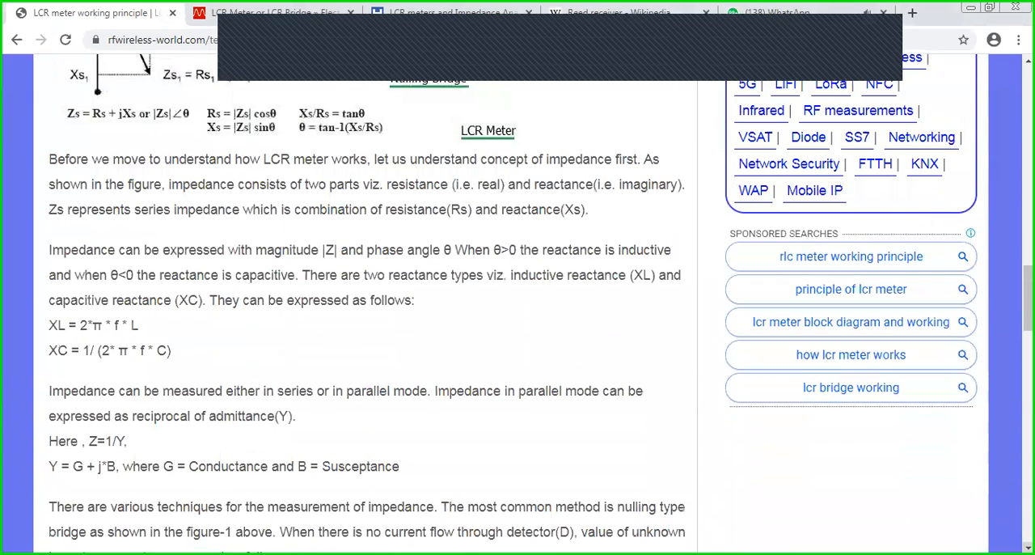
scroll("down", 3)
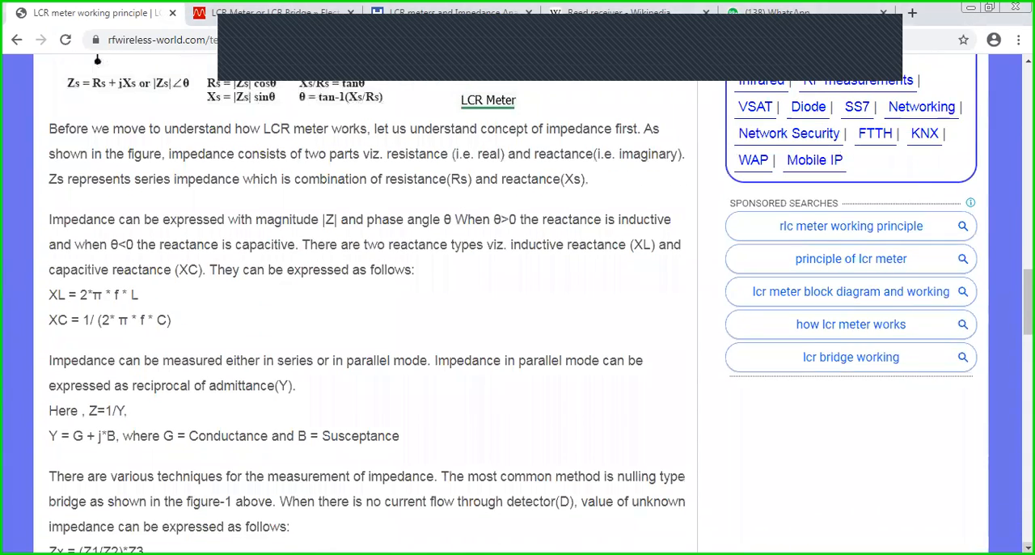
scroll("down", 3)
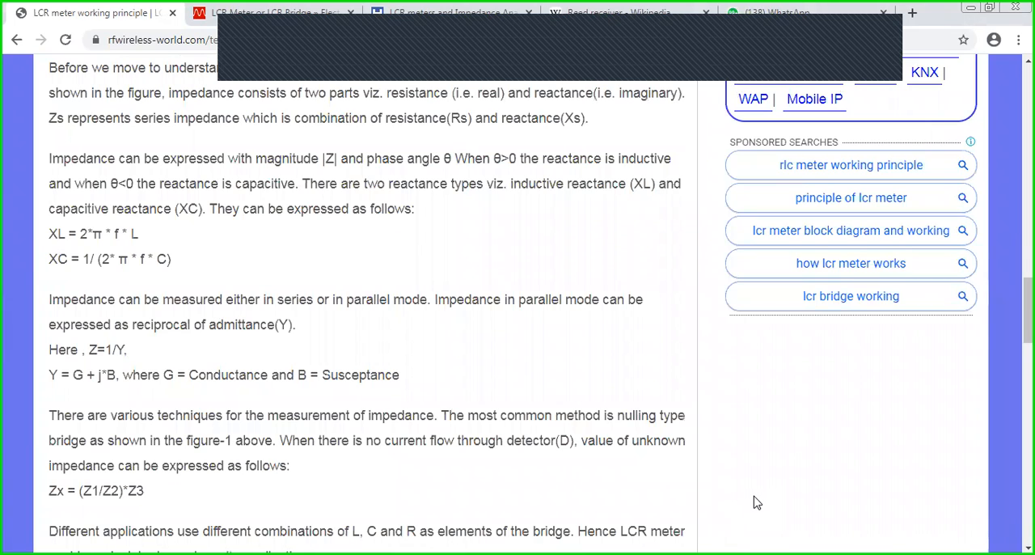
mouse_move(1016, 107)
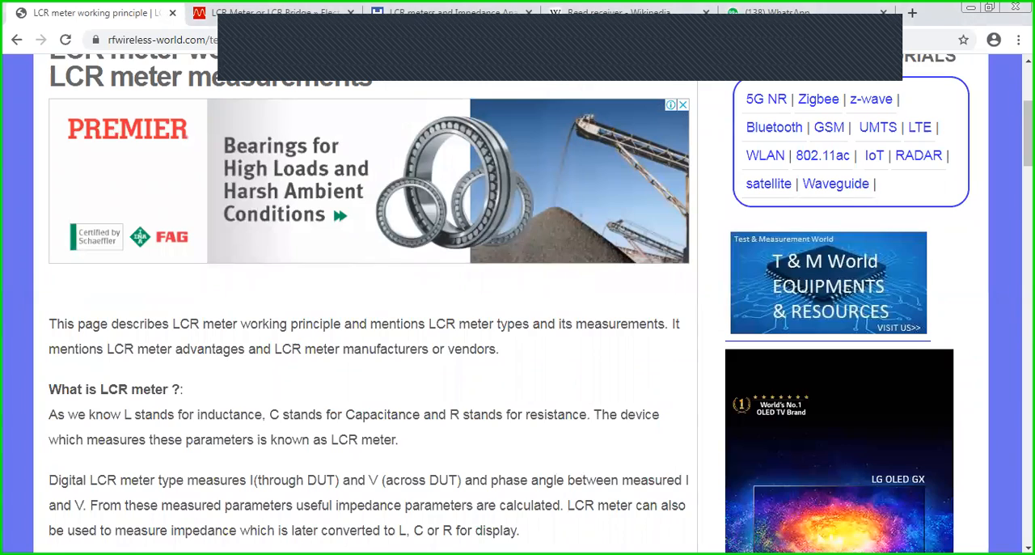
scroll("down", 3)
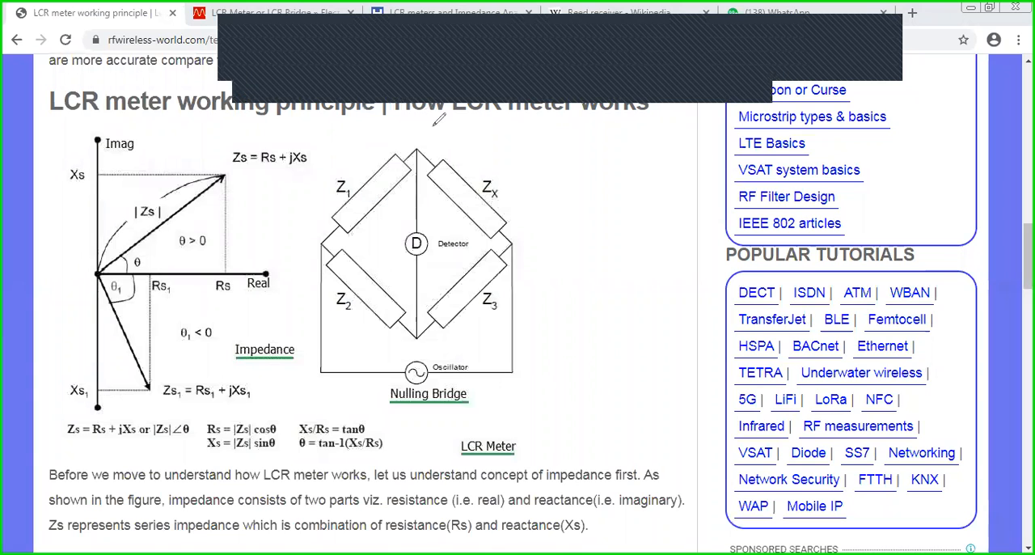
mouse_move(512, 154)
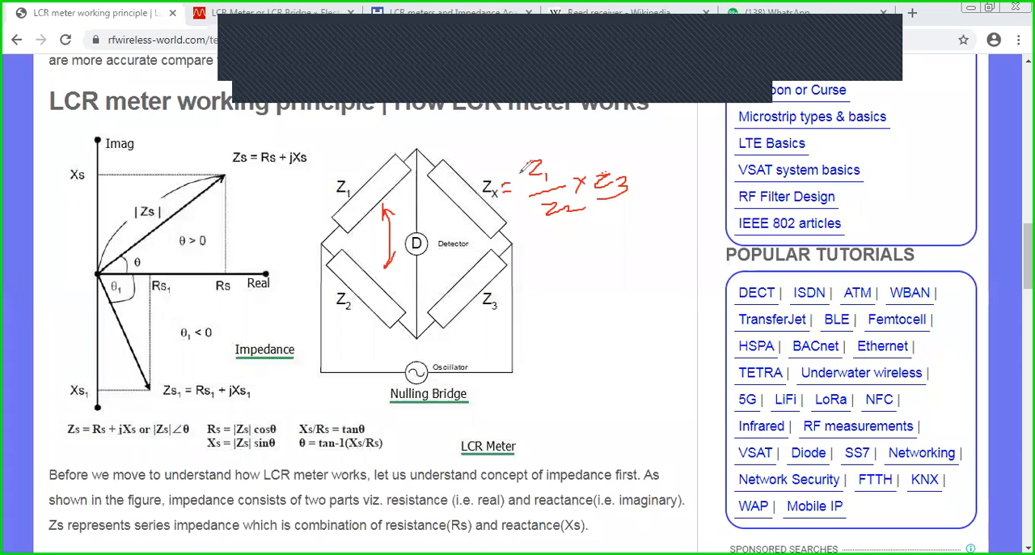
left_click_drag(433, 153, 656, 230)
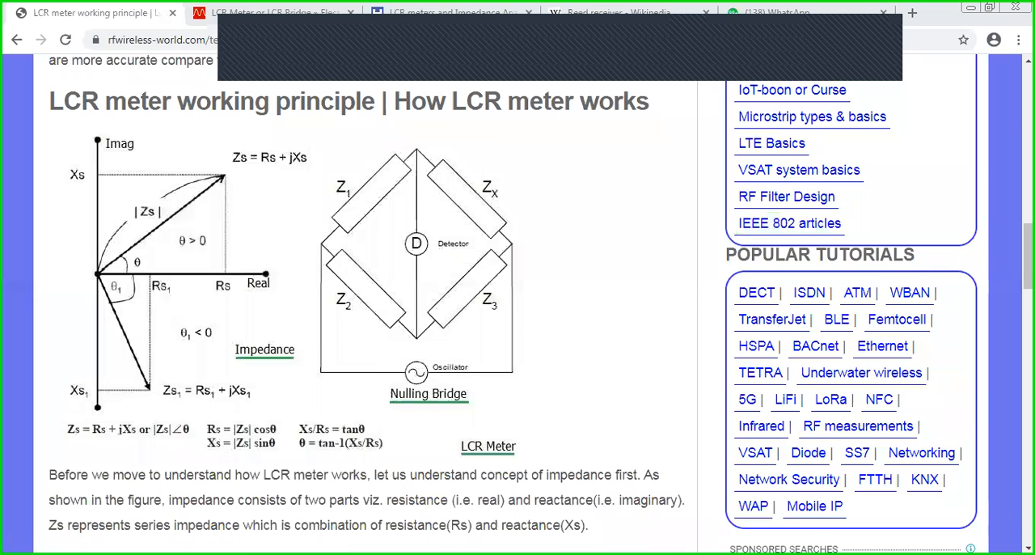
Step: Circle R beside the XL and XC reactance formulas and write the XL relation next to it
scroll("down", 3)
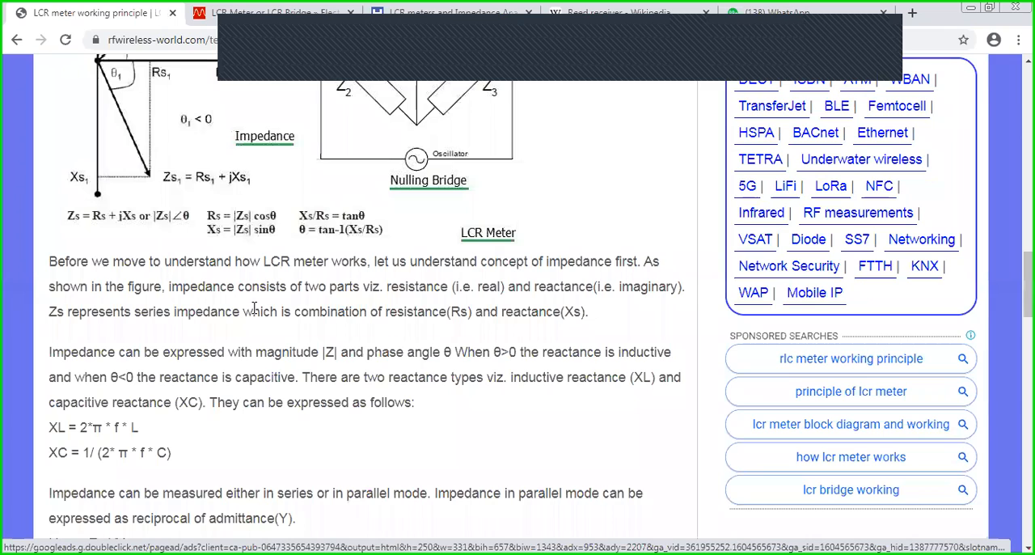
mouse_move(385, 207)
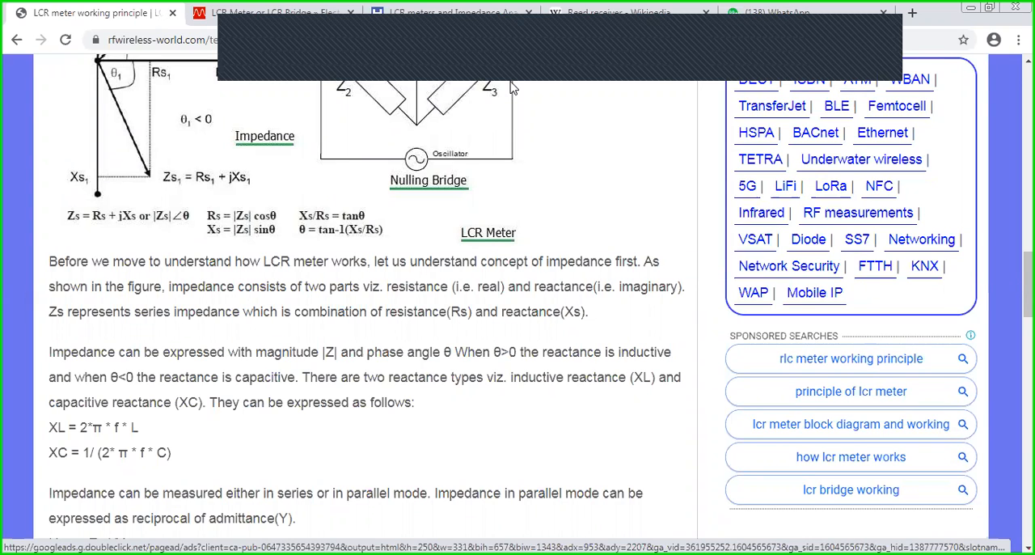
mouse_move(542, 61)
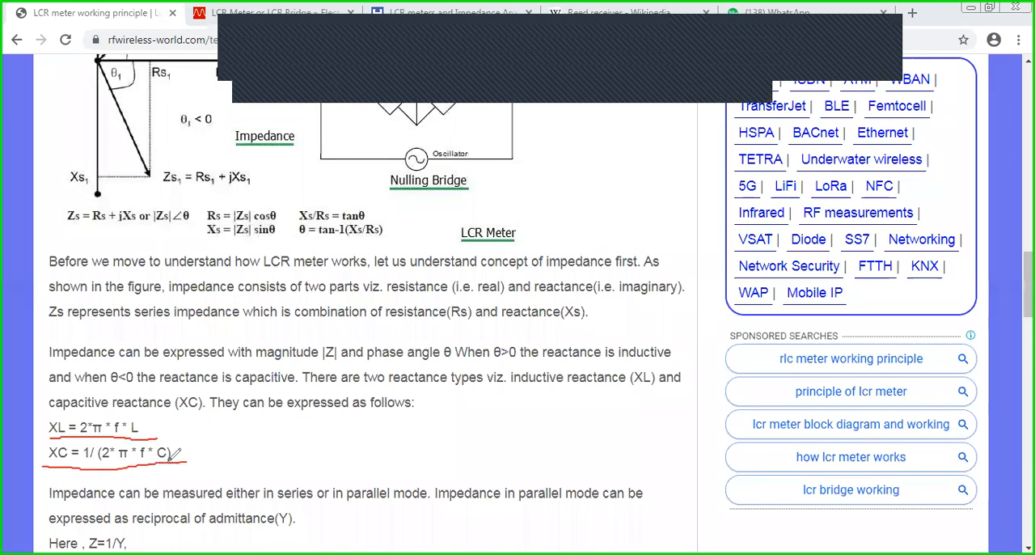
mouse_move(235, 440)
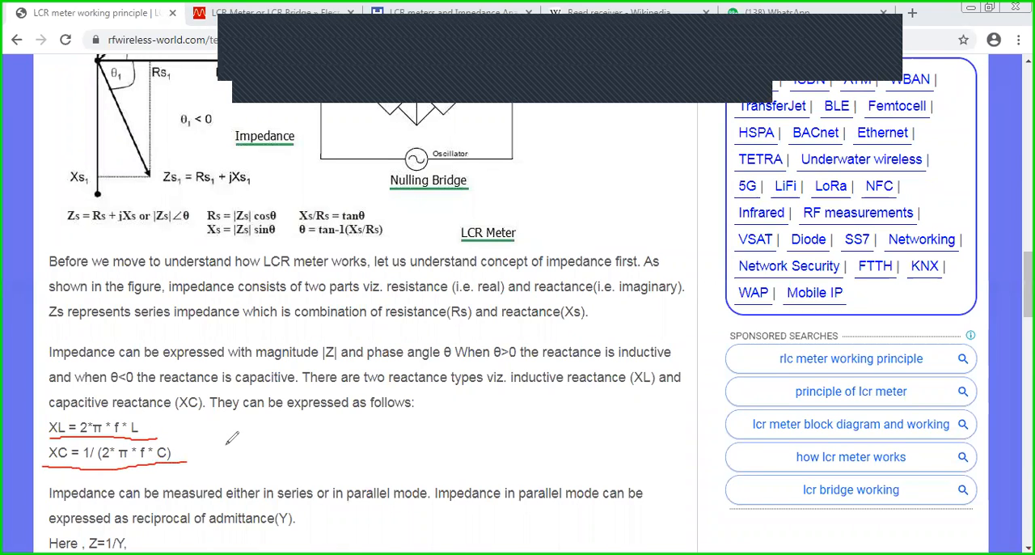
mouse_move(359, 337)
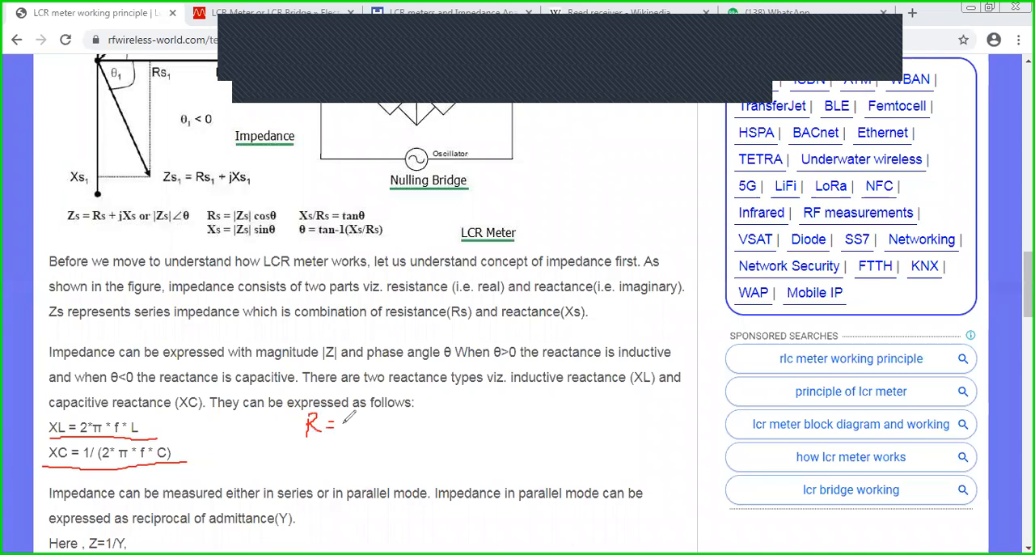
left_click_drag(340, 424, 375, 424)
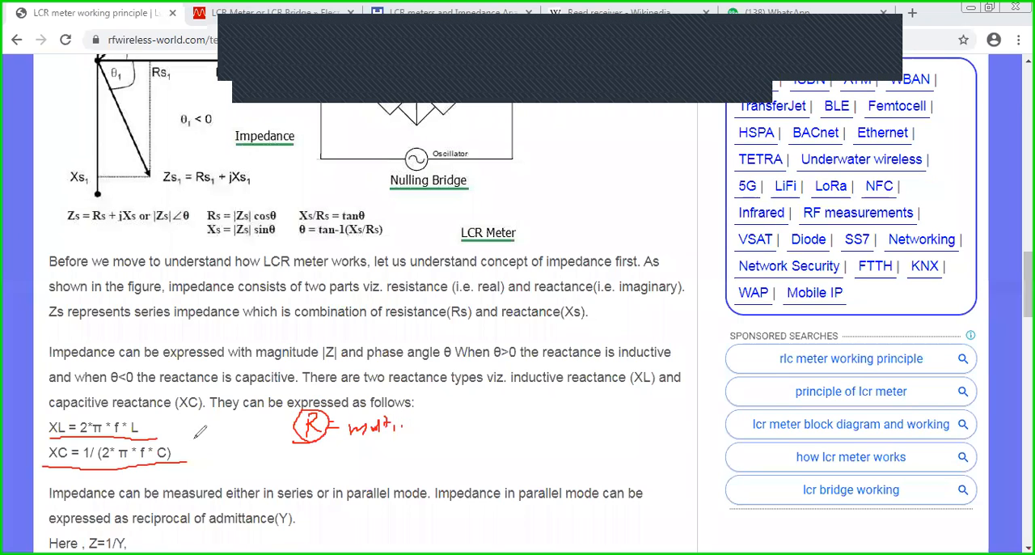
left_click_drag(181, 420, 304, 419)
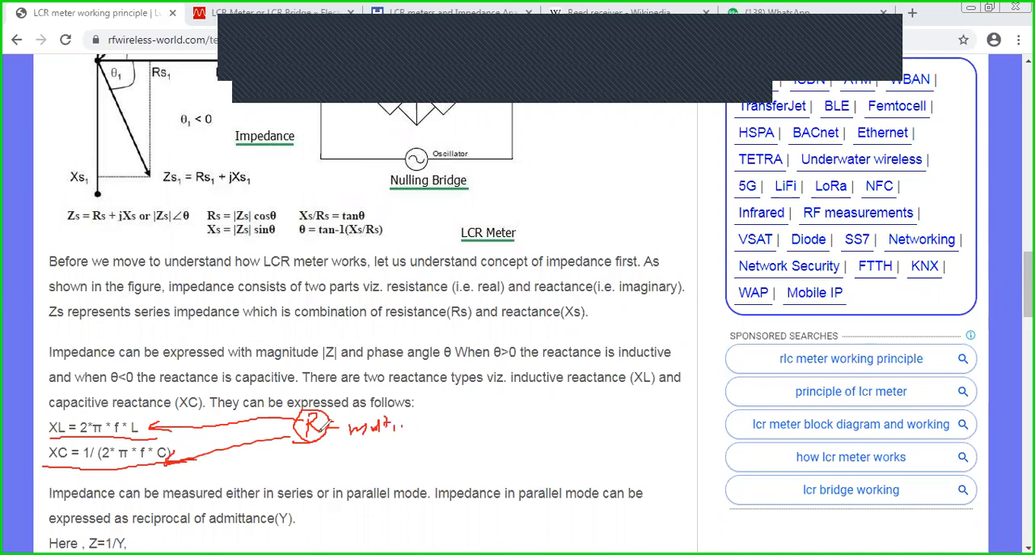
mouse_move(521, 457)
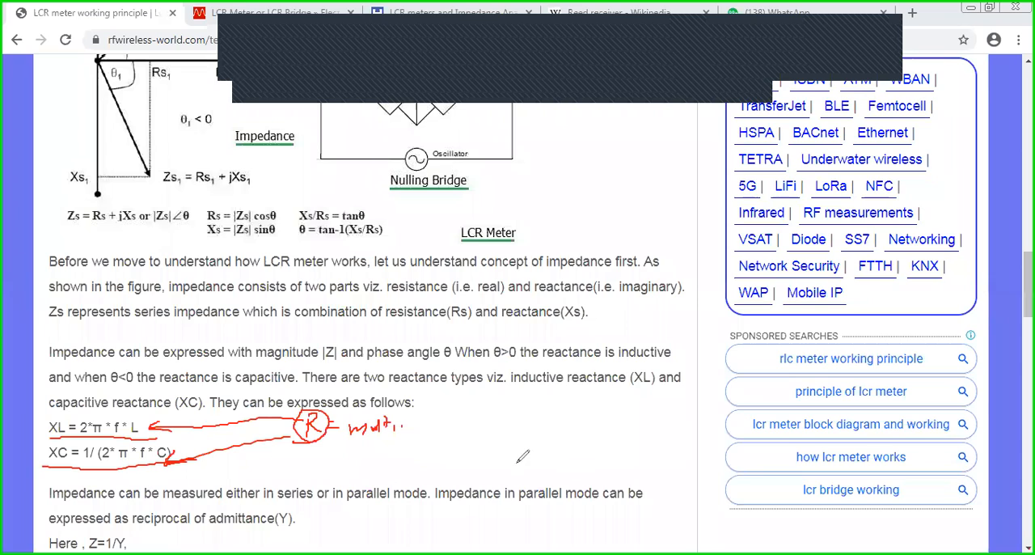
mouse_move(429, 424)
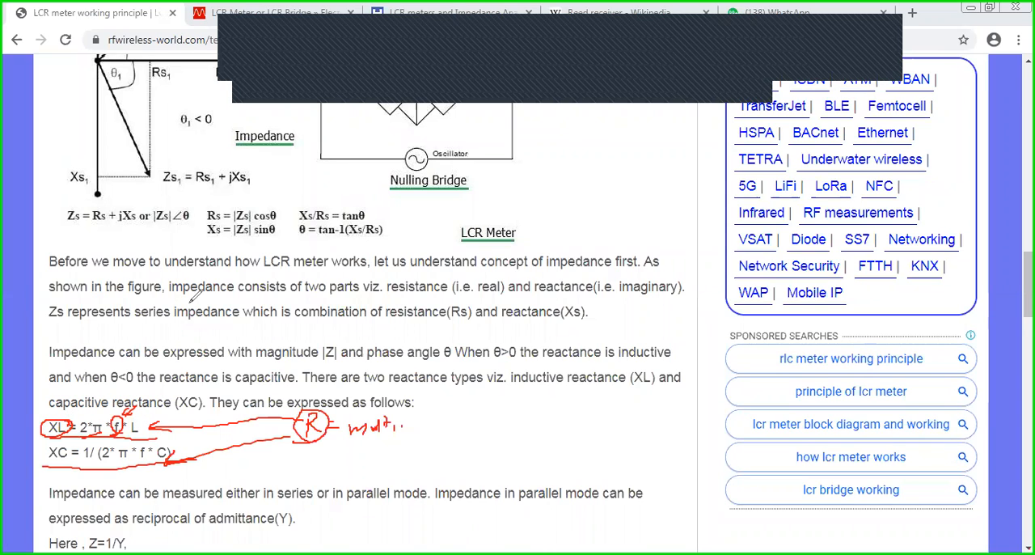
mouse_move(476, 403)
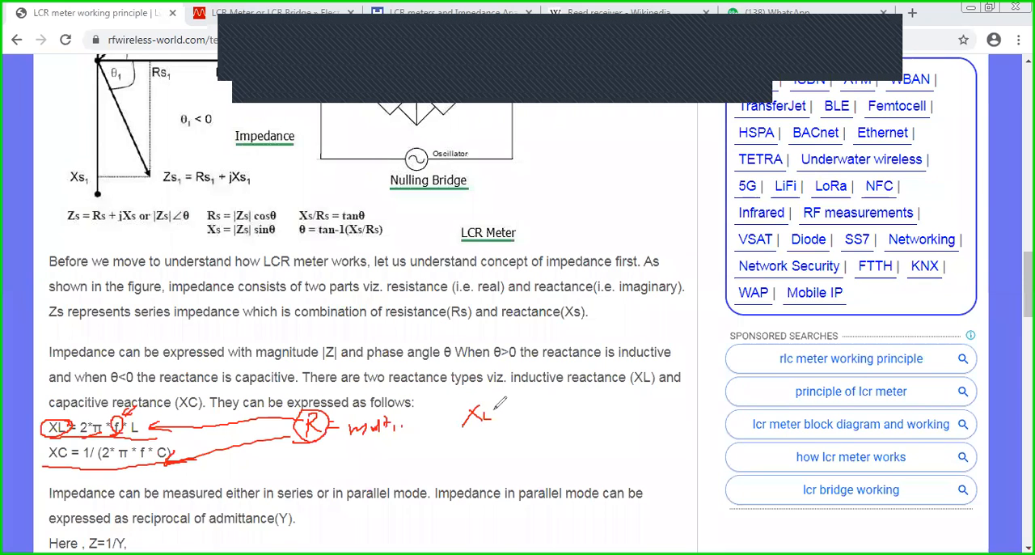
left_click_drag(485, 413, 534, 424)
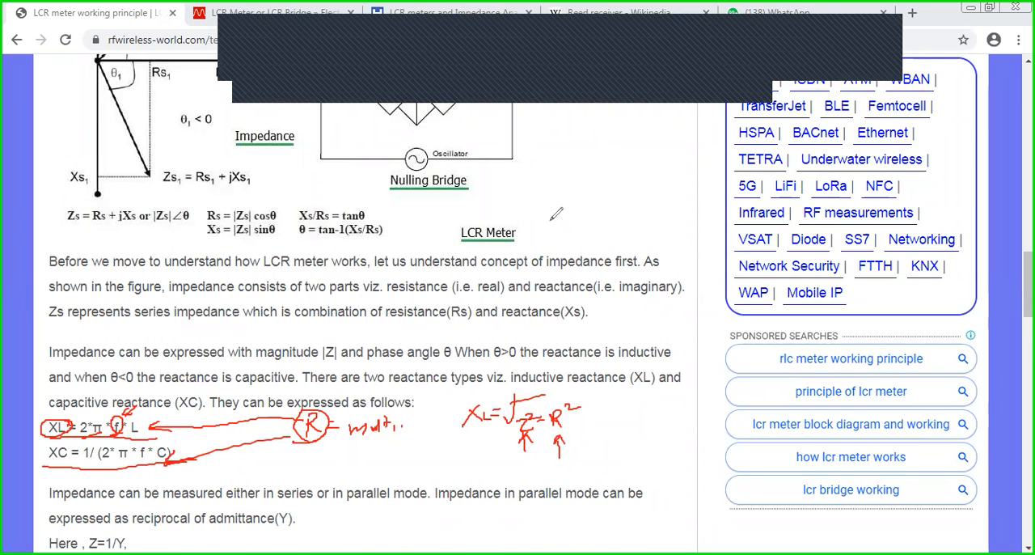
mouse_move(611, 440)
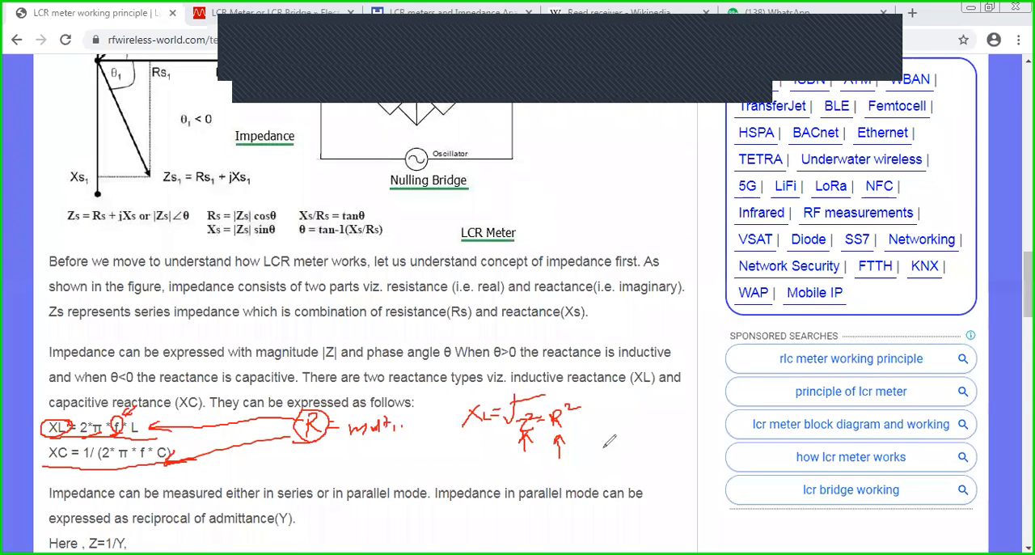
mouse_move(605, 440)
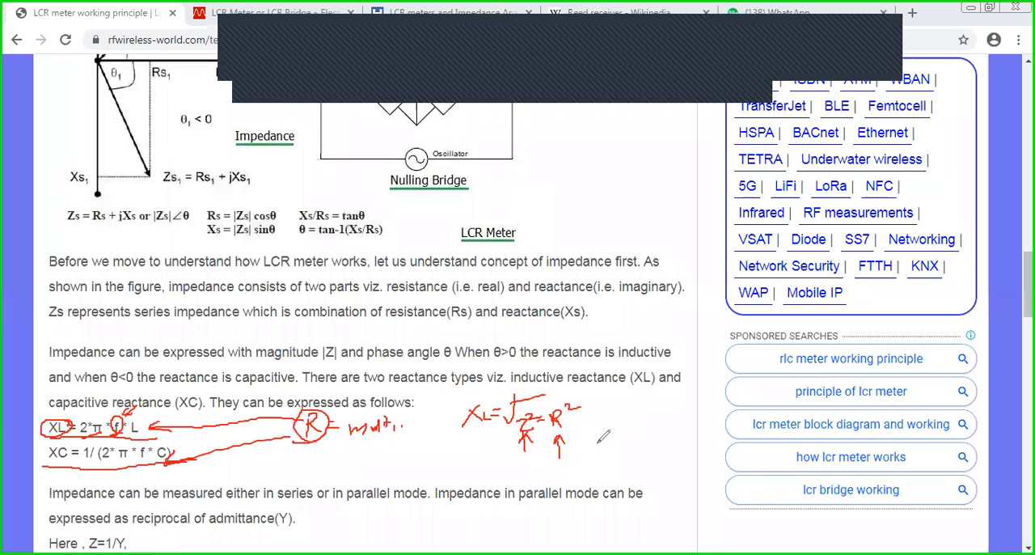
mouse_move(614, 330)
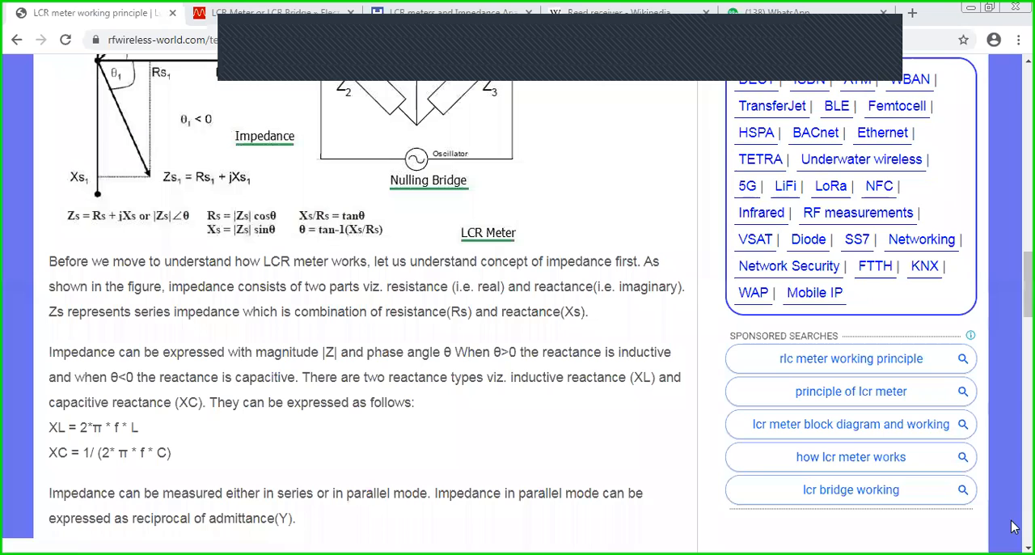
Step: Scroll past the advantages section and switch to the electronics-notes LCR meter article
scroll("down", 3)
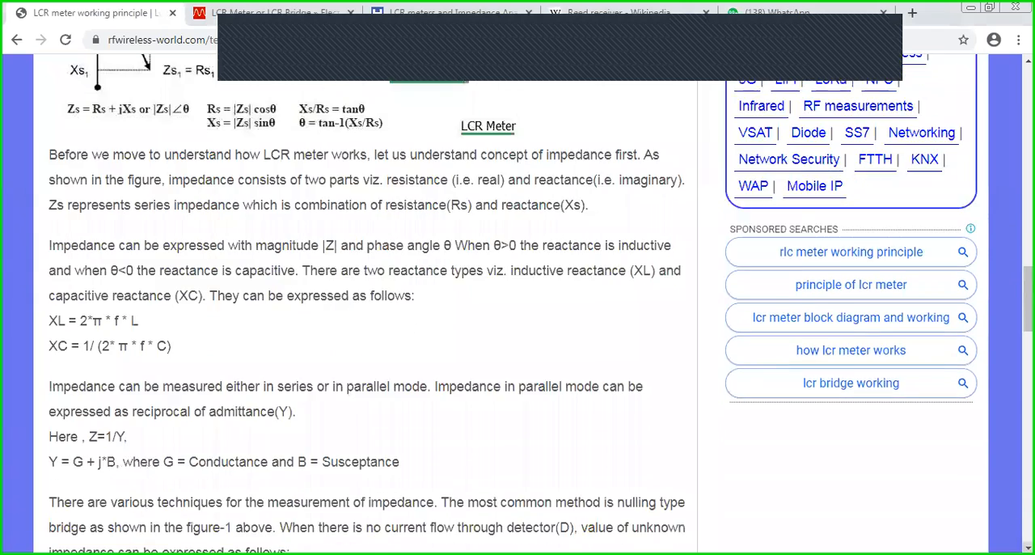
scroll("down", 3)
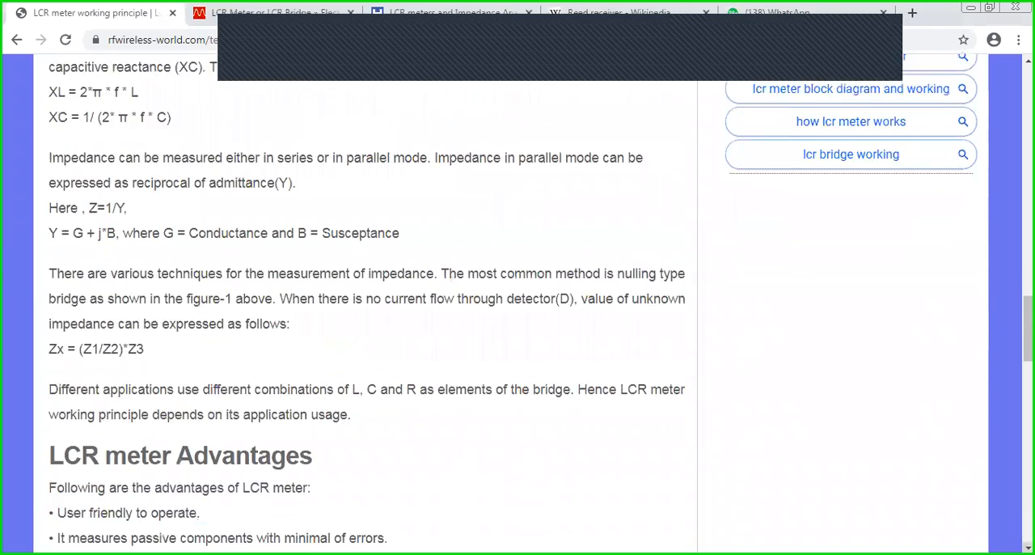
scroll("down", 3)
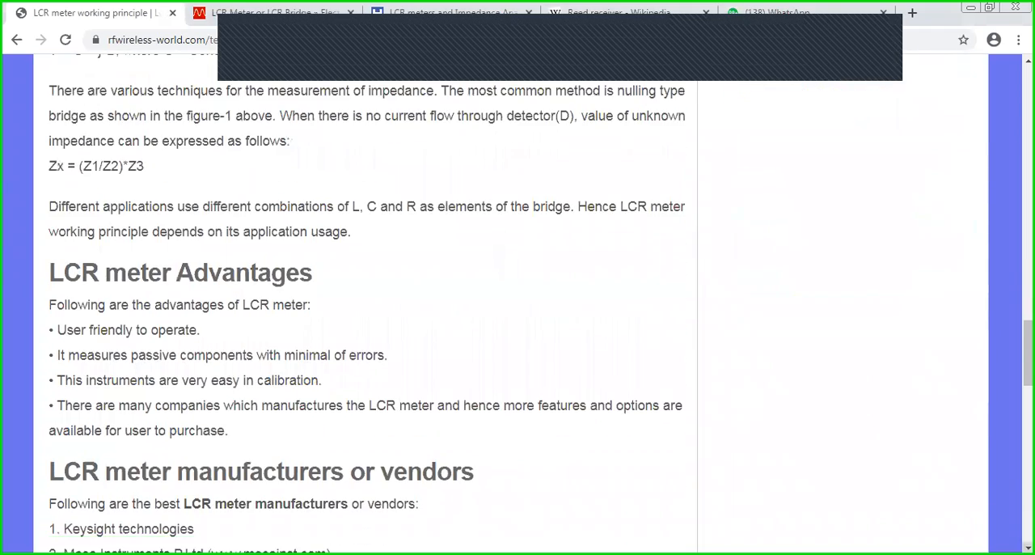
scroll("down", 3)
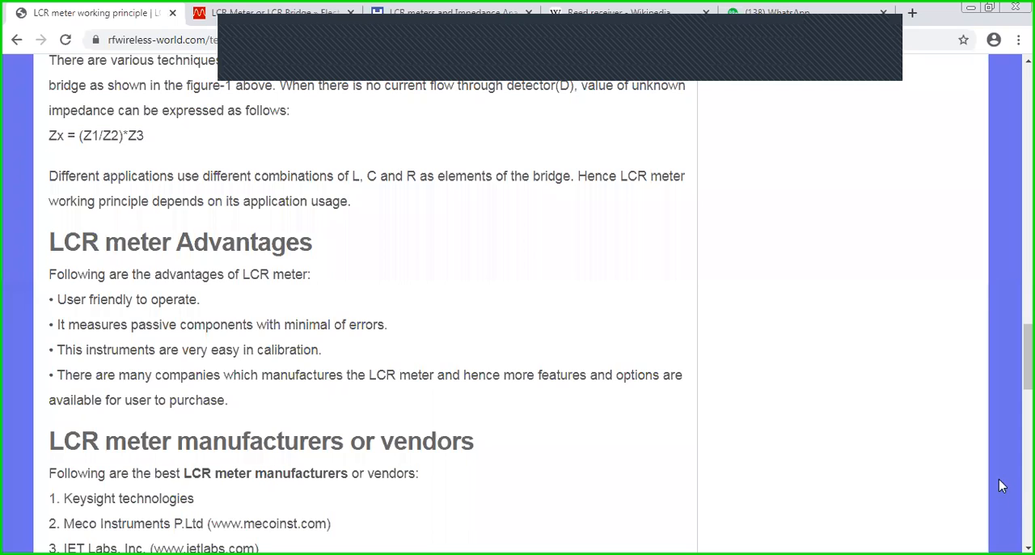
mouse_move(1009, 479)
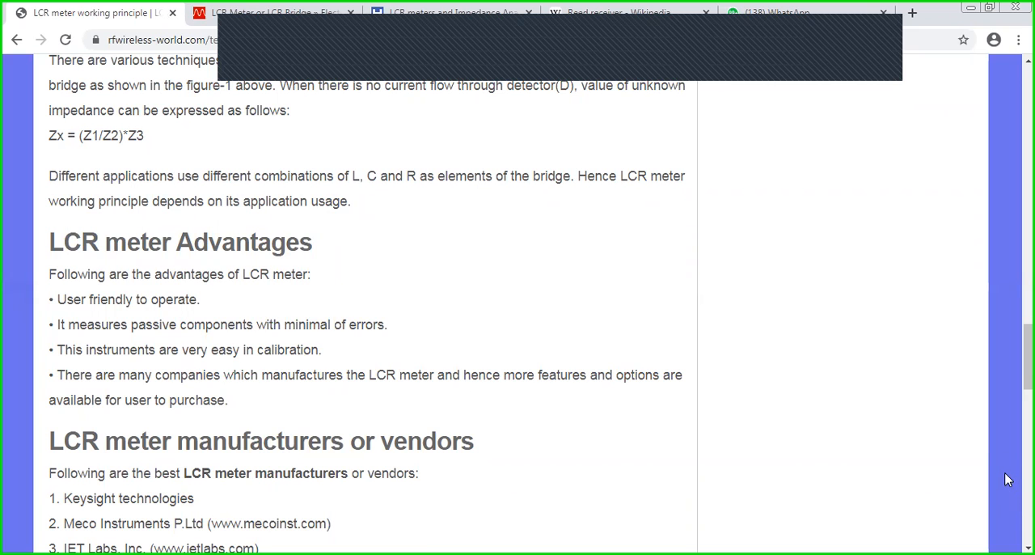
mouse_move(978, 506)
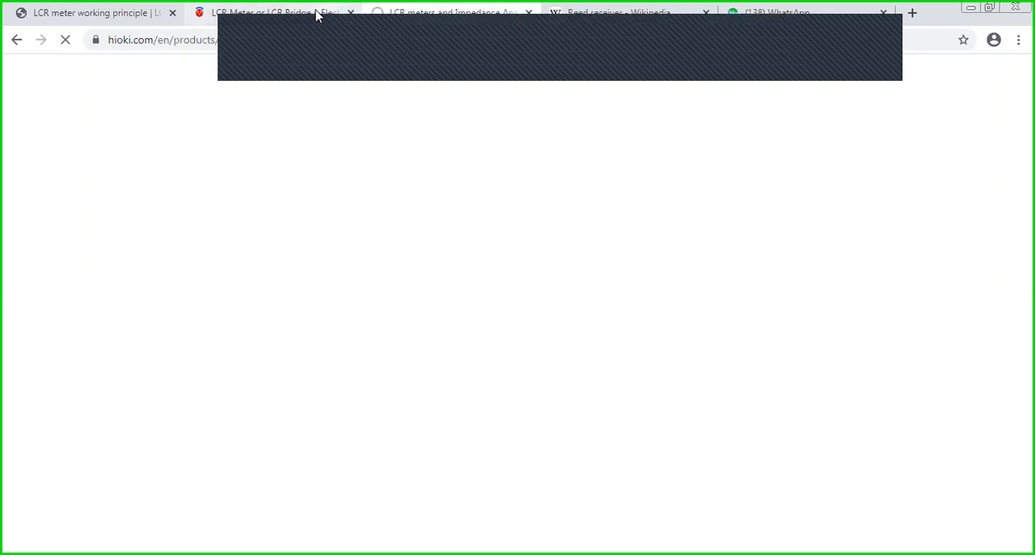
left_click(275, 13)
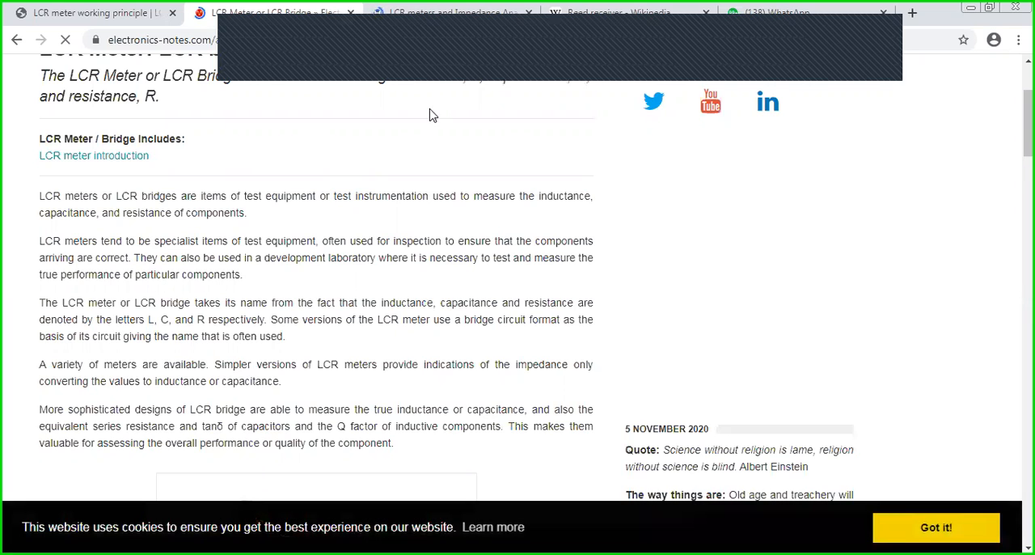
mouse_move(382, 161)
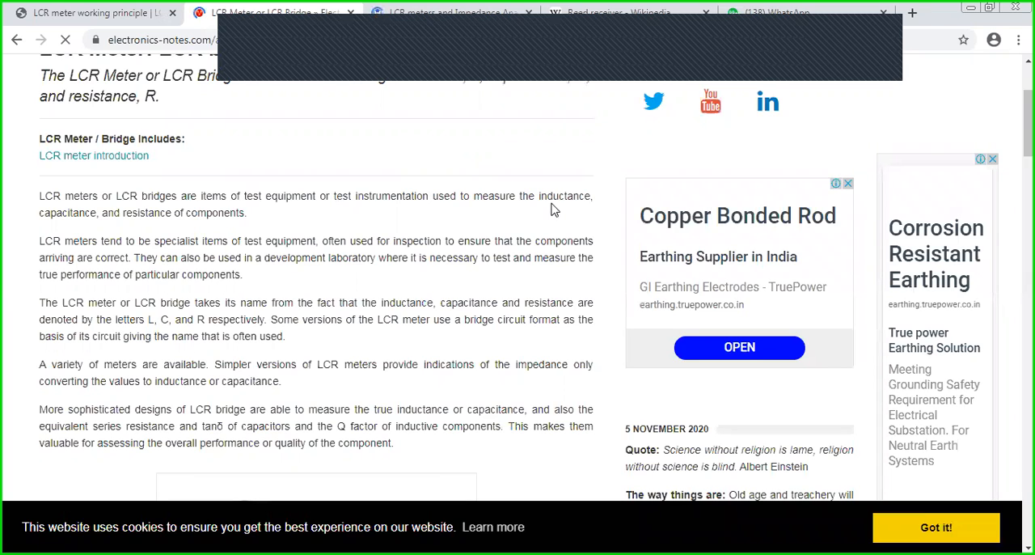
mouse_move(569, 201)
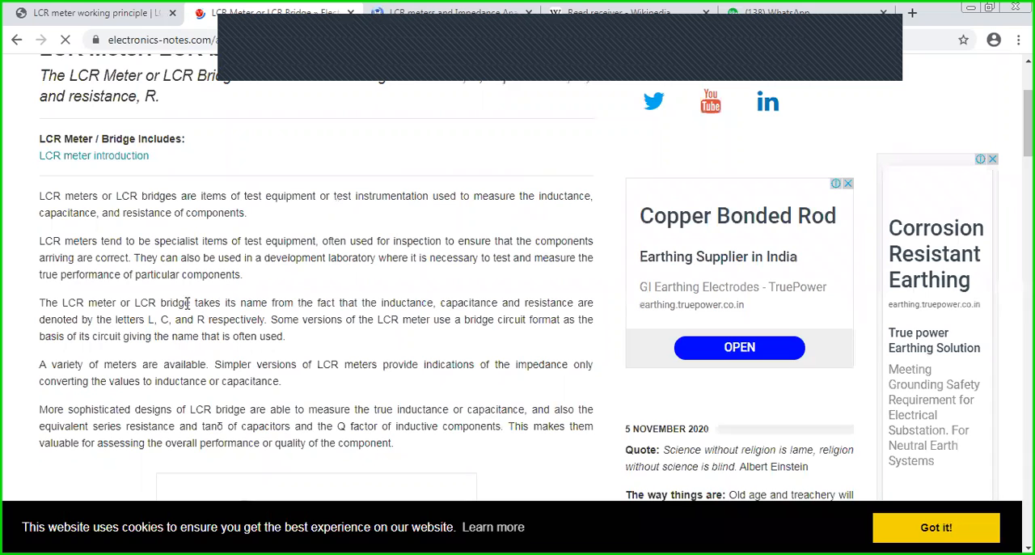
Step: Select the sentence explaining the name from the letters L, C and R
left_click_drag(194, 302, 194, 319)
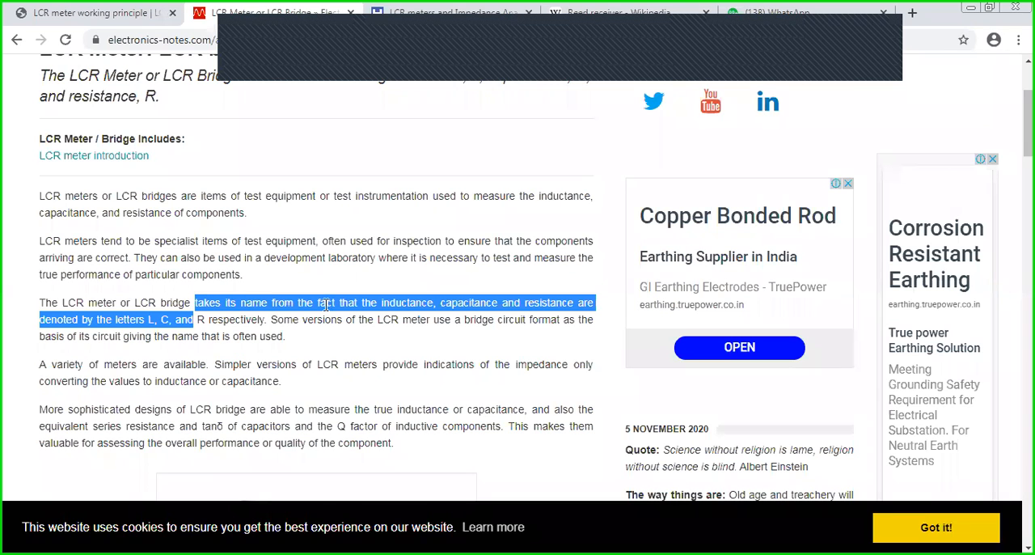
mouse_move(387, 340)
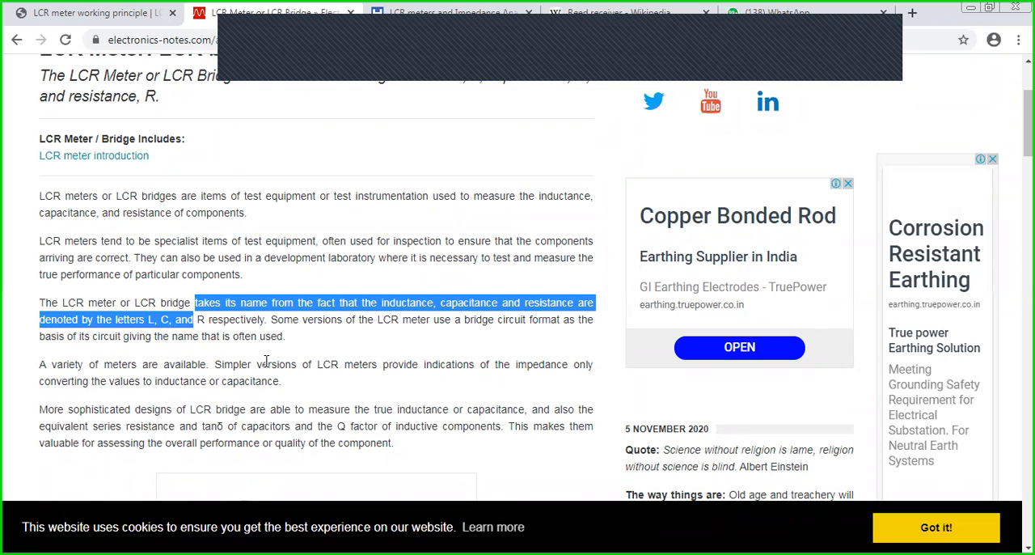
mouse_move(257, 440)
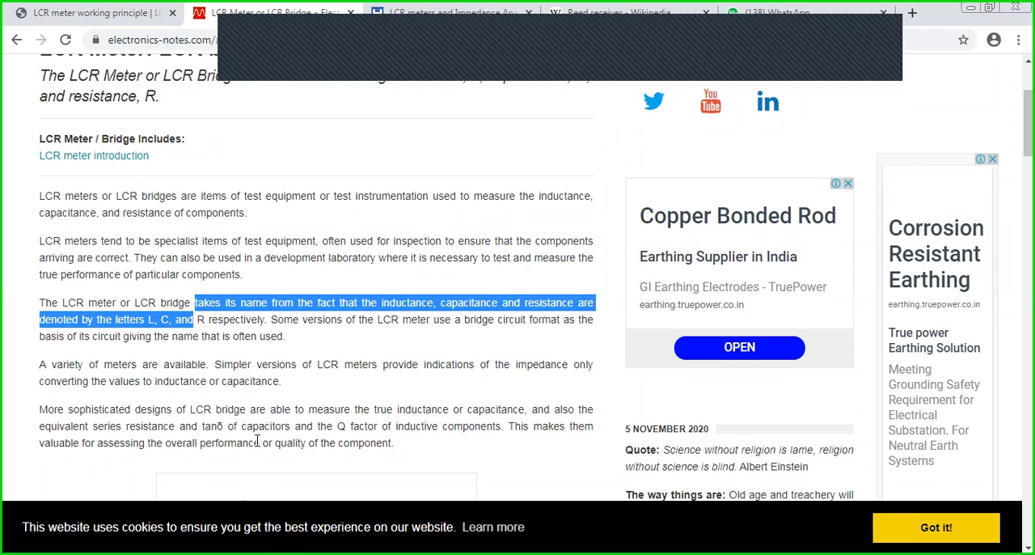
mouse_move(395, 162)
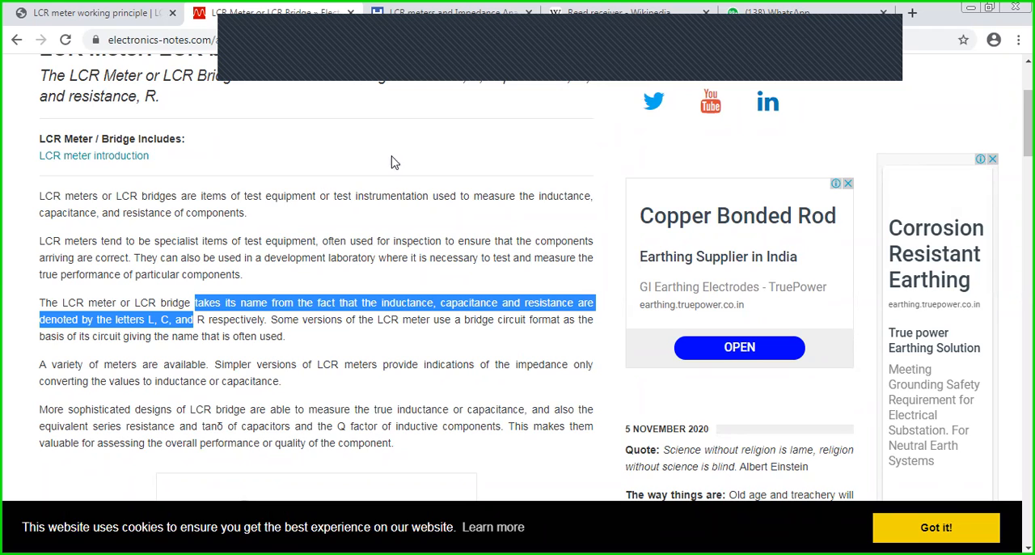
mouse_move(614, 35)
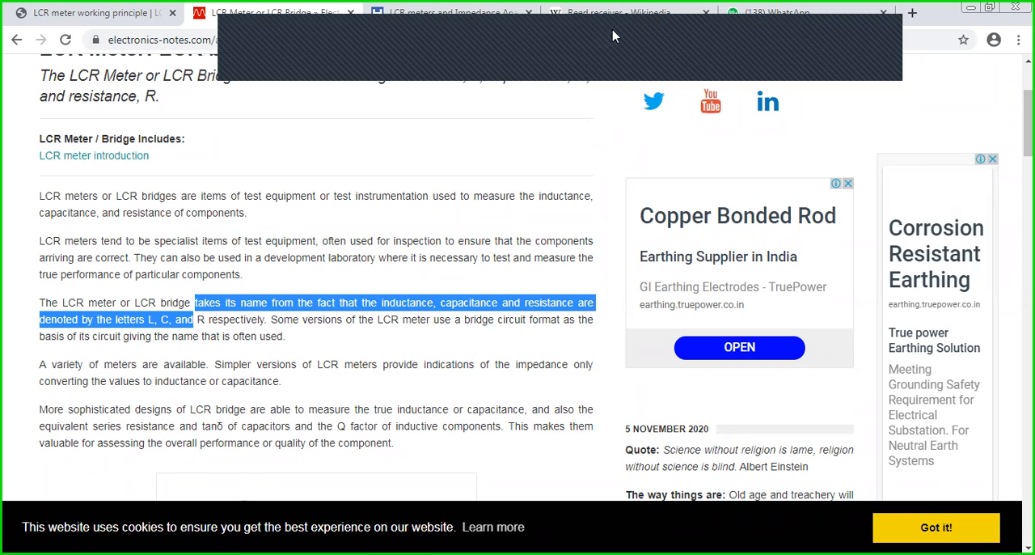
mouse_move(723, 49)
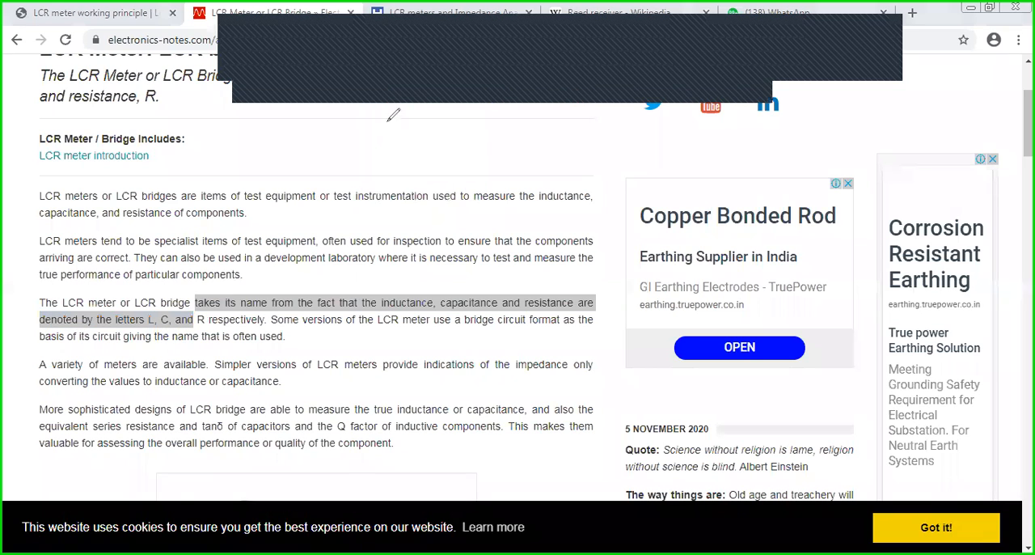
mouse_move(418, 138)
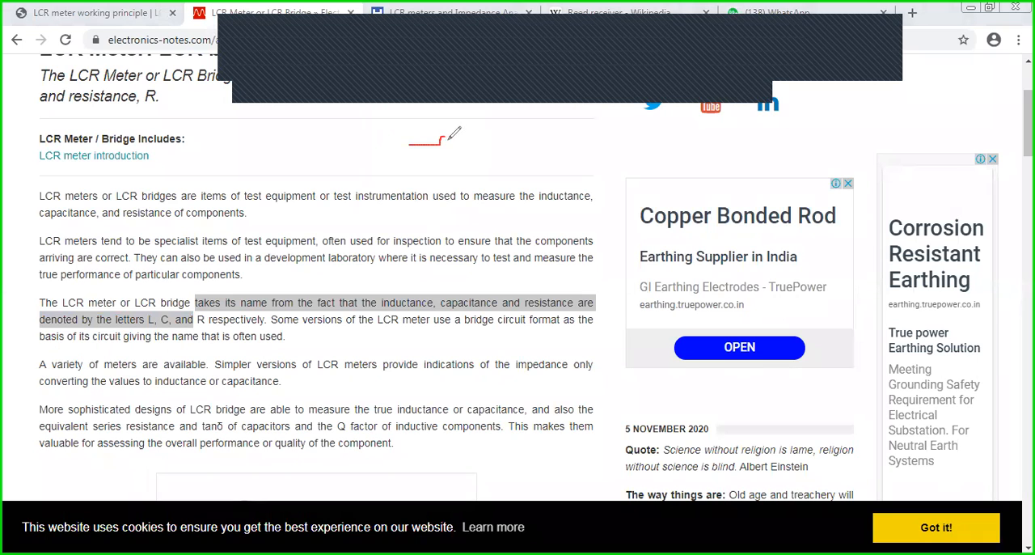
Step: Sketch a series R-L-C circuit with a coil and voltage-current waveform above the article
left_click_drag(433, 143, 478, 142)
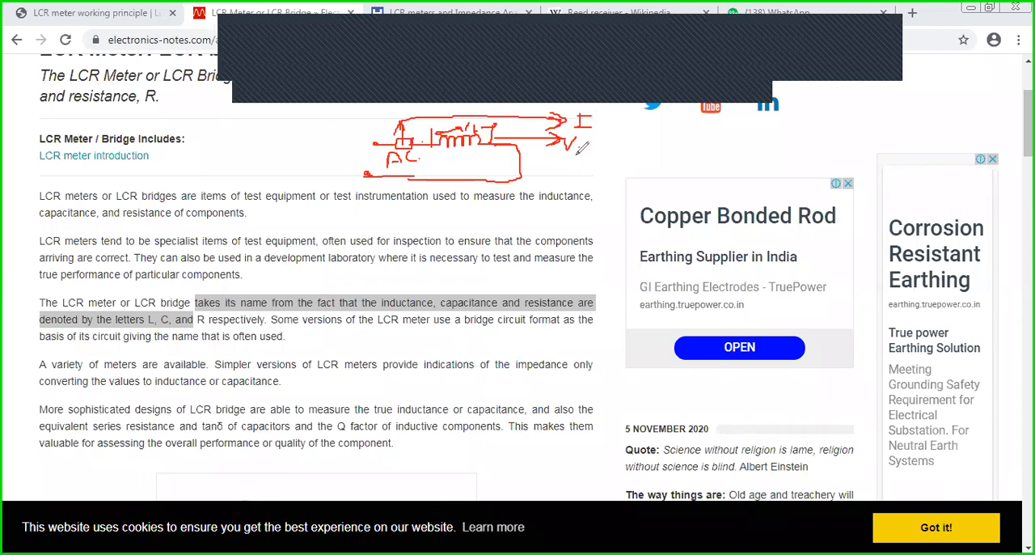
left_click_drag(628, 129, 732, 159)
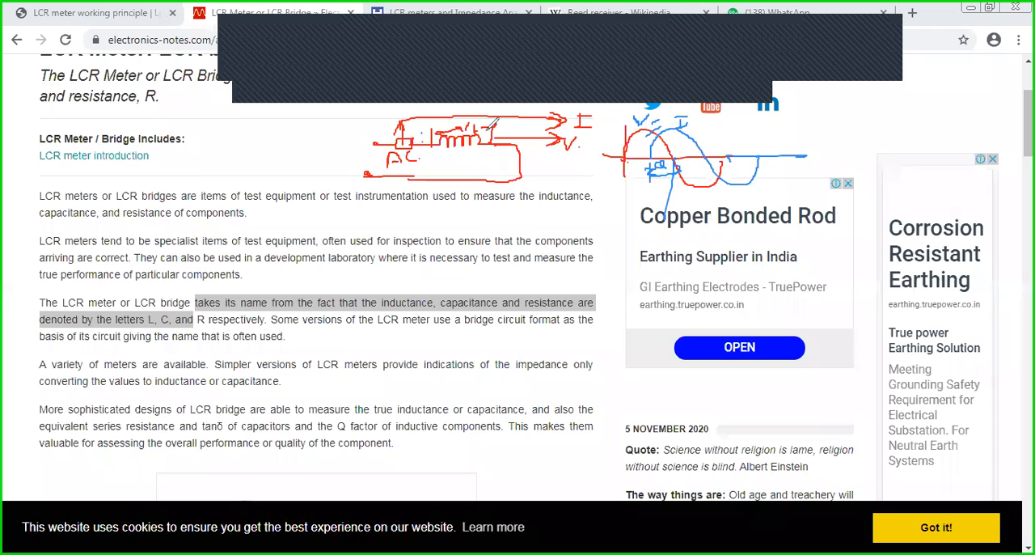
mouse_move(661, 110)
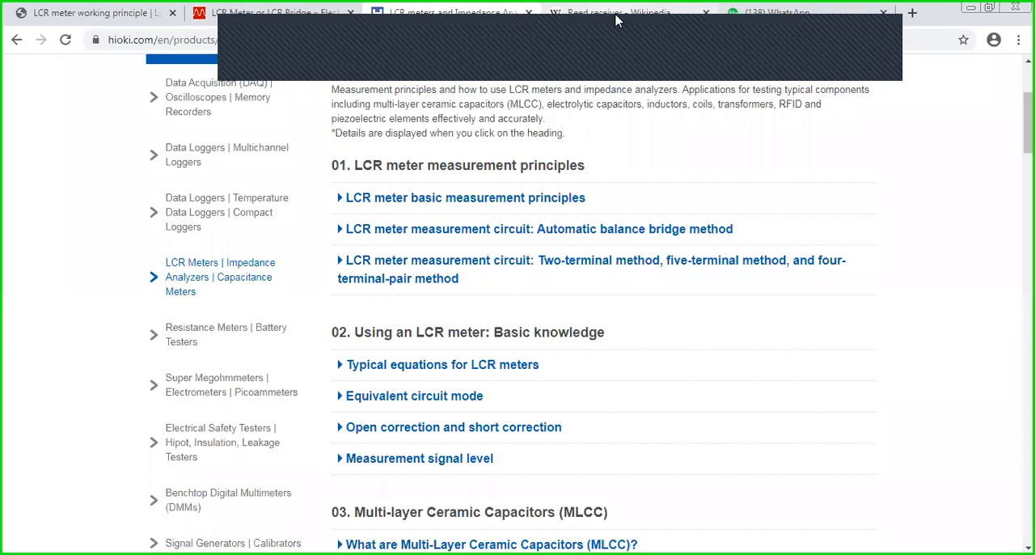
Step: Switch to the Reed receiver Wikipedia article tab
left_click(618, 11)
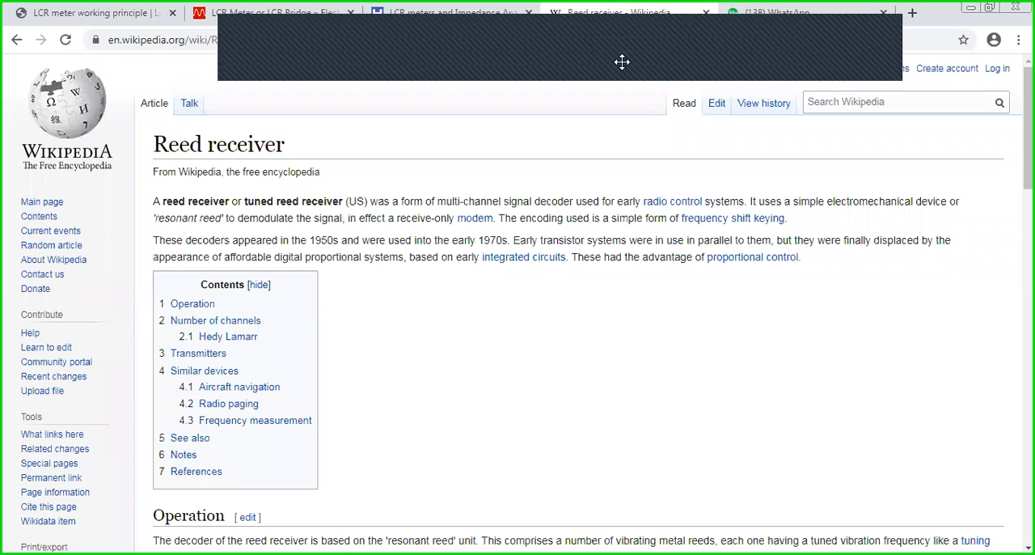
mouse_move(732, 22)
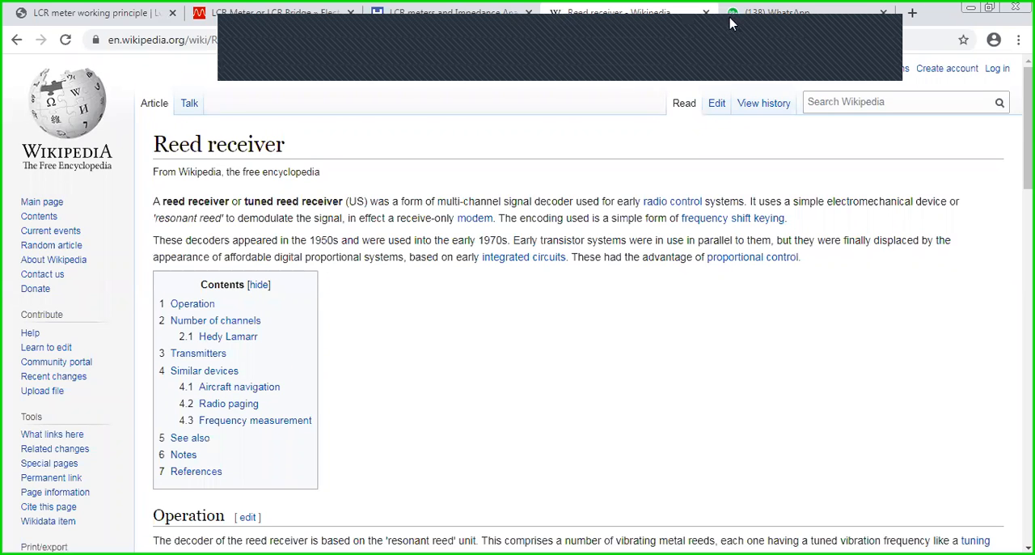
mouse_move(601, 37)
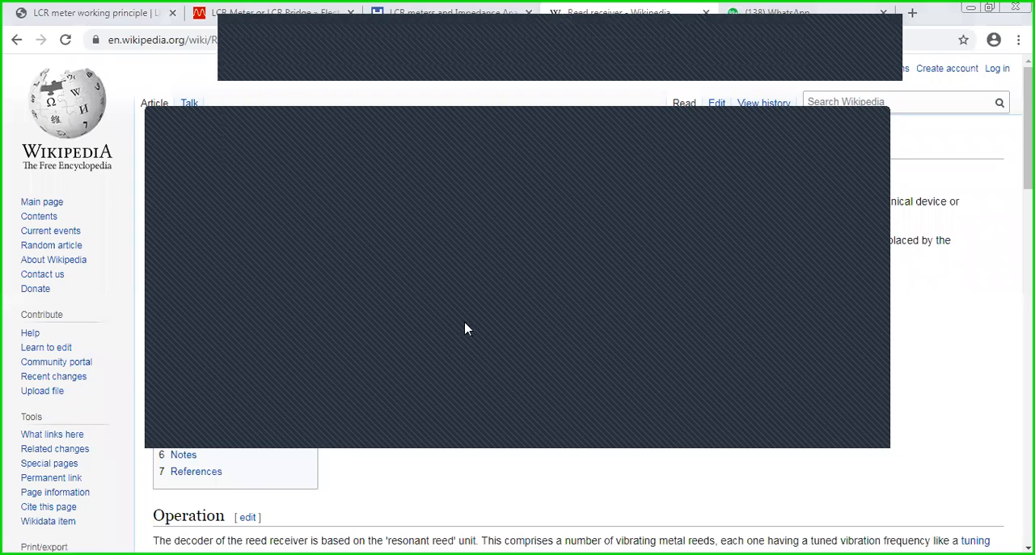
mouse_move(838, 437)
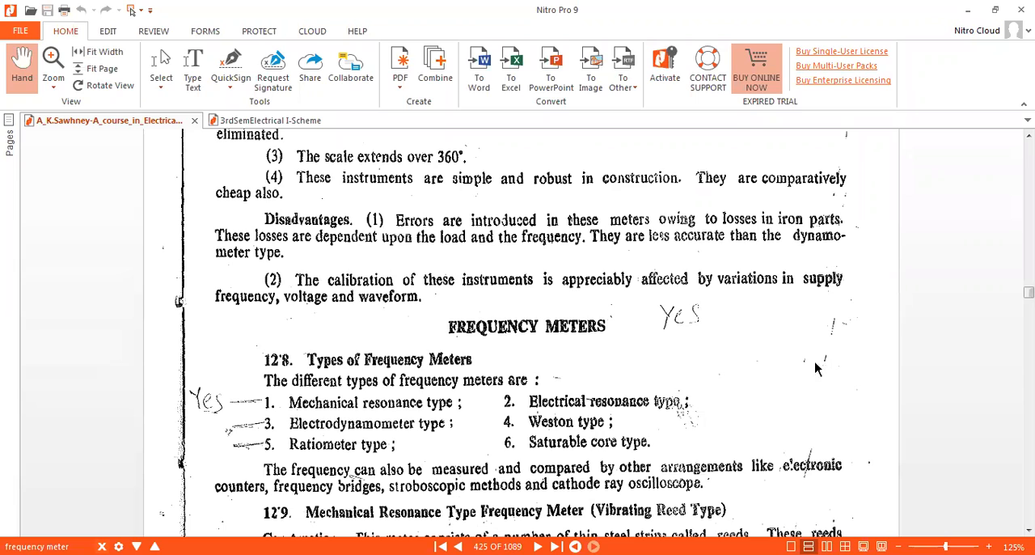
mouse_move(766, 155)
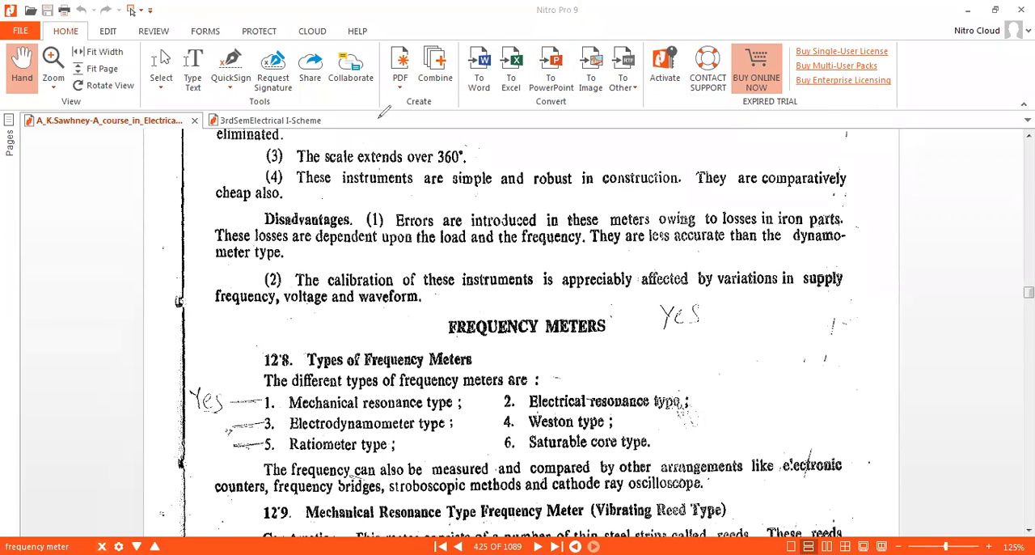
mouse_move(381, 105)
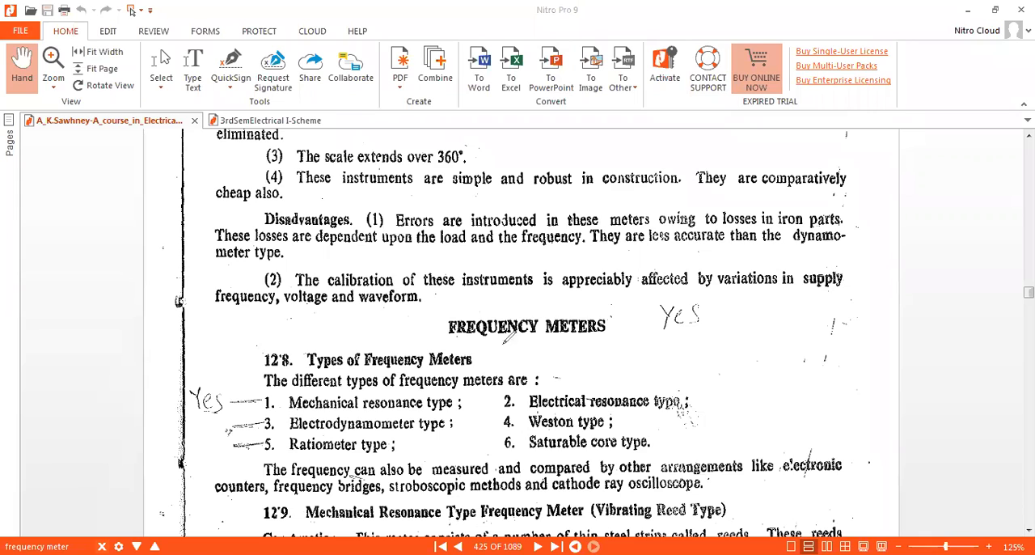
left_click_drag(450, 342, 615, 344)
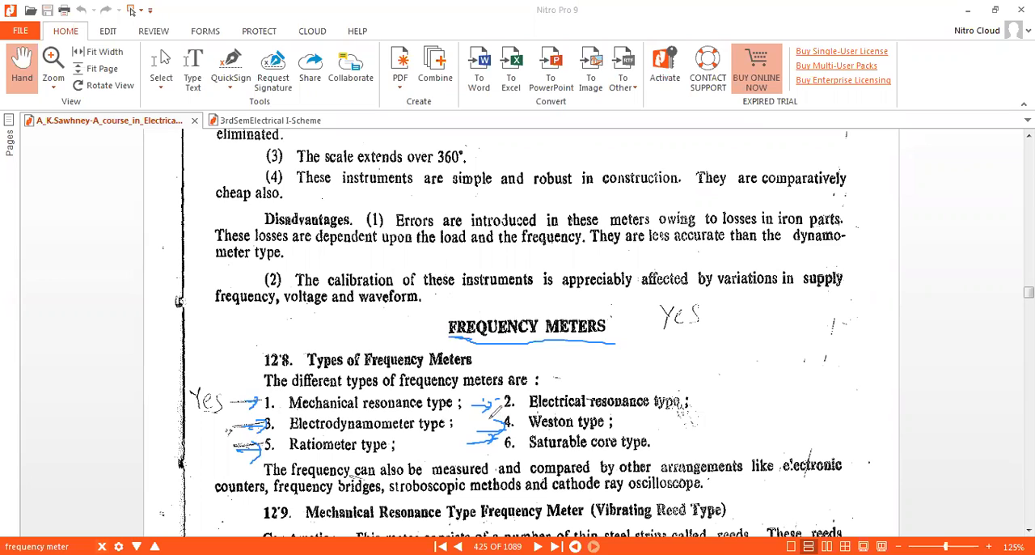
mouse_move(590, 466)
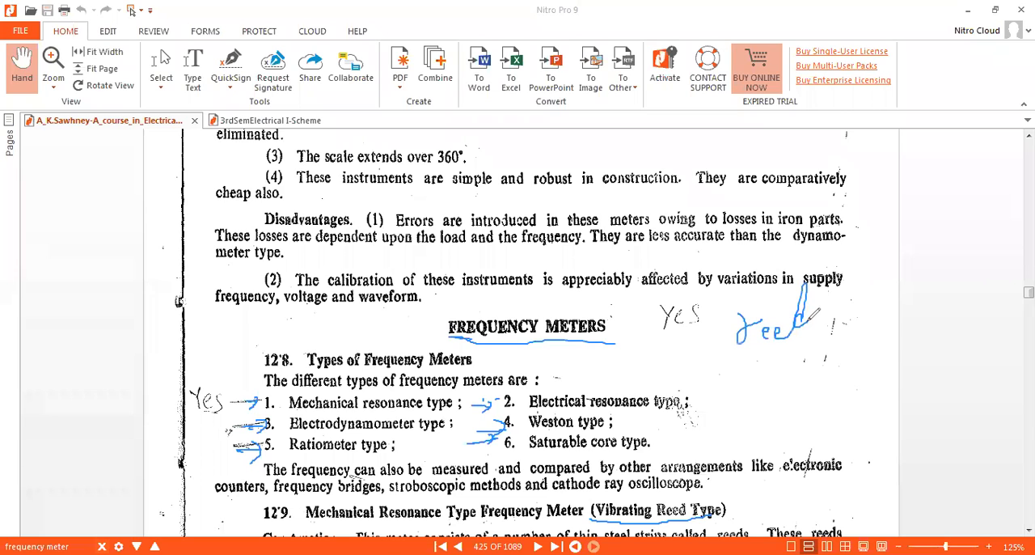
left_click_drag(757, 368, 858, 331)
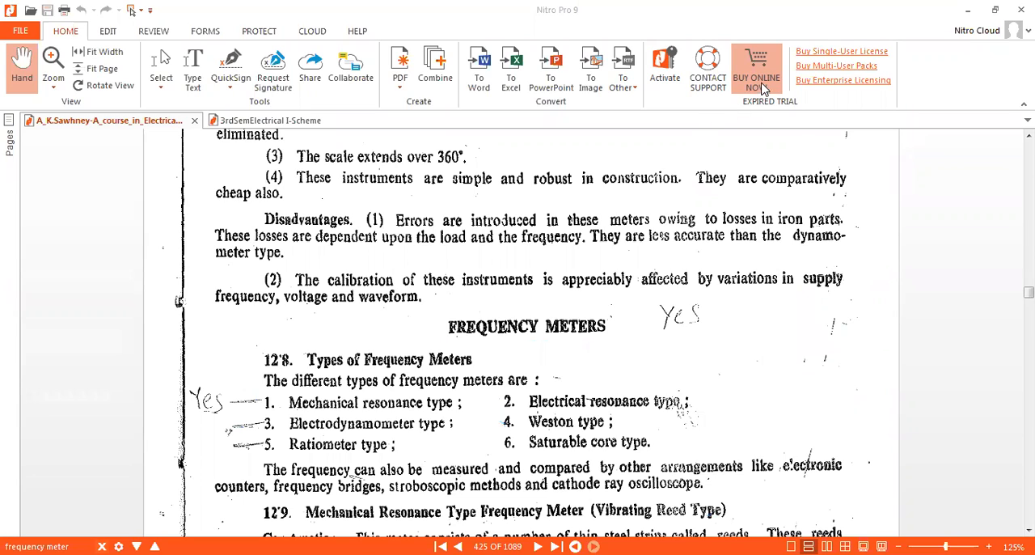
mouse_move(1016, 424)
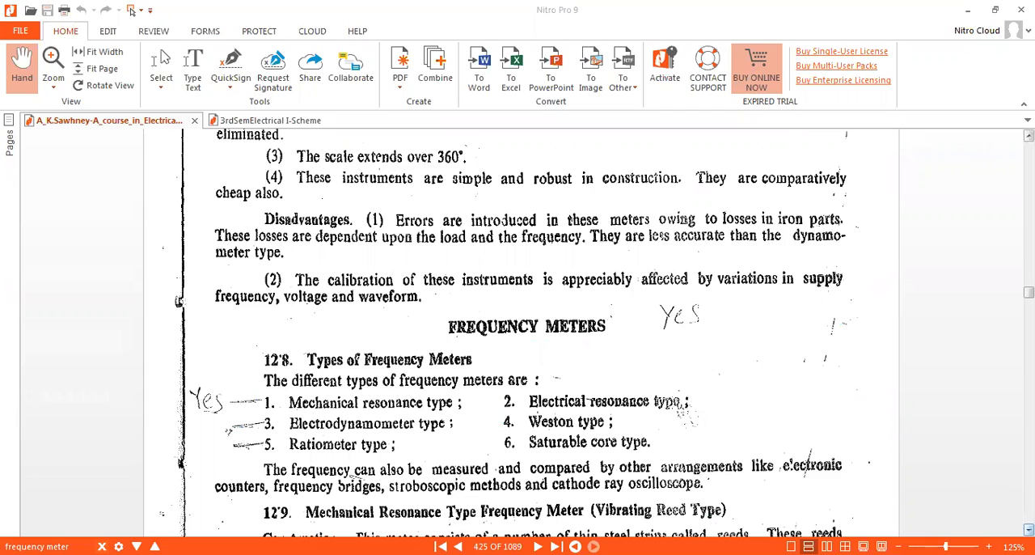
Step: Scroll the textbook down to the vibrating reed frequency meter figure, Fig. 12.9
scroll("down", 3)
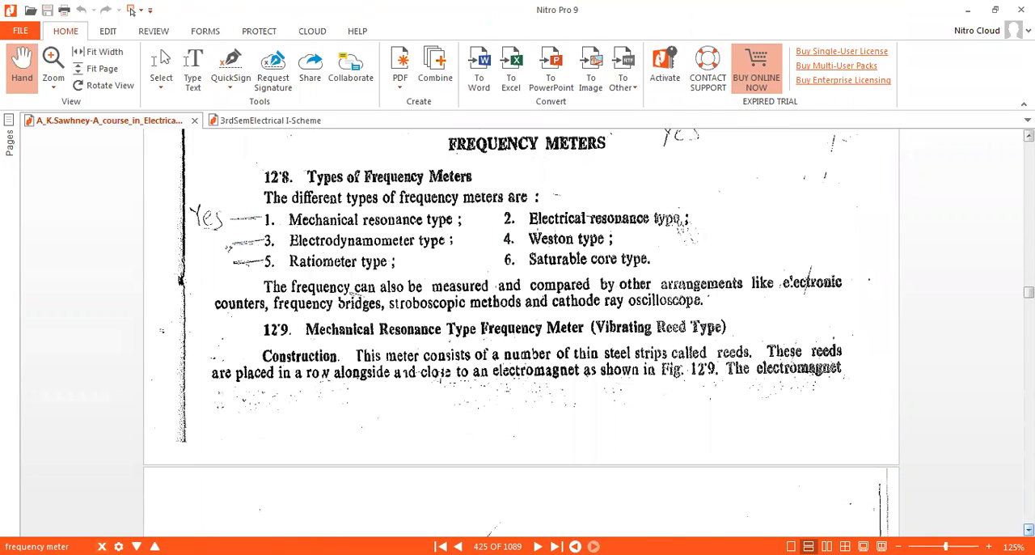
scroll("down", 3)
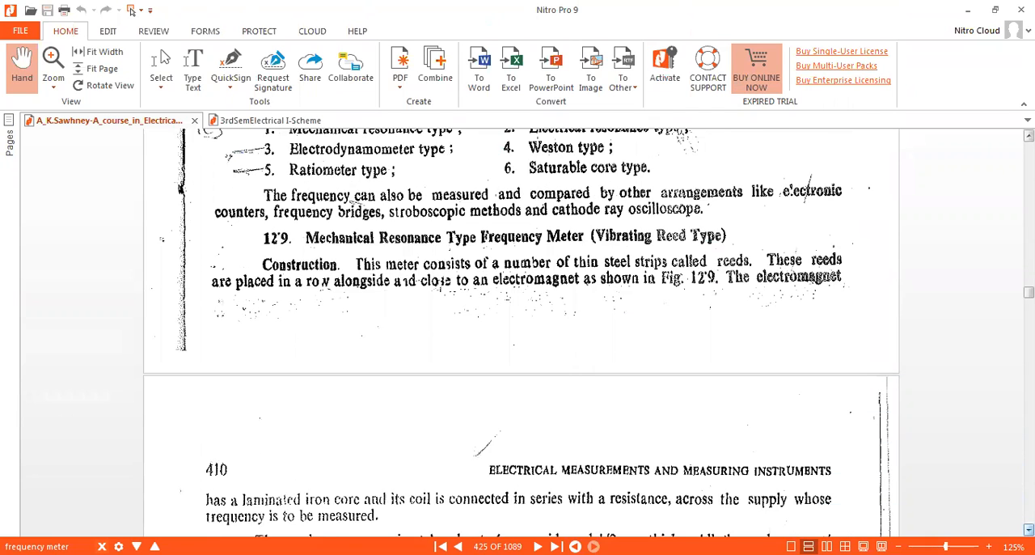
scroll("down", 3)
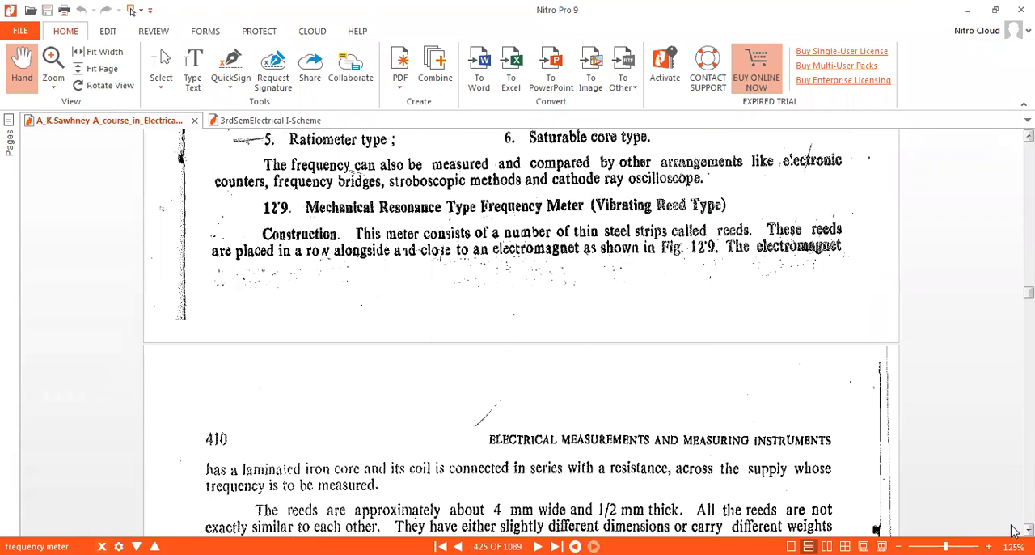
scroll("down", 3)
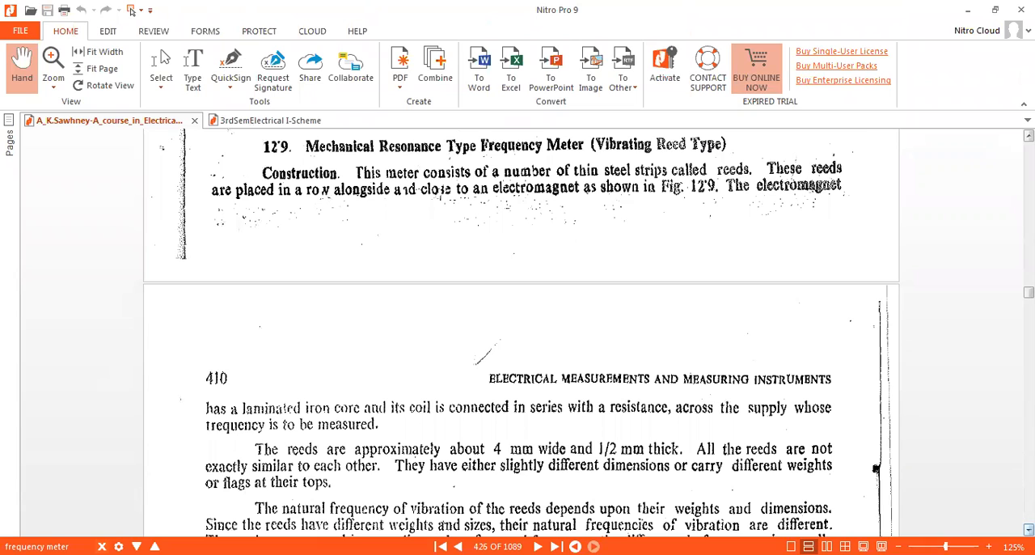
scroll("down", 3)
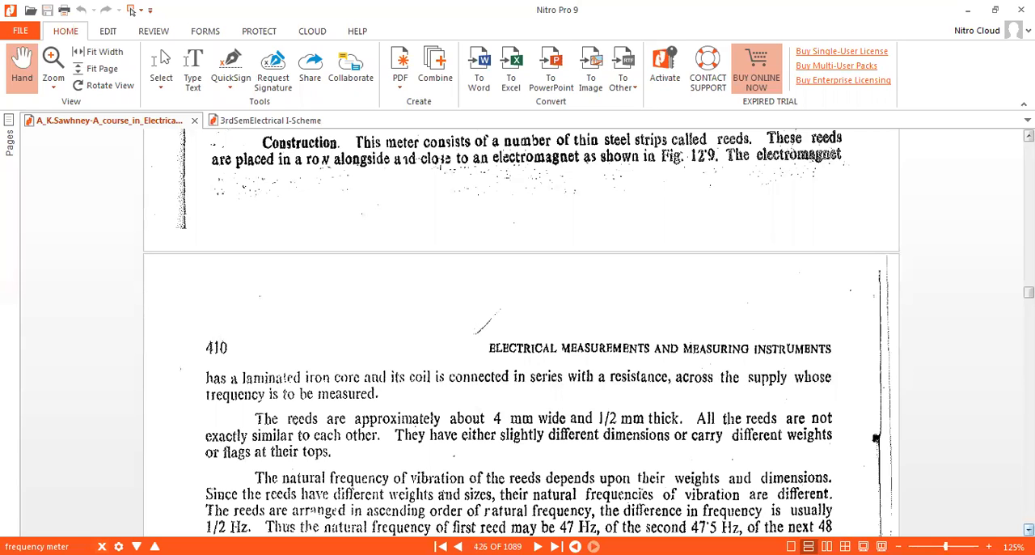
scroll("down", 3)
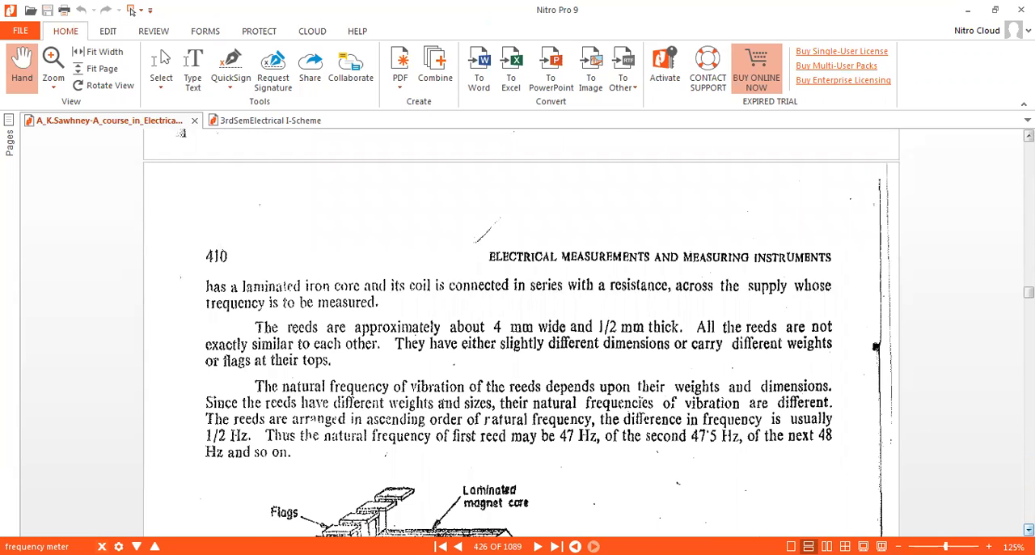
scroll("down", 3)
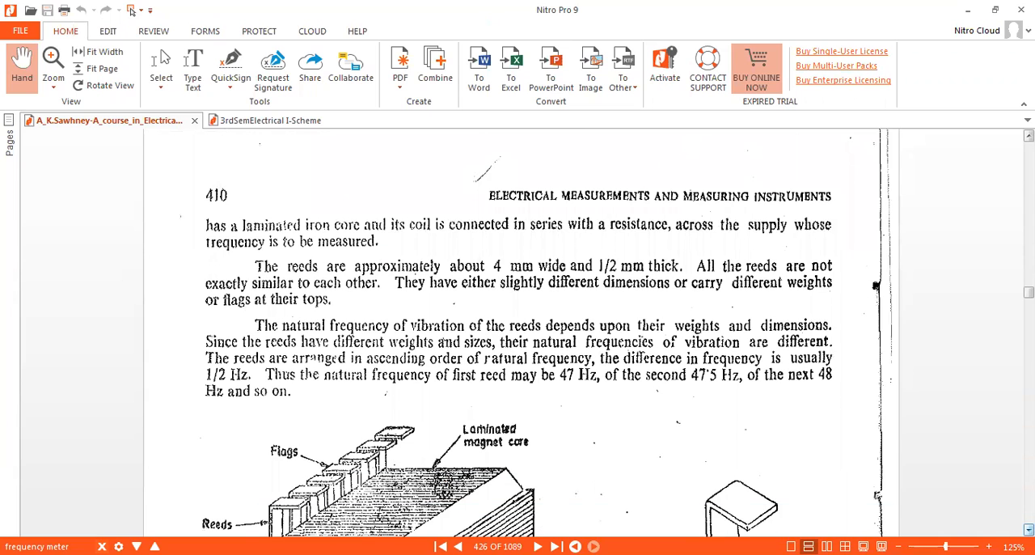
scroll("down", 3)
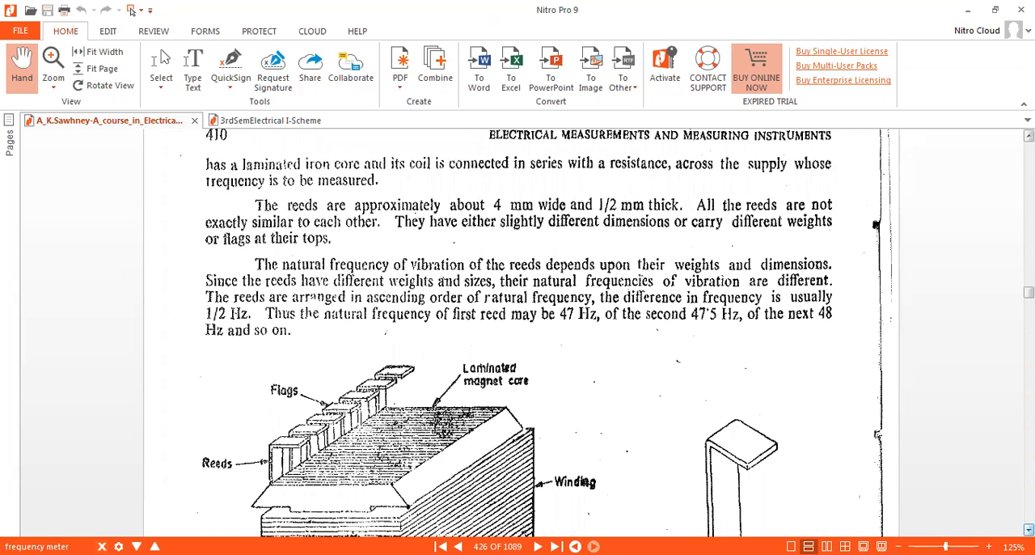
mouse_move(1015, 501)
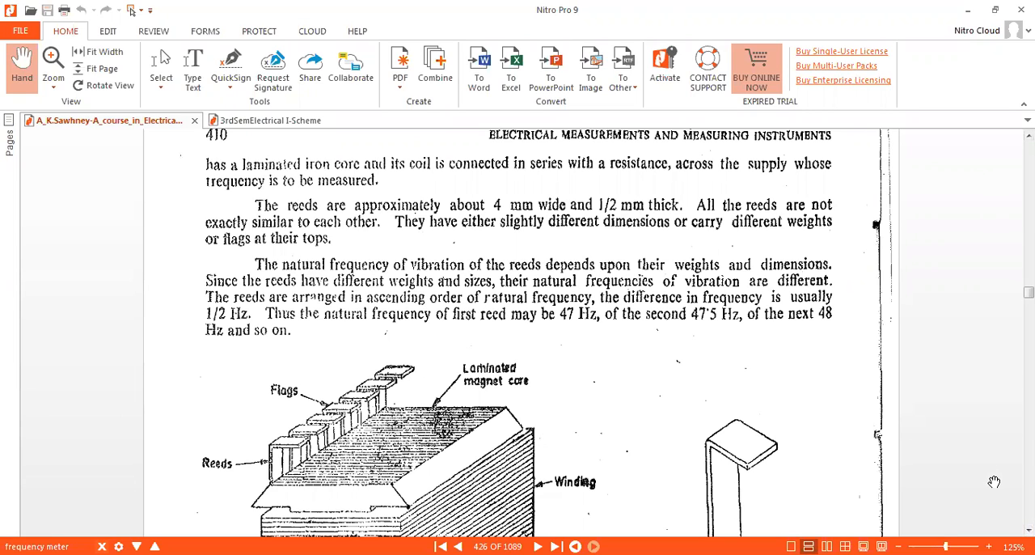
mouse_move(822, 439)
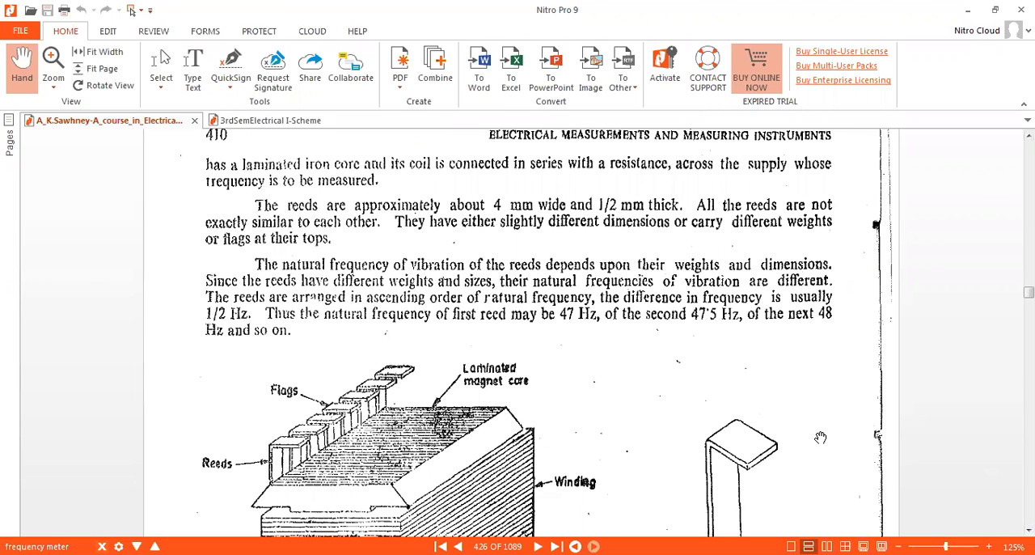
mouse_move(971, 498)
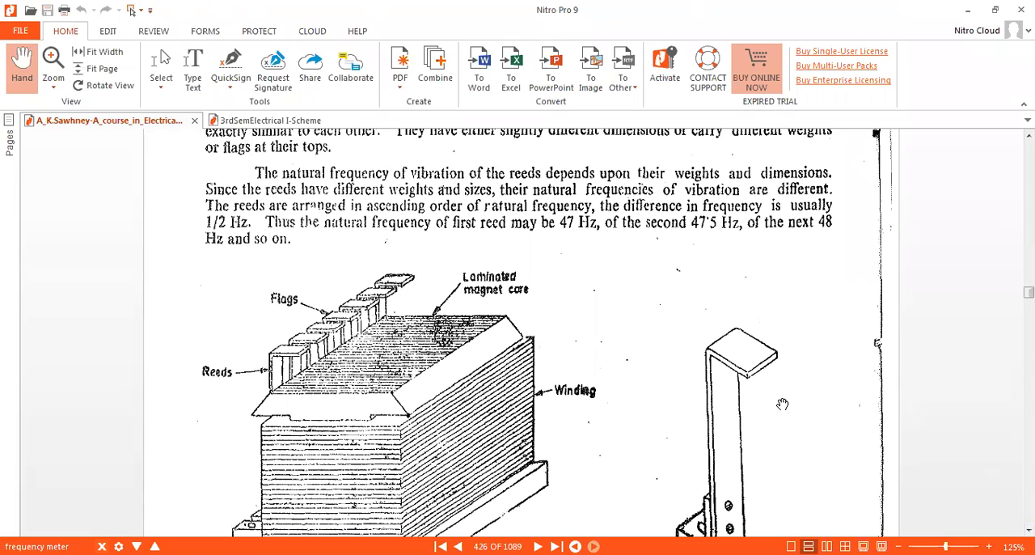
mouse_move(582, 305)
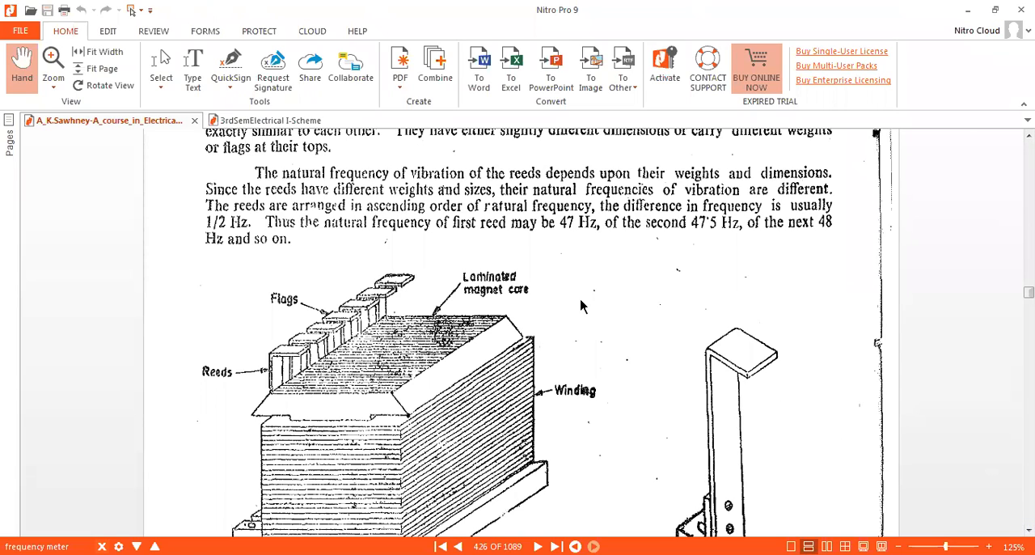
mouse_move(721, 343)
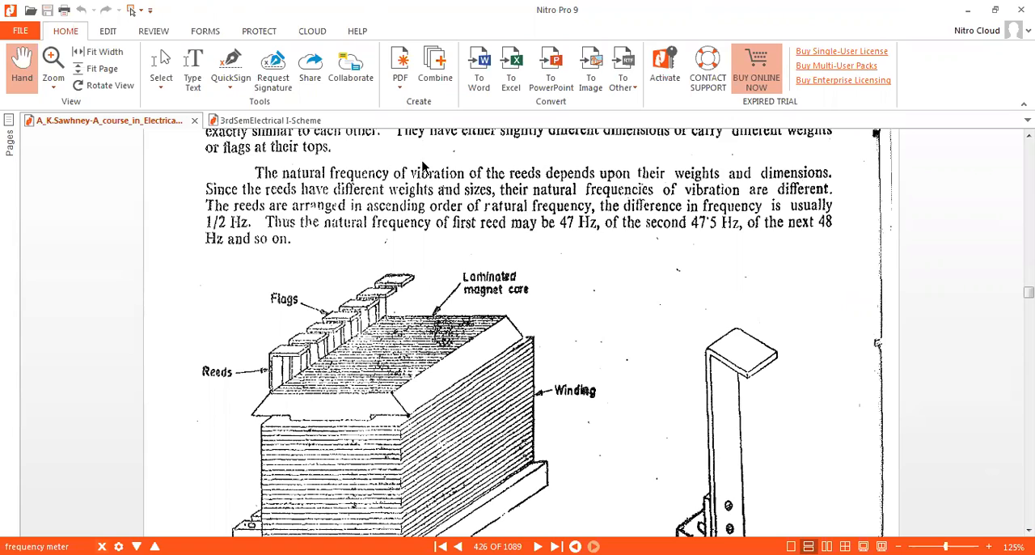
mouse_move(530, 214)
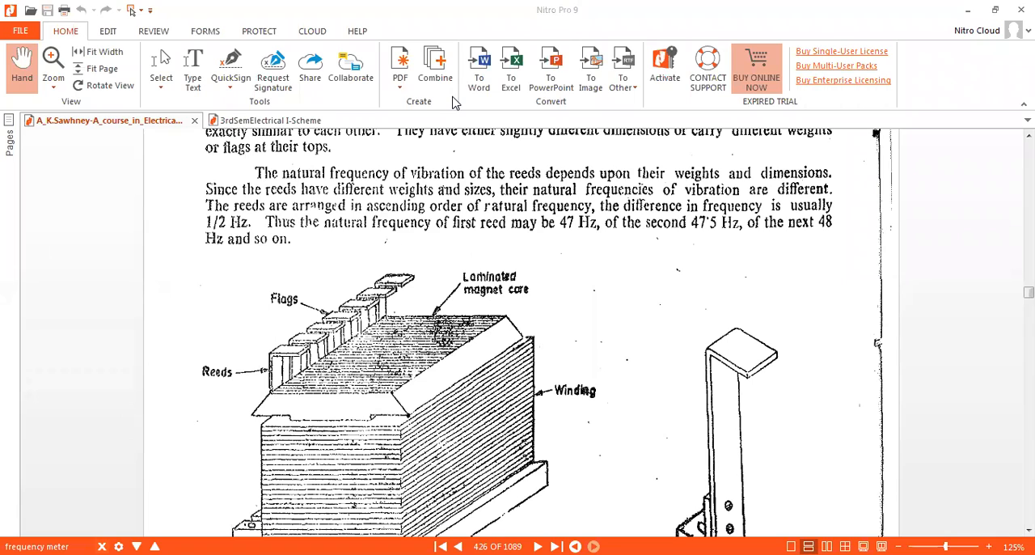
mouse_move(518, 10)
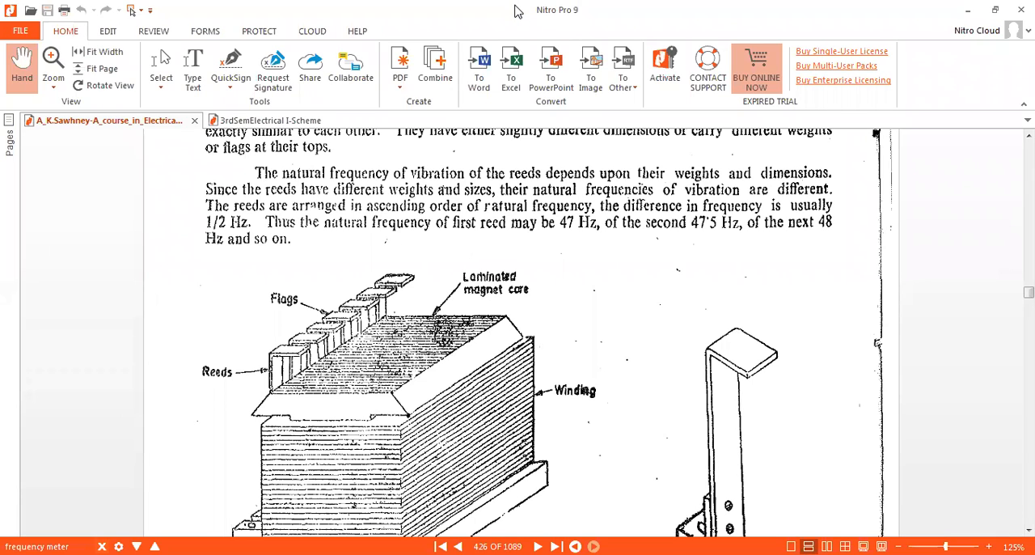
mouse_move(664, 136)
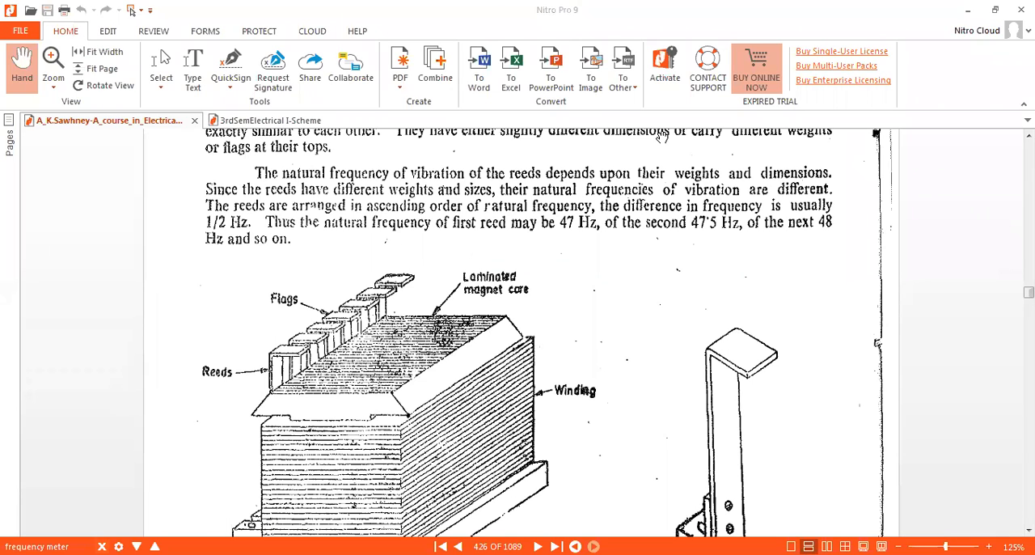
mouse_move(736, 13)
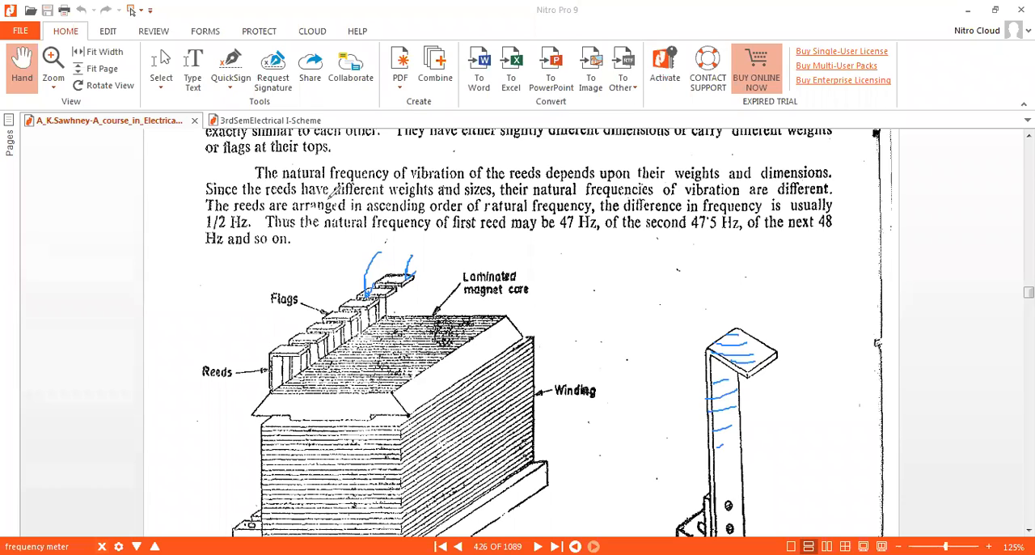
mouse_move(365, 240)
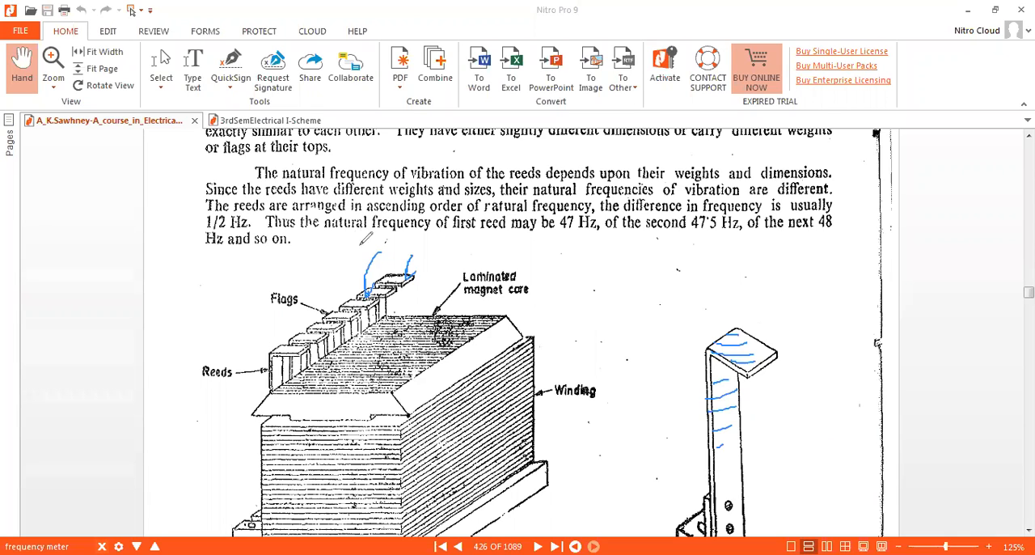
mouse_move(531, 272)
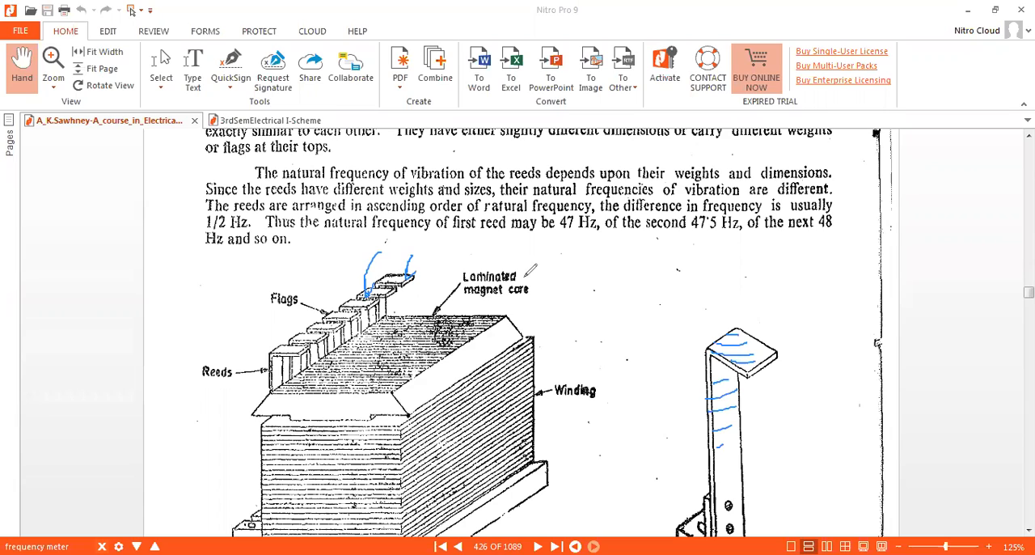
mouse_move(527, 271)
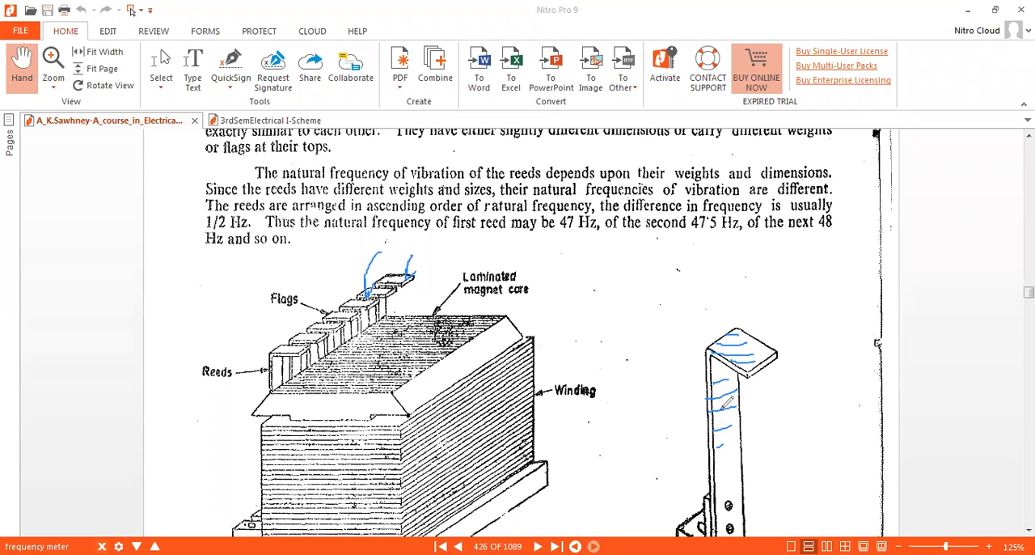
mouse_move(858, 433)
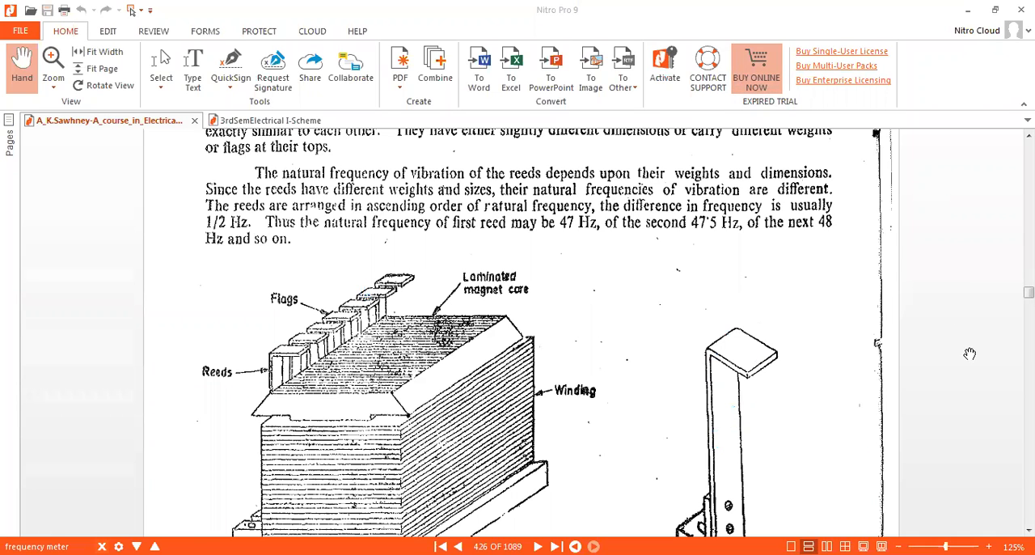
Step: Scroll down to the Figs. 12.9 and 12.10 captions and the Operation paragraph
scroll("down", 3)
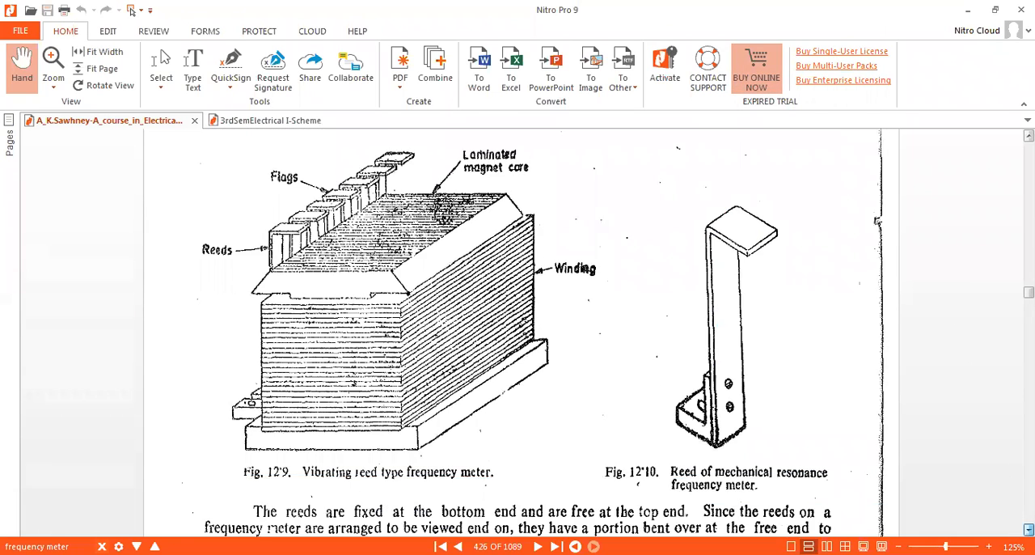
scroll("down", 3)
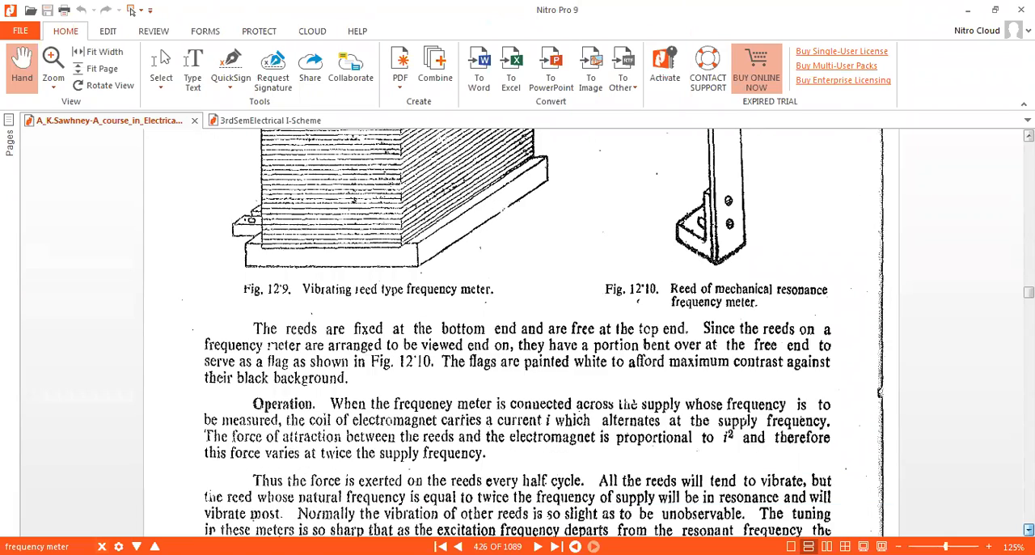
scroll("down", 3)
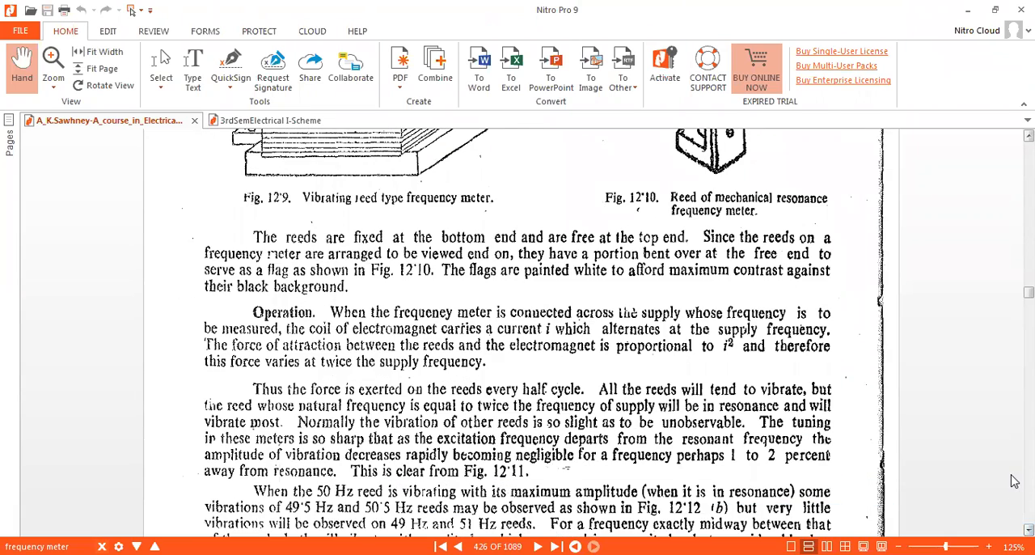
mouse_move(987, 463)
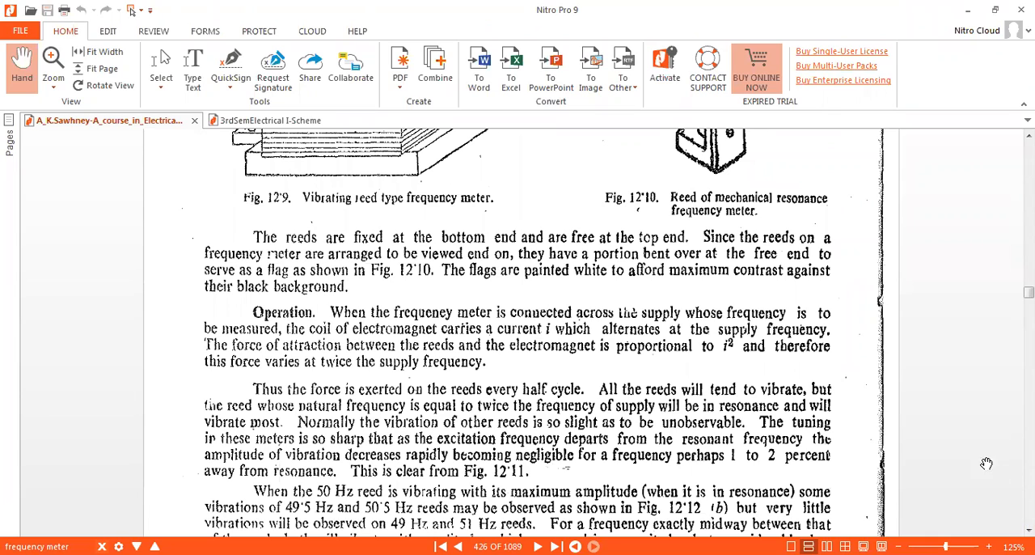
mouse_move(971, 452)
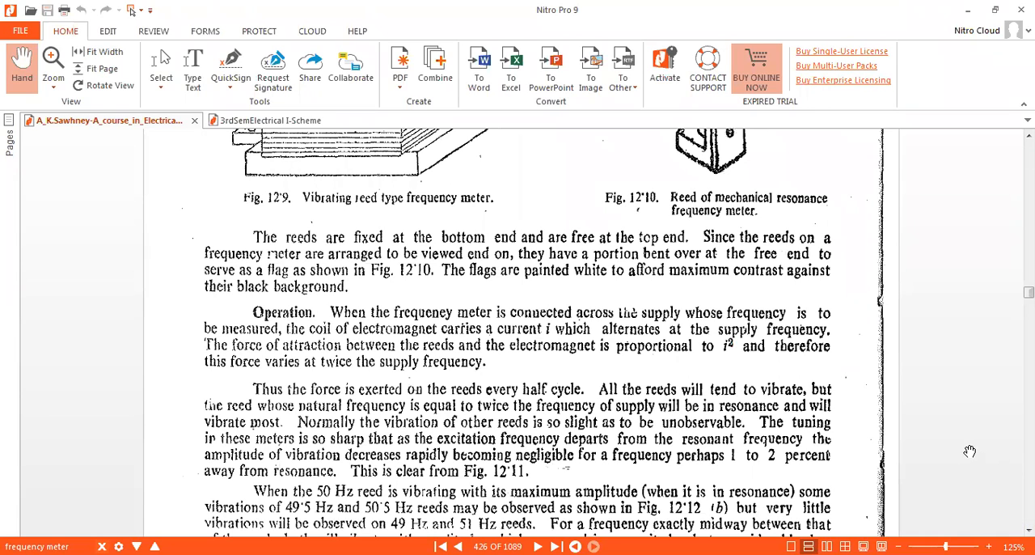
mouse_move(971, 453)
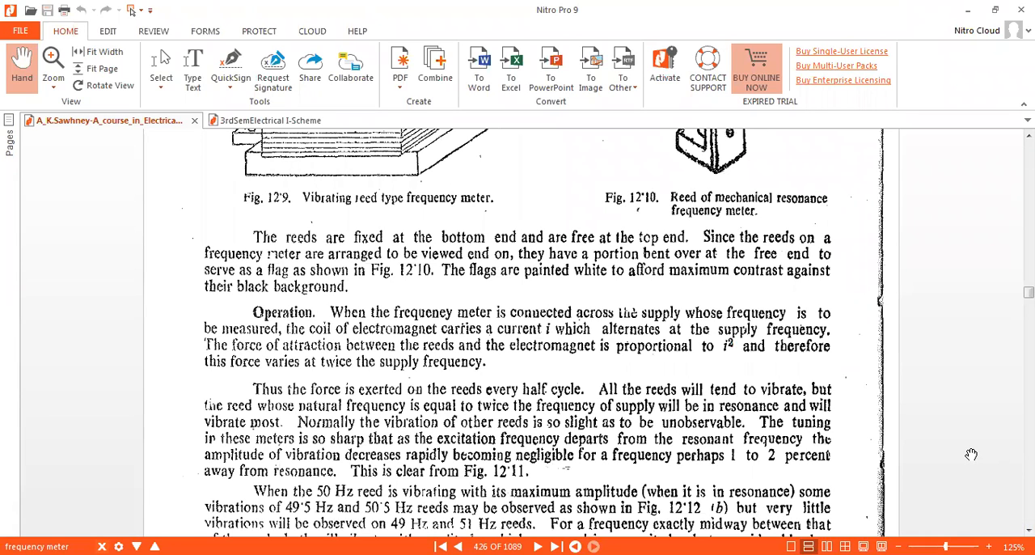
mouse_move(757, 343)
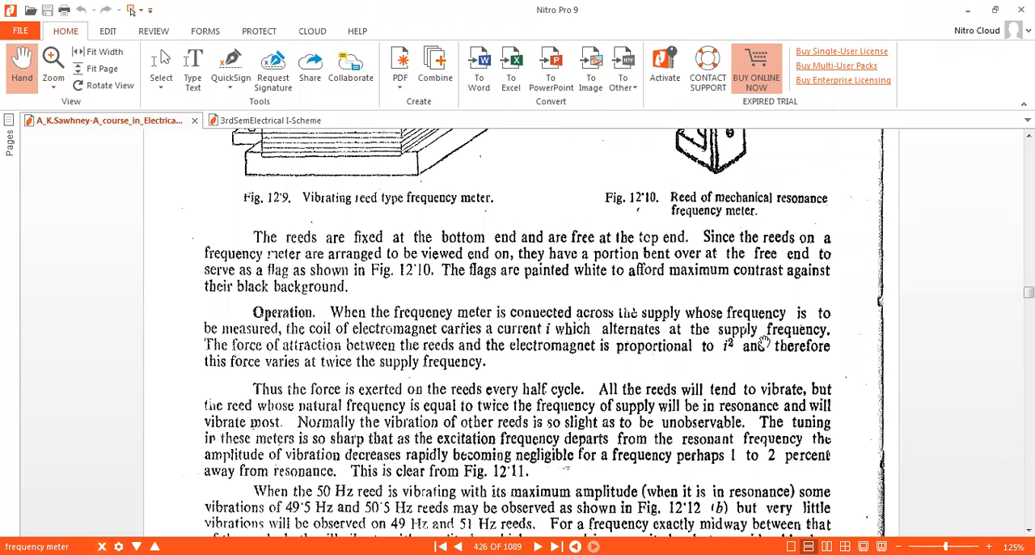
mouse_move(670, 278)
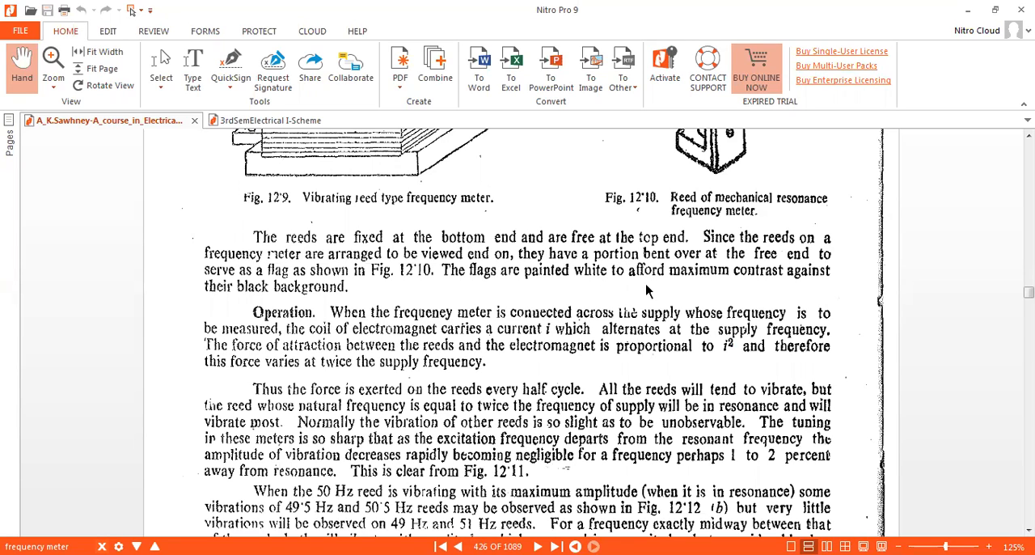
mouse_move(678, 297)
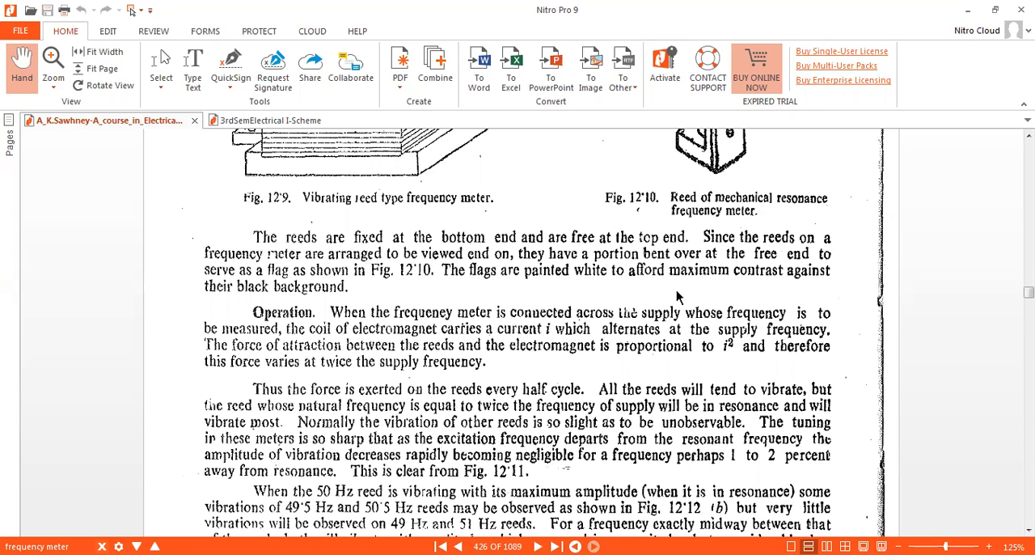
mouse_move(662, 297)
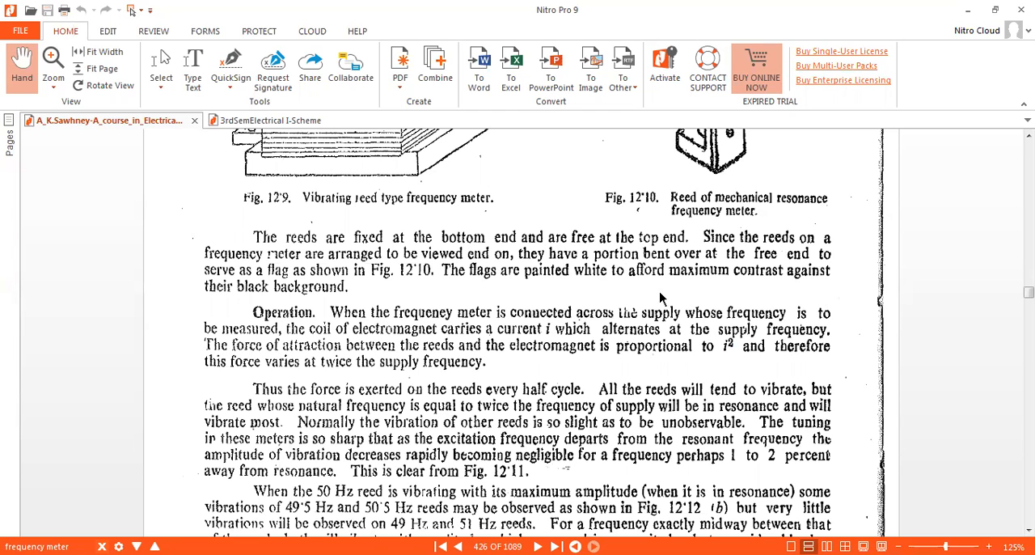
mouse_move(700, 294)
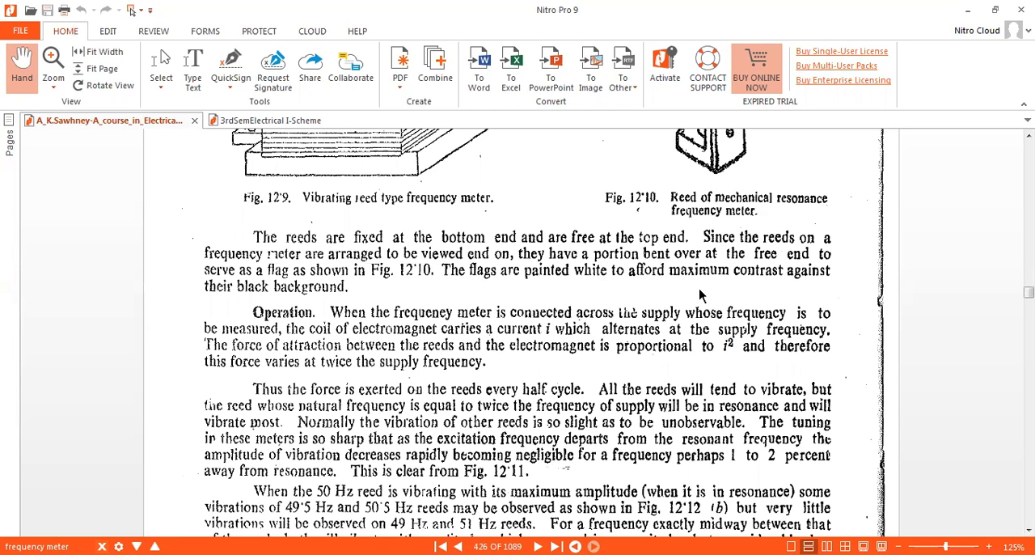
mouse_move(606, 320)
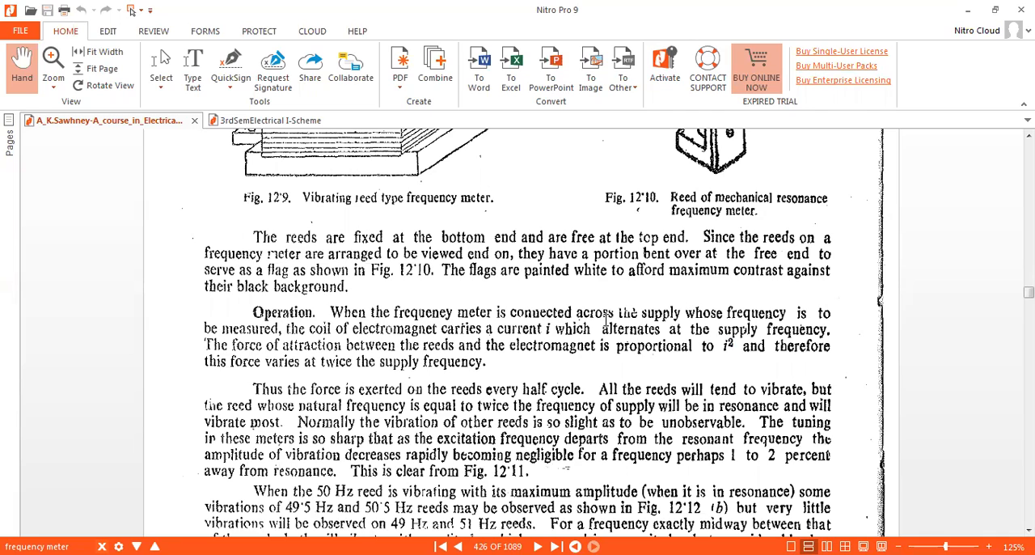
mouse_move(655, 328)
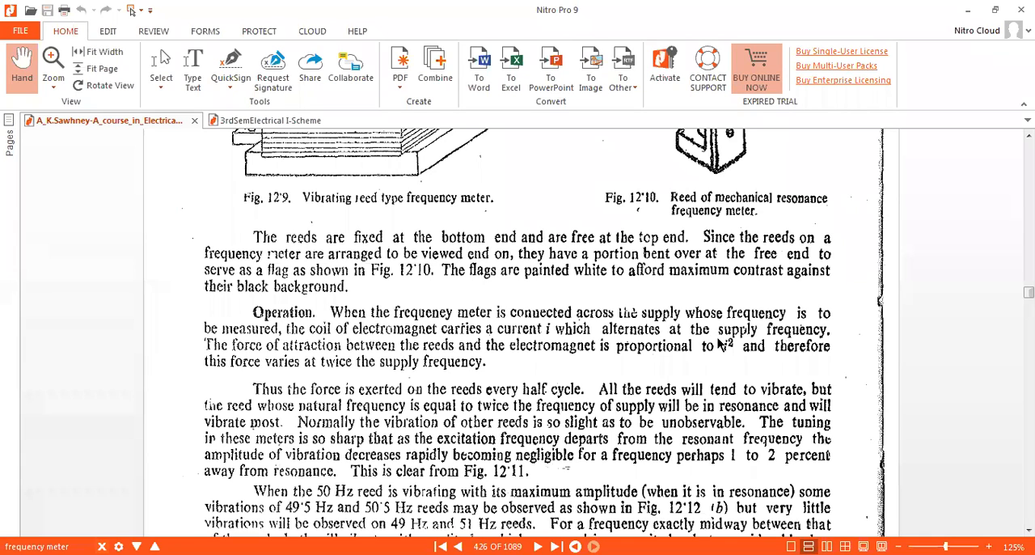
mouse_move(720, 340)
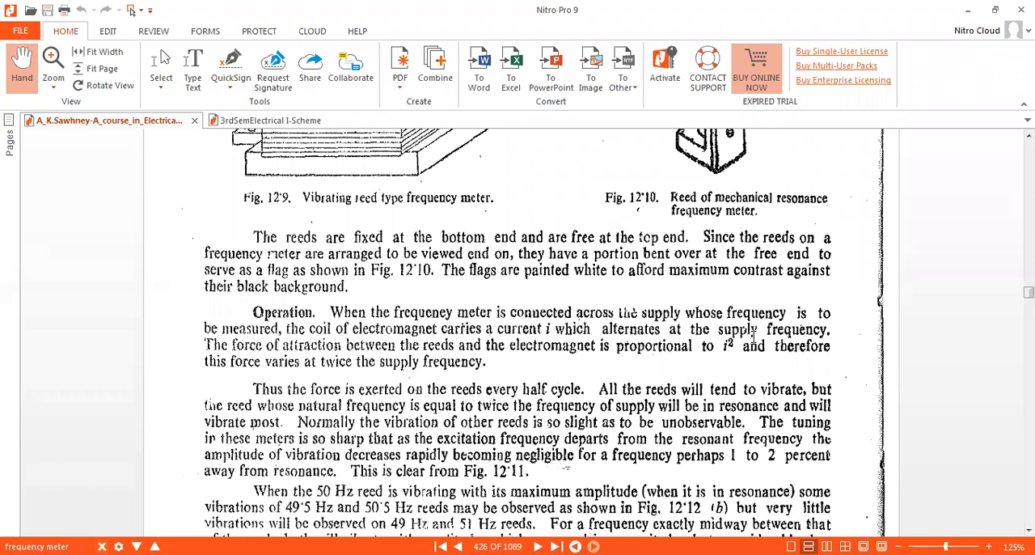
mouse_move(598, 339)
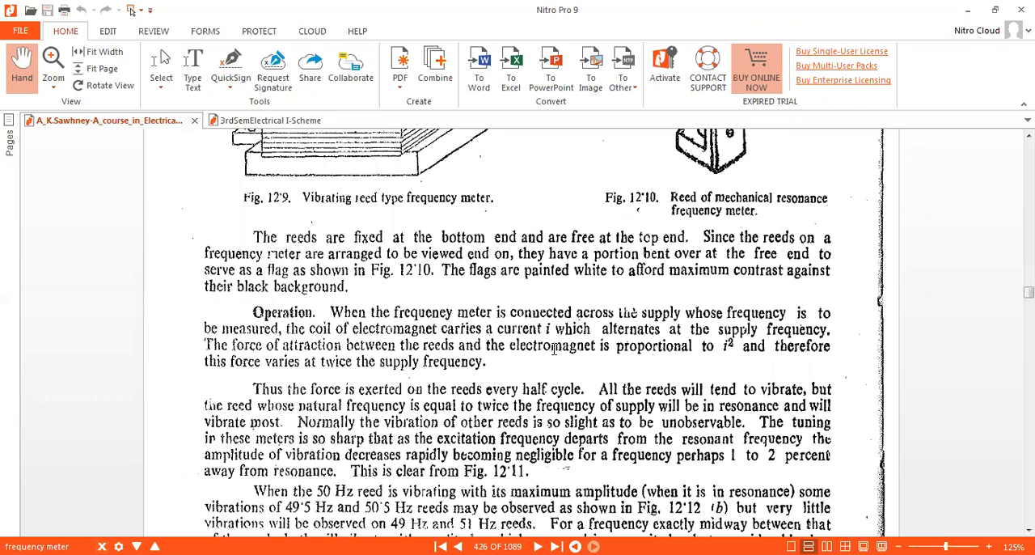
mouse_move(635, 366)
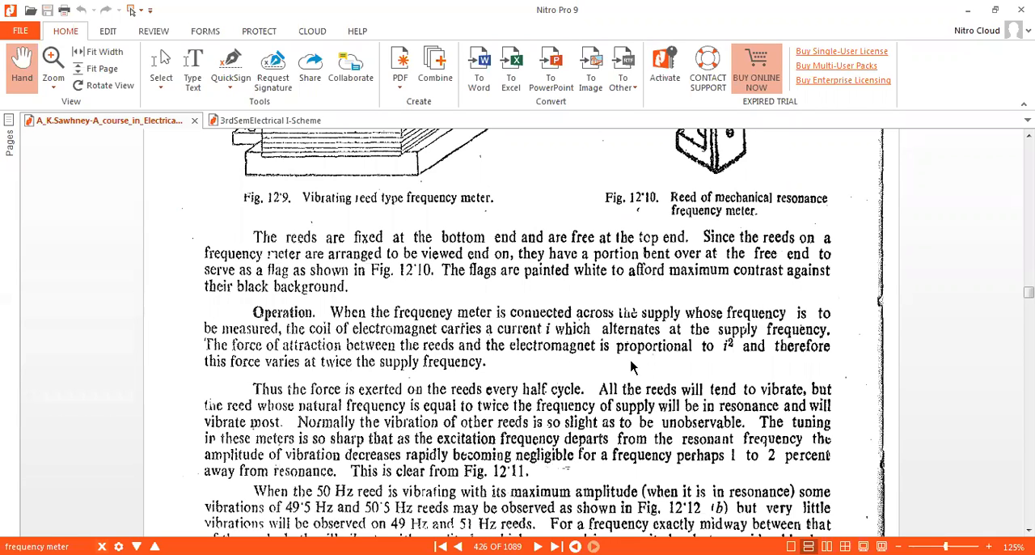
mouse_move(678, 361)
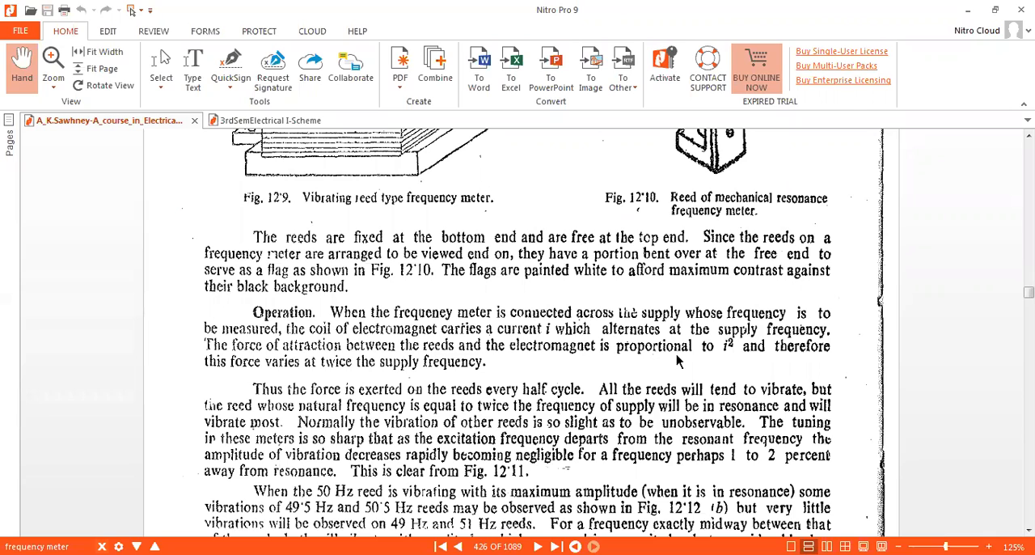
mouse_move(747, 363)
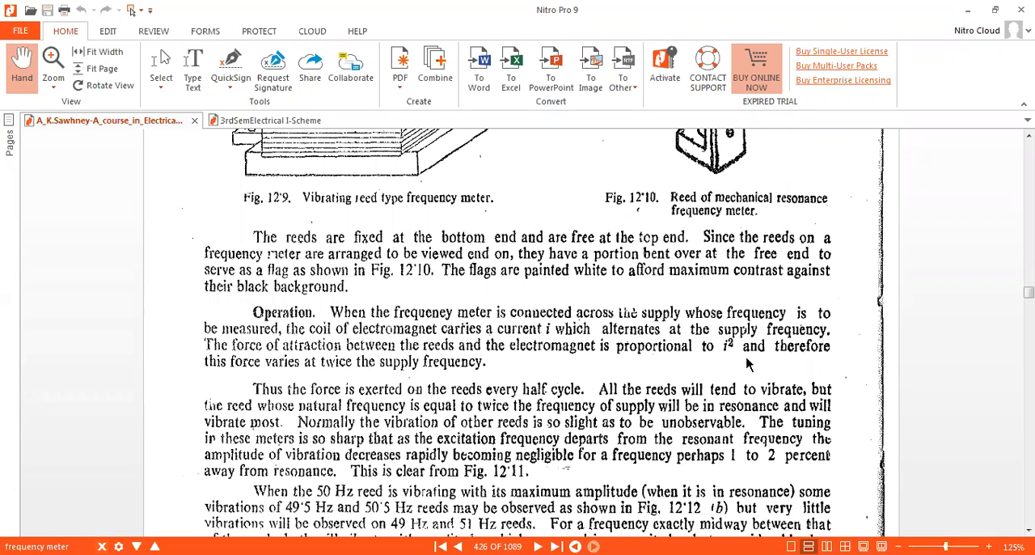
mouse_move(738, 369)
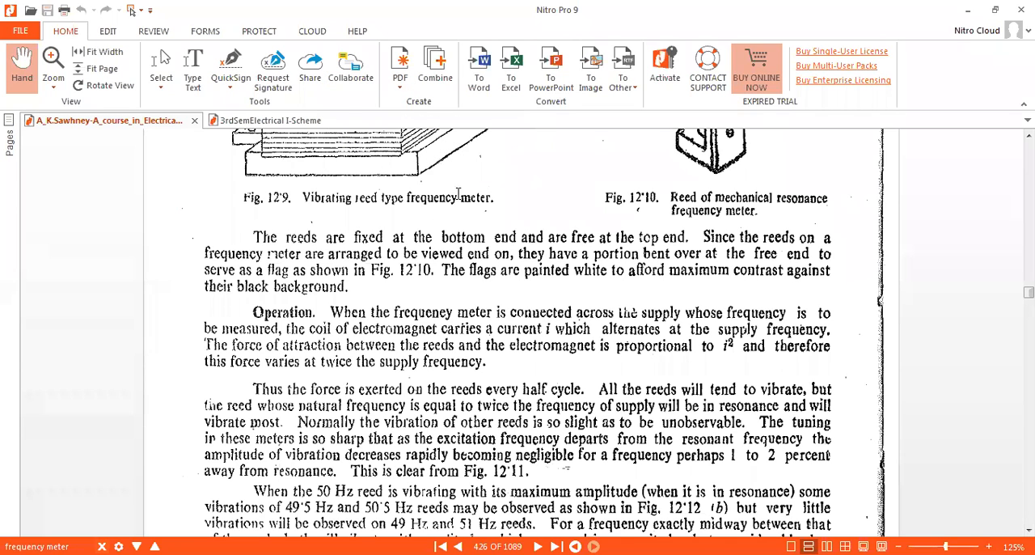
mouse_move(566, 176)
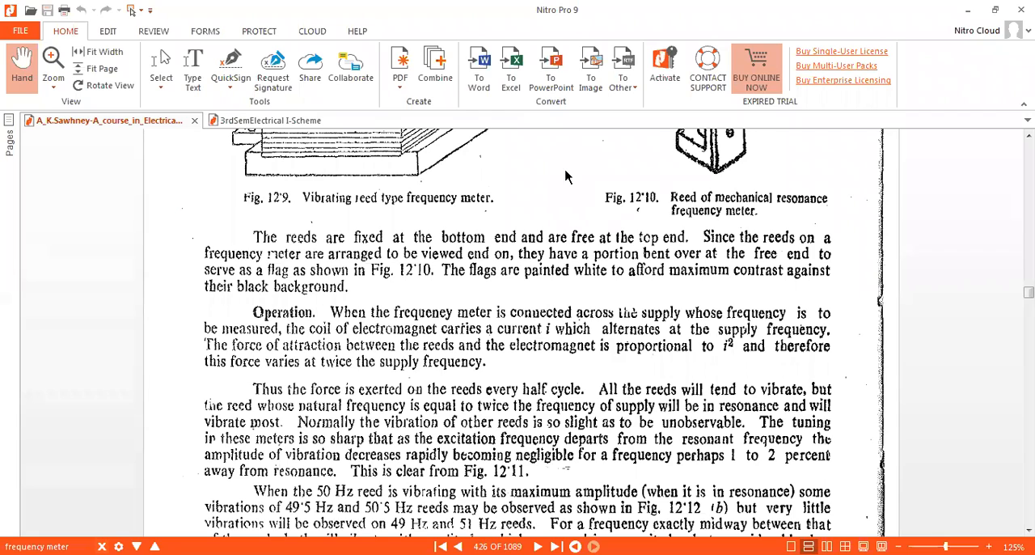
mouse_move(595, 174)
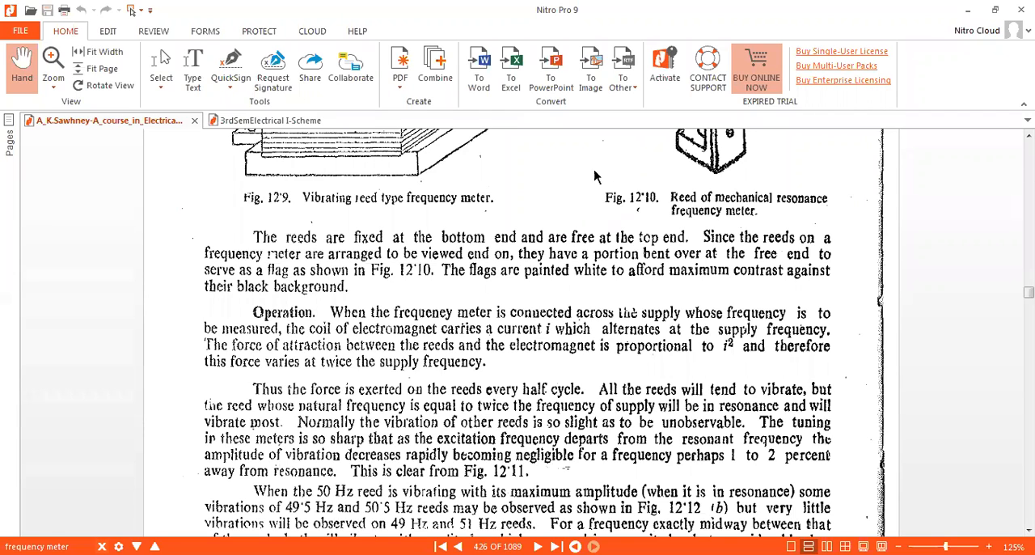